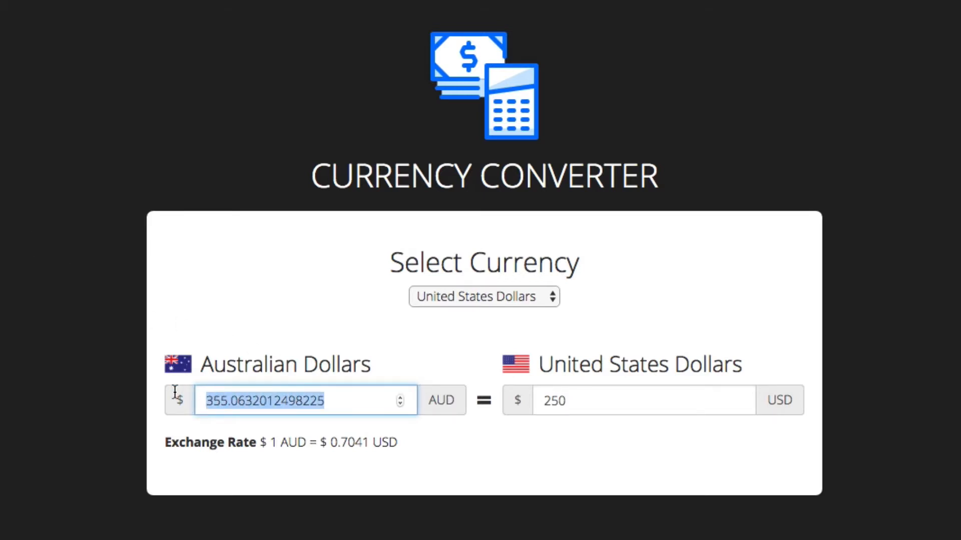
Convert amounts 1 and 2 Australian Dollars into New Zealand Dollars
{"action": "type", "text": "1"}
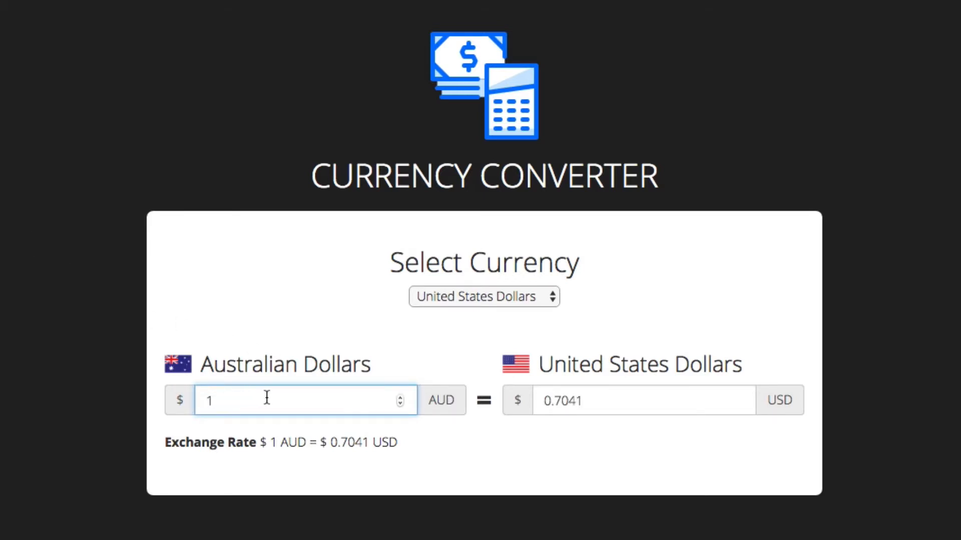
{"action": "left_click", "coordinate": [483, 297]}
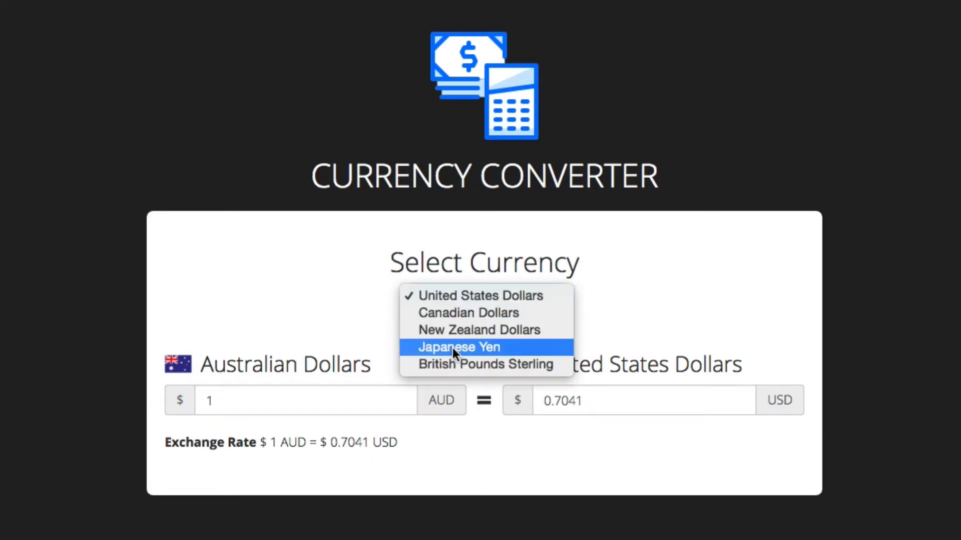
{"action": "left_click", "coordinate": [479, 329]}
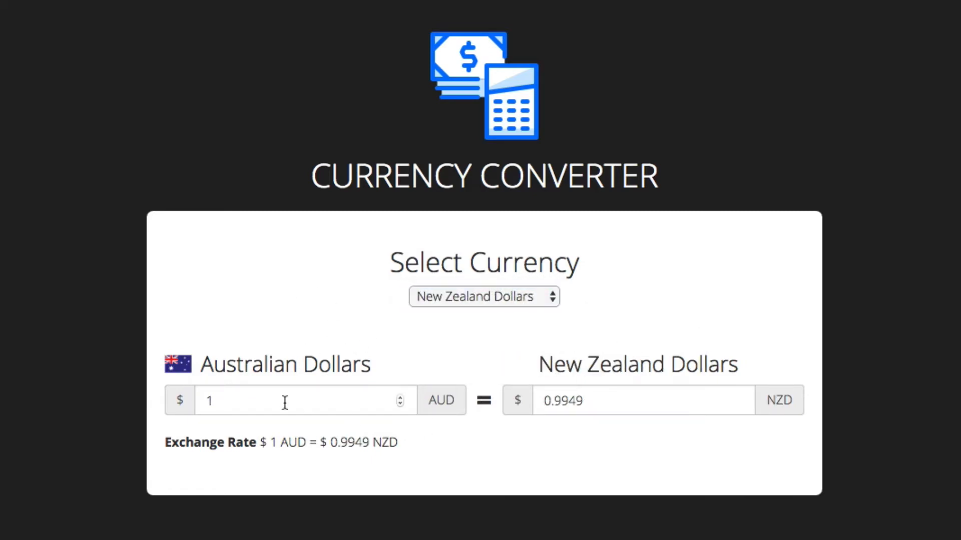
{"action": "left_click", "coordinate": [294, 401]}
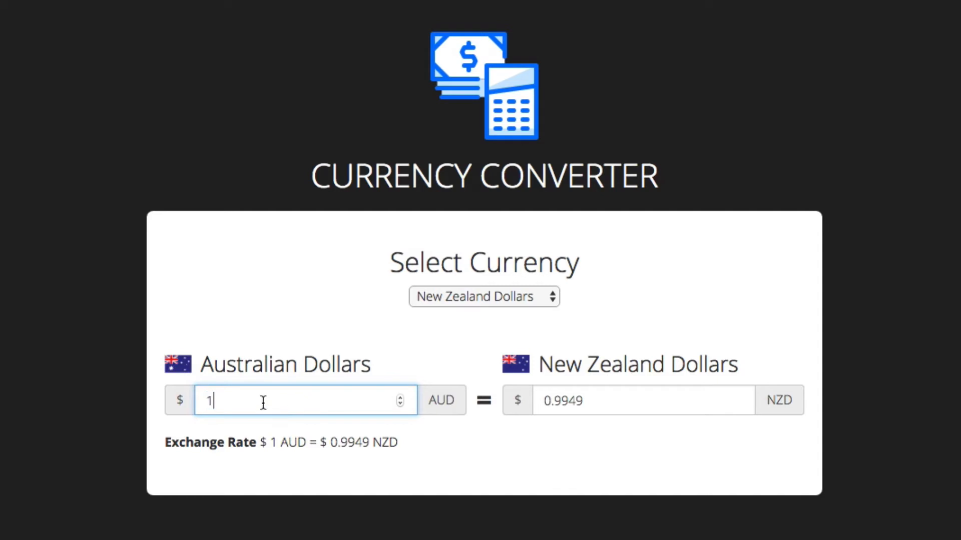
{"action": "double_click", "coordinate": [210, 400]}
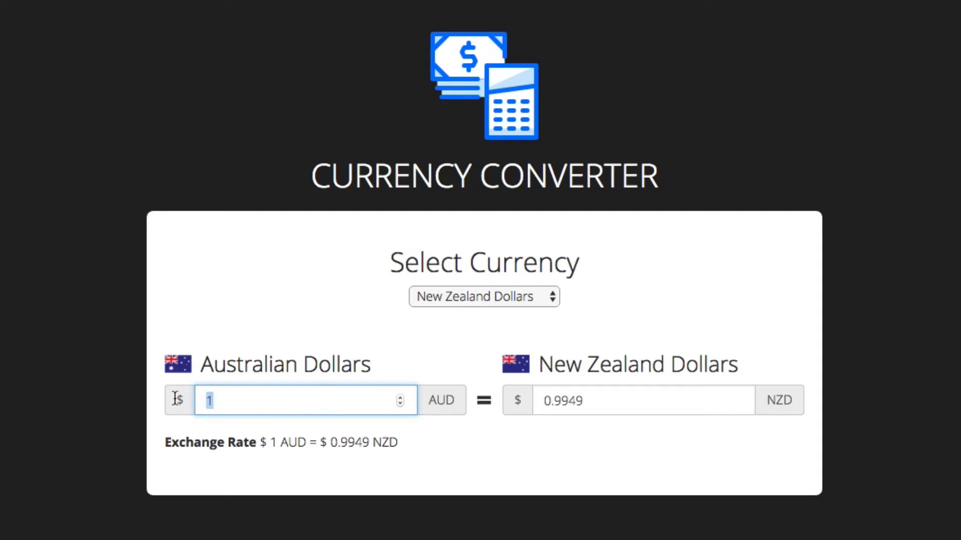
{"action": "type", "text": "2"}
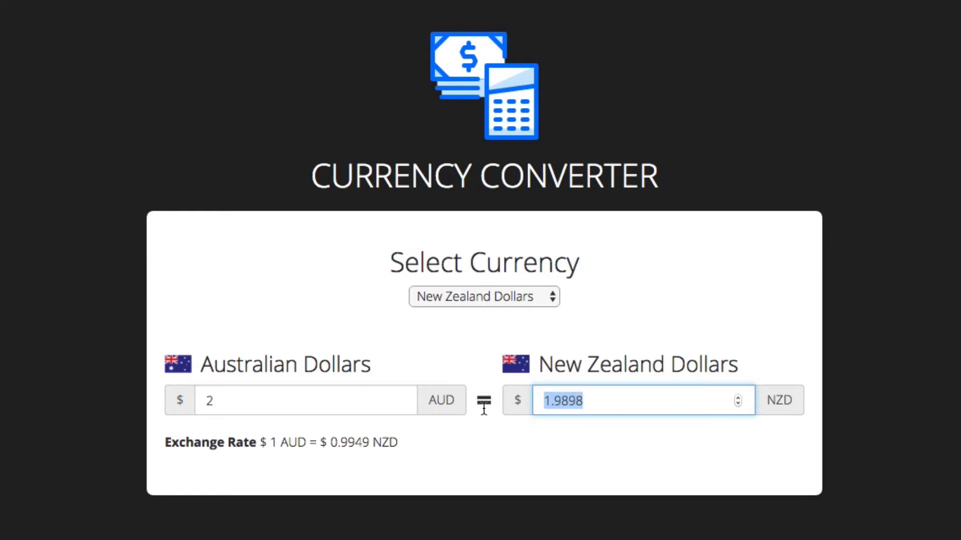
Enter 10, switch the target to Japanese Yen, then back to New Zealand Dollars (about 10.05 AUD)
{"action": "type", "text": "10"}
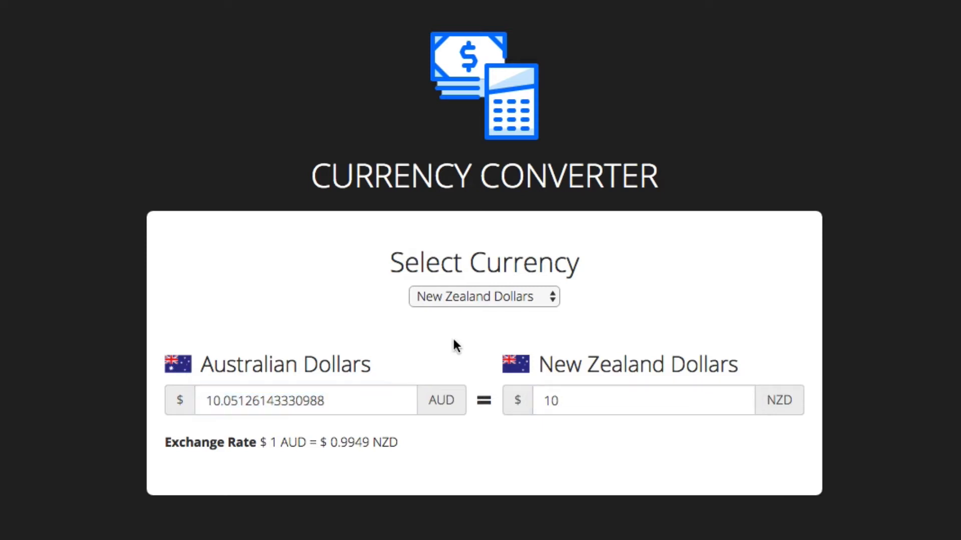
{"action": "left_click", "coordinate": [484, 296]}
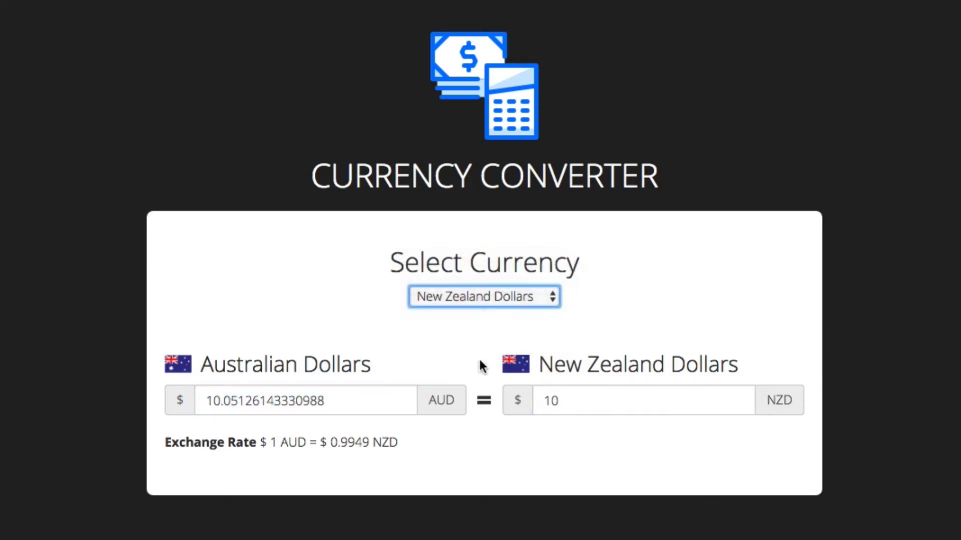
{"action": "left_click", "coordinate": [483, 296]}
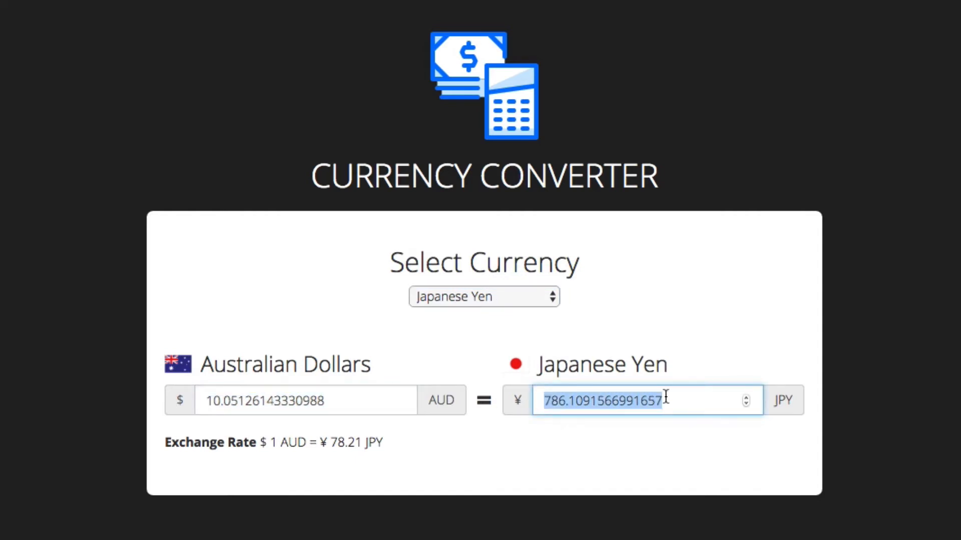
{"action": "left_click", "coordinate": [482, 297]}
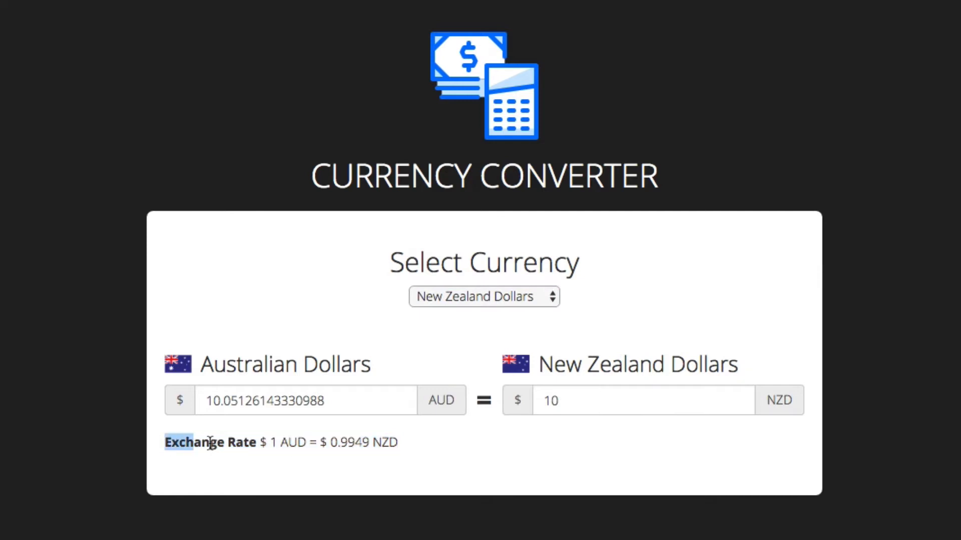
{"action": "mouse_move", "coordinate": [409, 448]}
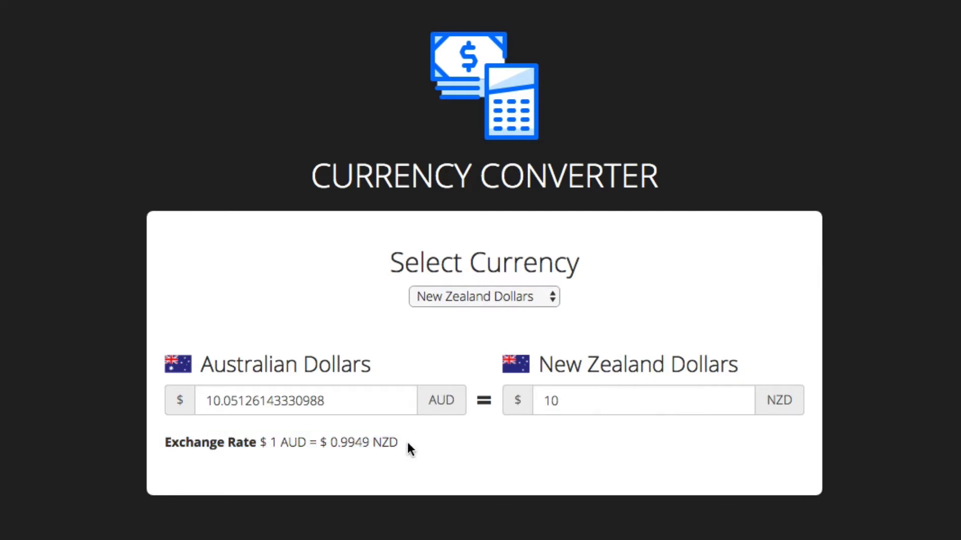
{"action": "mouse_move", "coordinate": [445, 446]}
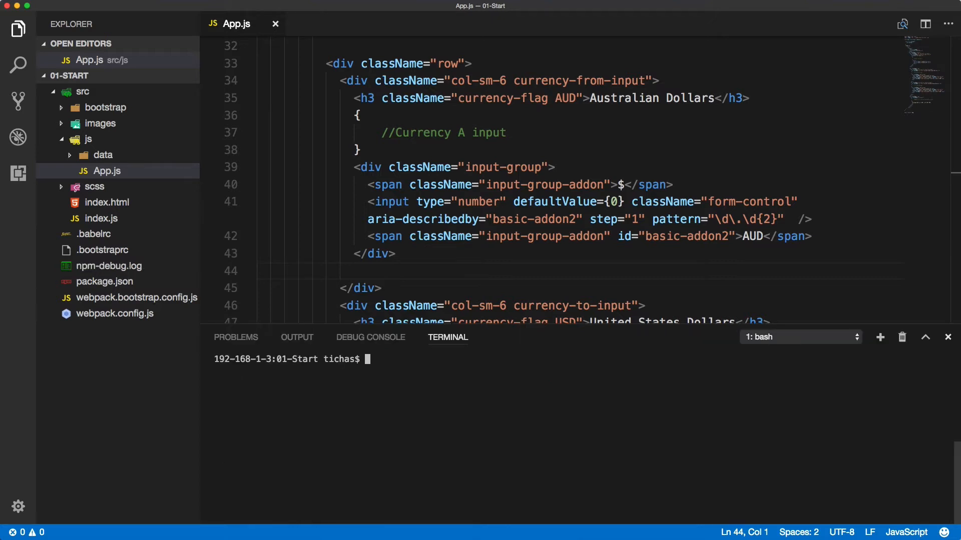
Run npm install and then npm run dev in the integrated terminal
{"action": "type", "text": "np"}
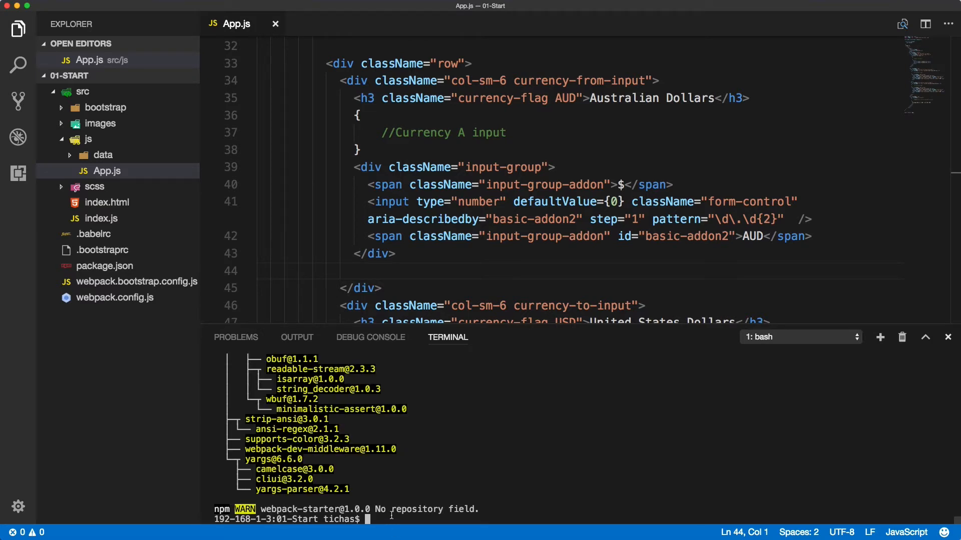
{"action": "type", "text": "npm run"}
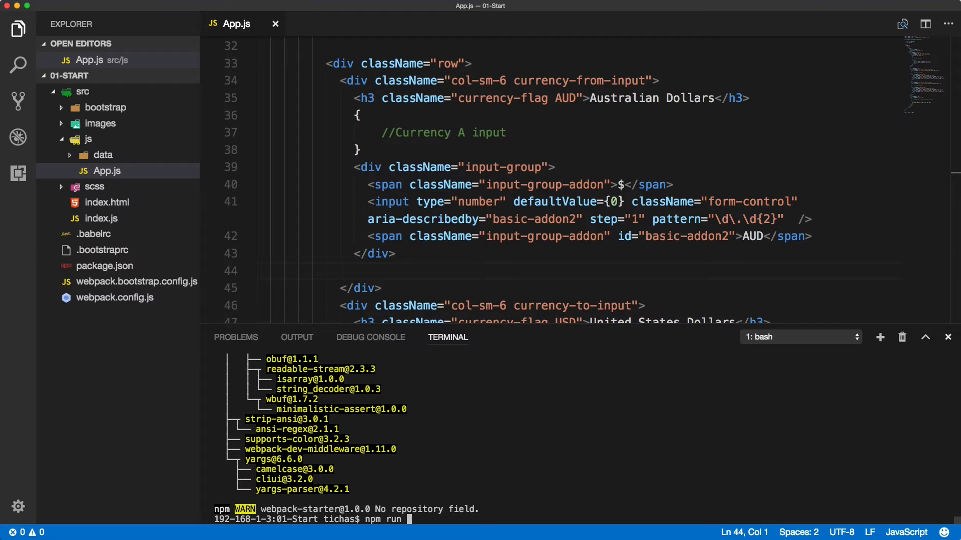
{"action": "type", "text": "dev"}
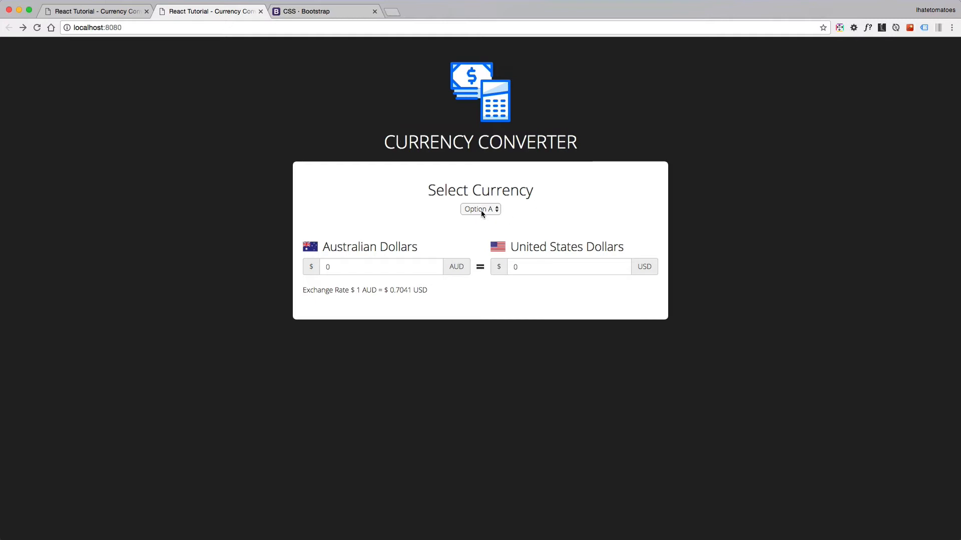
View the placeholder Option A and Option B in the localhost:8080 selector, then return to the editor
{"action": "left_click", "coordinate": [480, 209]}
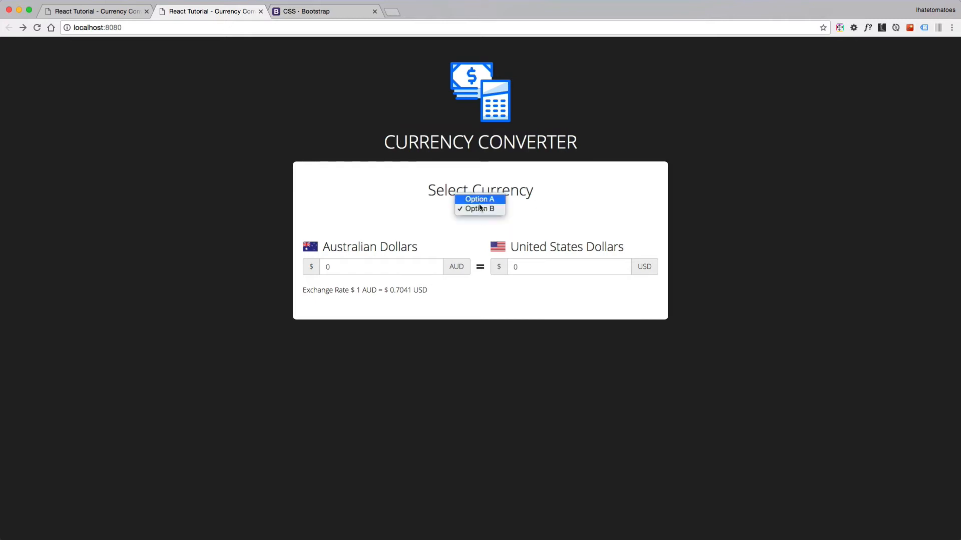
{"action": "type", "text": "3423"}
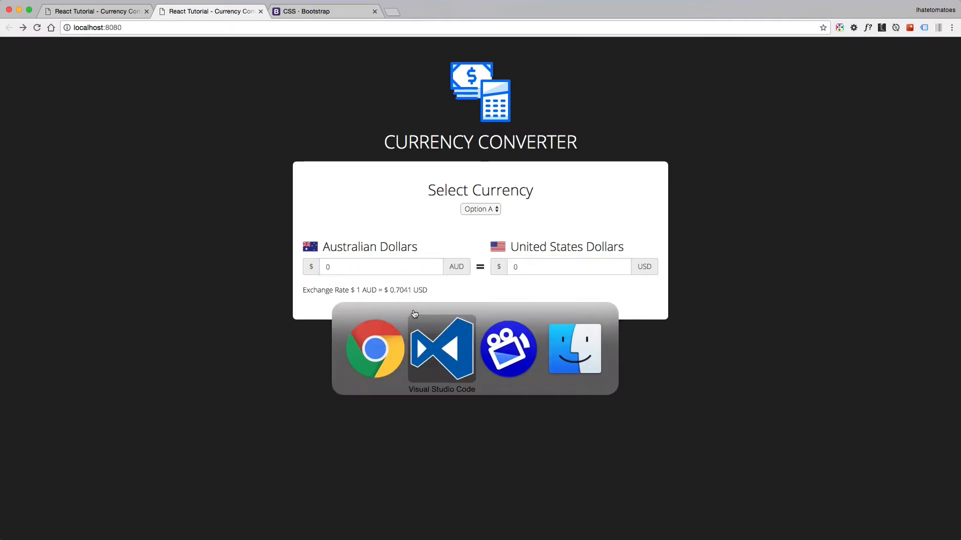
{"action": "left_click", "coordinate": [441, 349]}
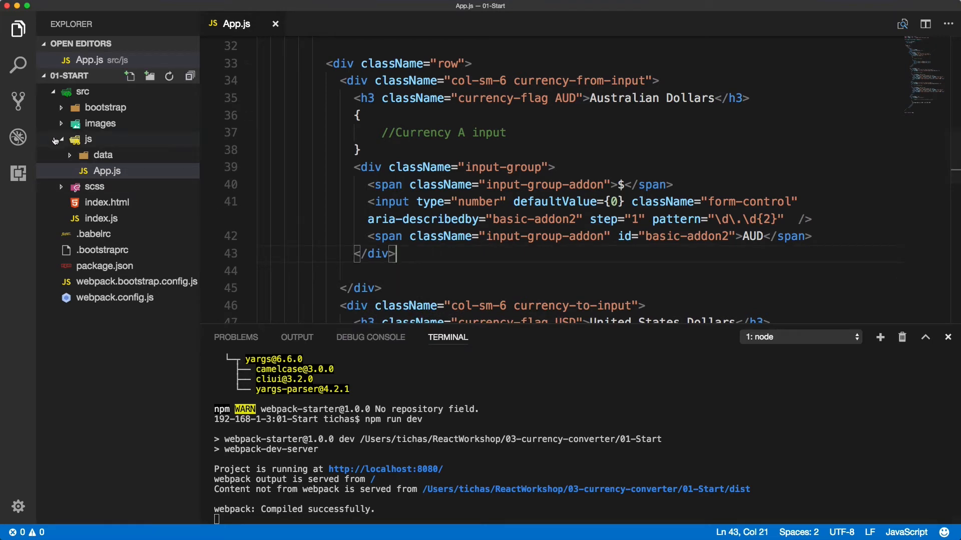
Review index.js's App import, then App.js's select block and AUD input-group markup
{"action": "left_click", "coordinate": [100, 187]}
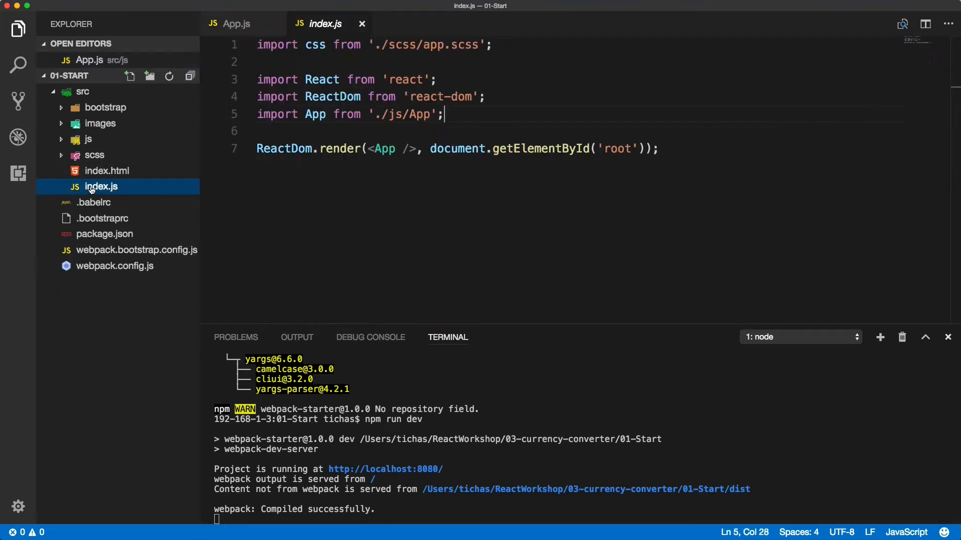
{"action": "double_click", "coordinate": [384, 148]}
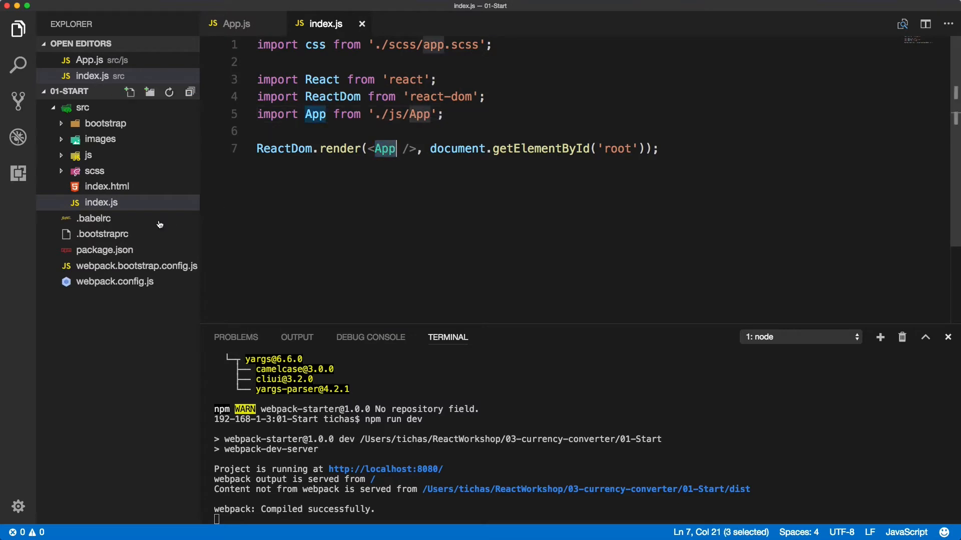
{"action": "left_click", "coordinate": [88, 155]}
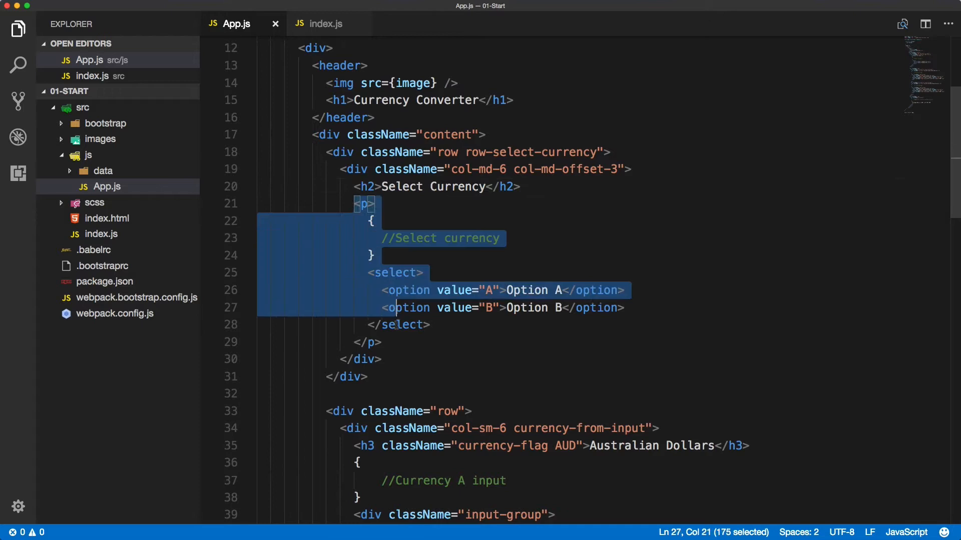
{"action": "scroll", "scroll_direction": "down", "scroll_amount": 3}
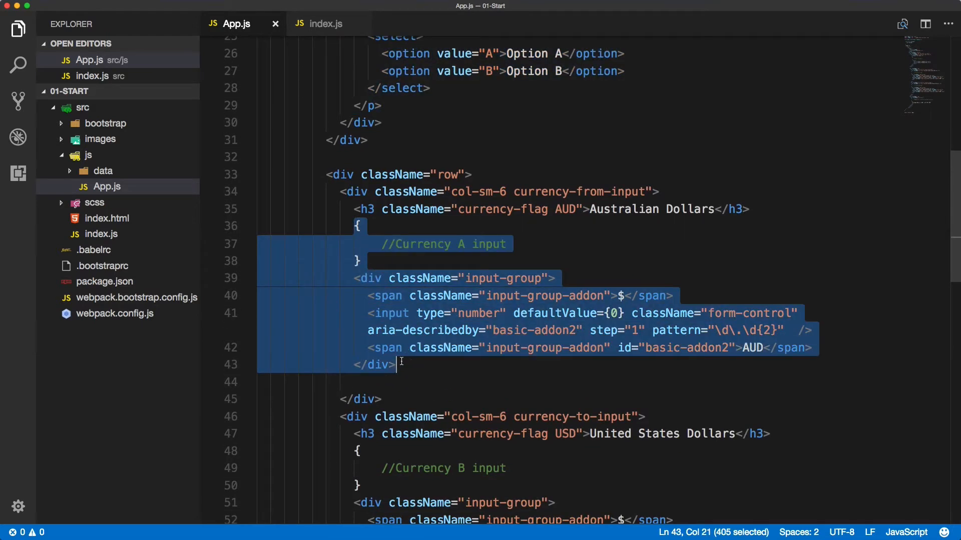
{"action": "scroll", "scroll_direction": "down", "scroll_amount": 3}
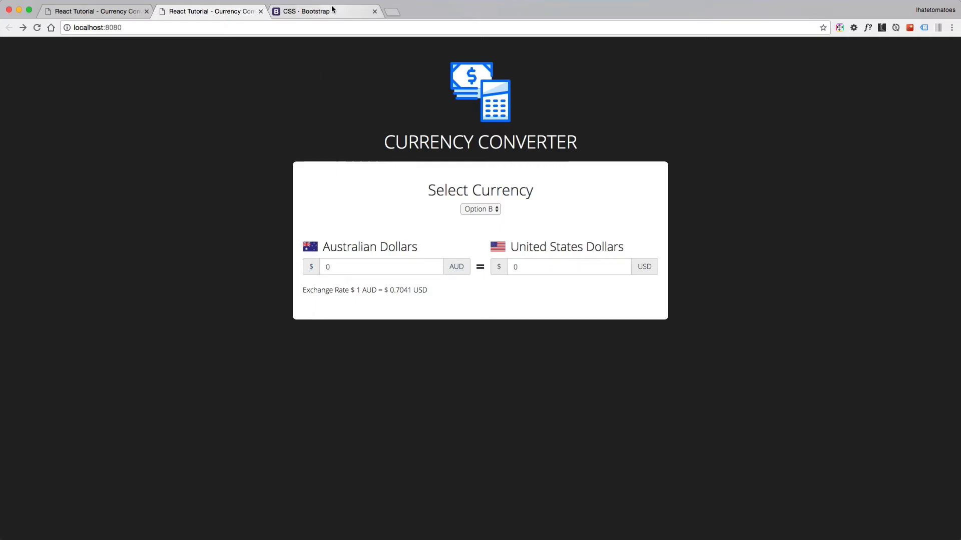
Bring up Bootstrap's inline form input-group example with the $ addon
{"action": "left_click", "coordinate": [318, 11]}
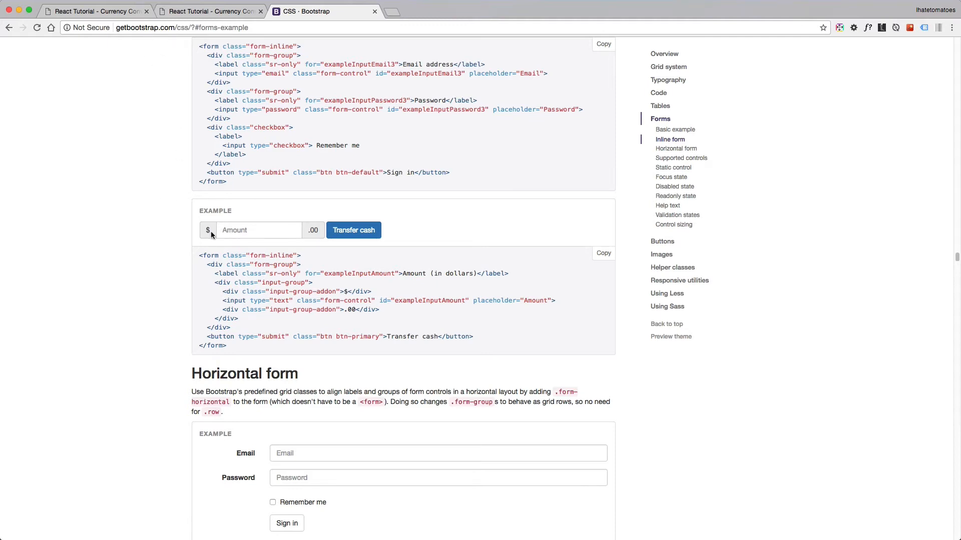
{"action": "left_click", "coordinate": [259, 230]}
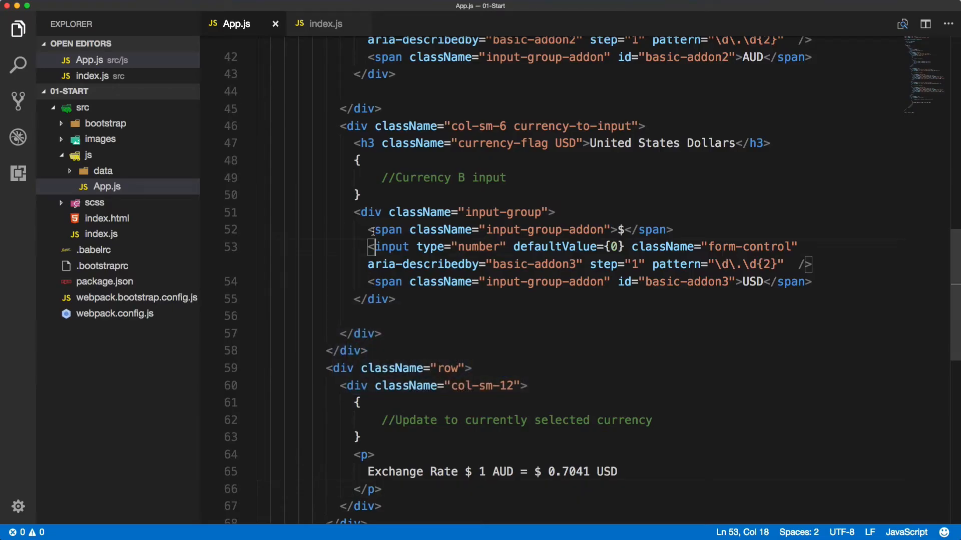
Highlight the dollar-sign addon span in the United States Dollars input-group markup
{"action": "left_click_drag", "start_coordinate": [354, 212], "coordinate": [396, 300]}
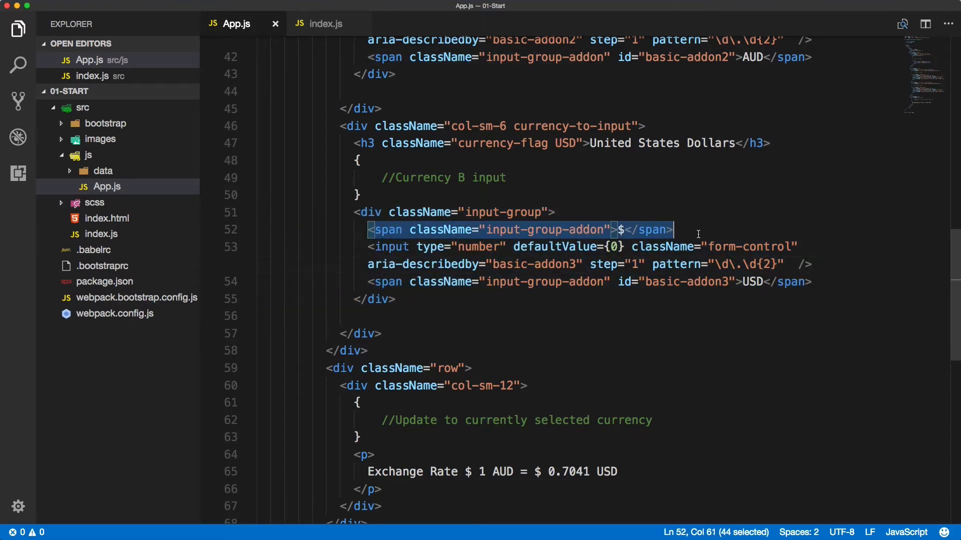
{"action": "left_click_drag", "start_coordinate": [675, 230], "coordinate": [783, 282]}
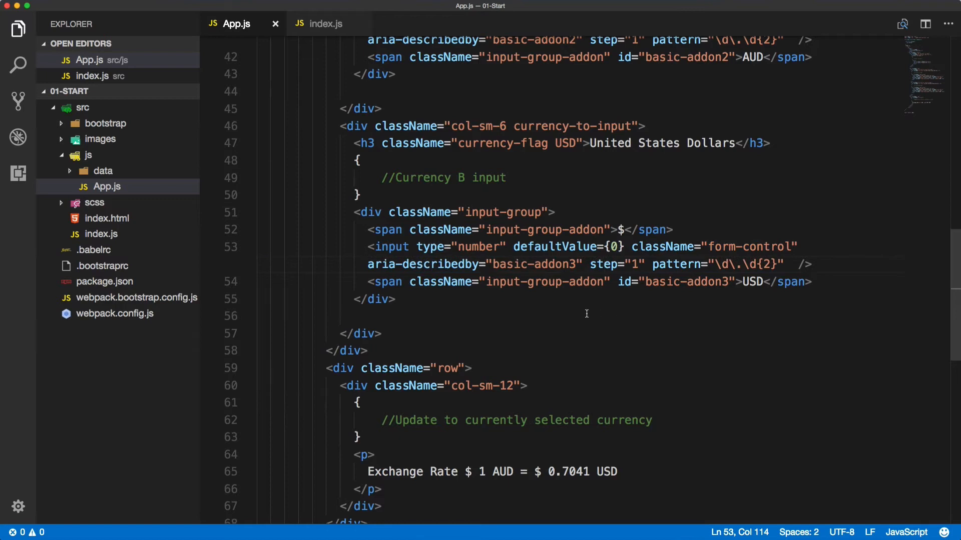
{"action": "left_click", "coordinate": [397, 299]}
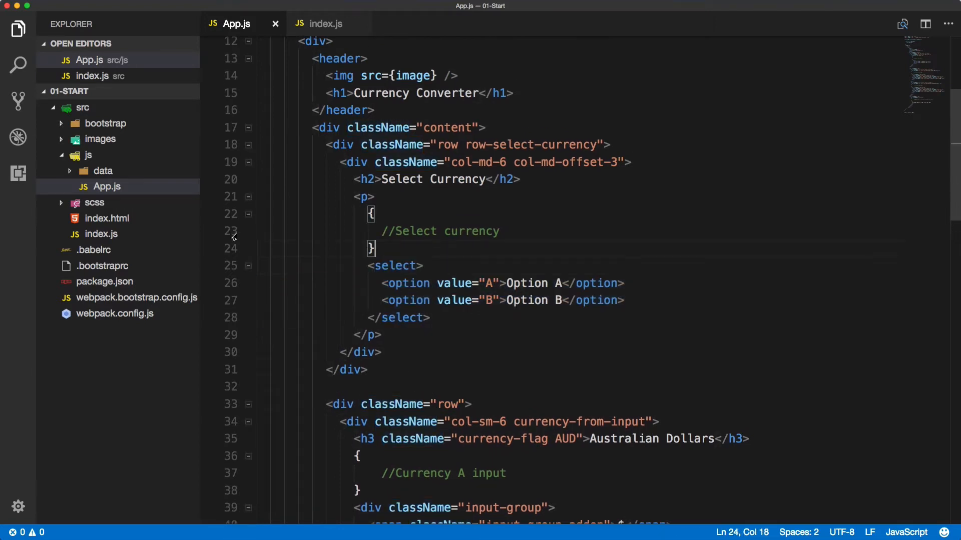
Review Data.js's six currencies with sell rates and signs, then return to App.js
{"action": "left_click", "coordinate": [103, 171]}
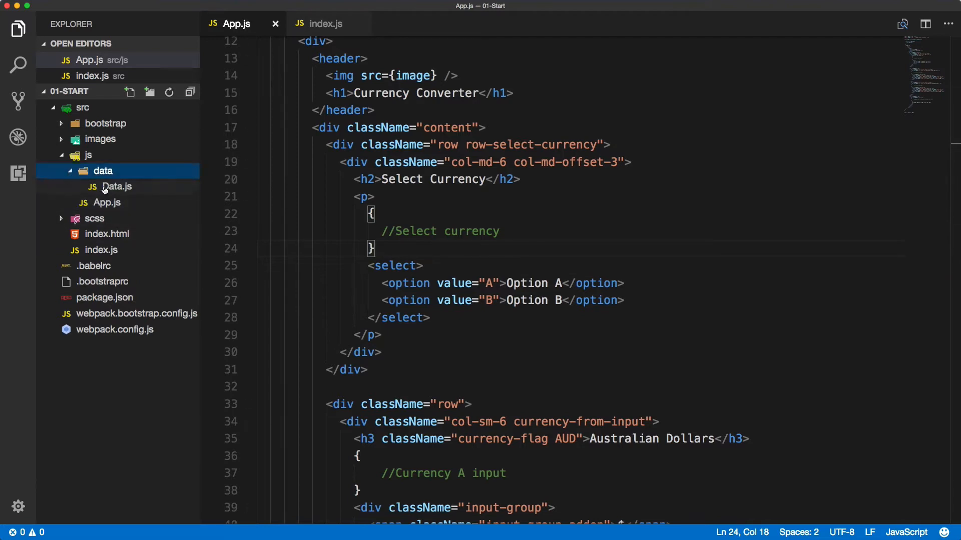
{"action": "double_click", "coordinate": [115, 187]}
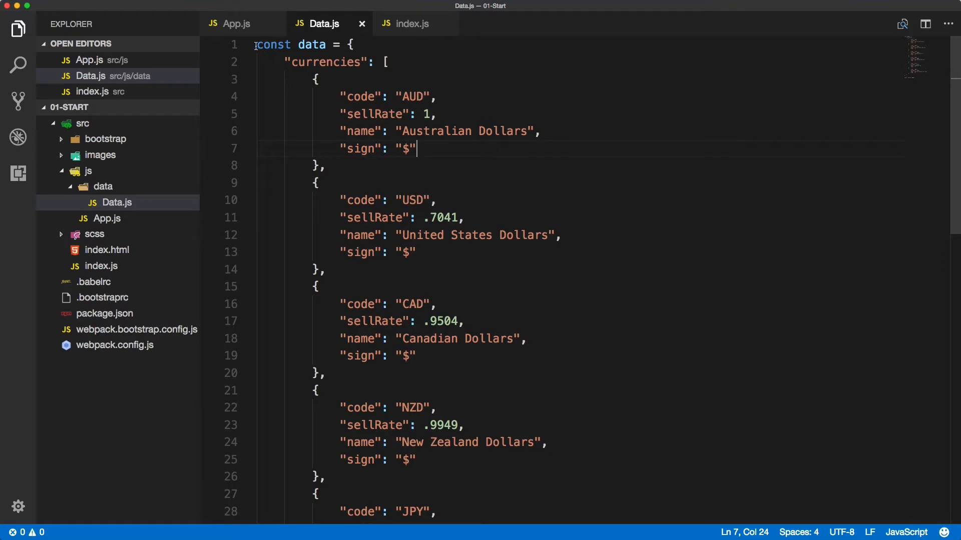
{"action": "double_click", "coordinate": [325, 62]}
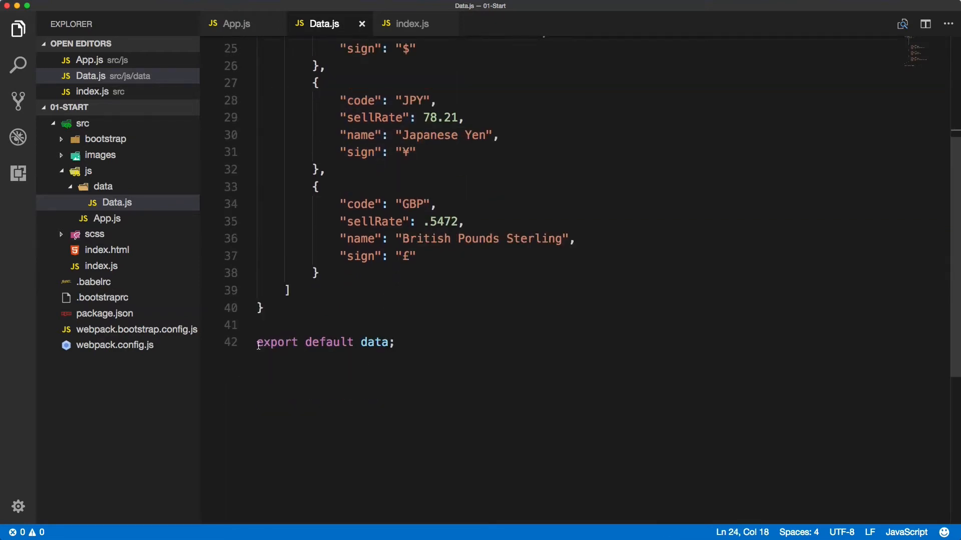
{"action": "left_click", "coordinate": [433, 342]}
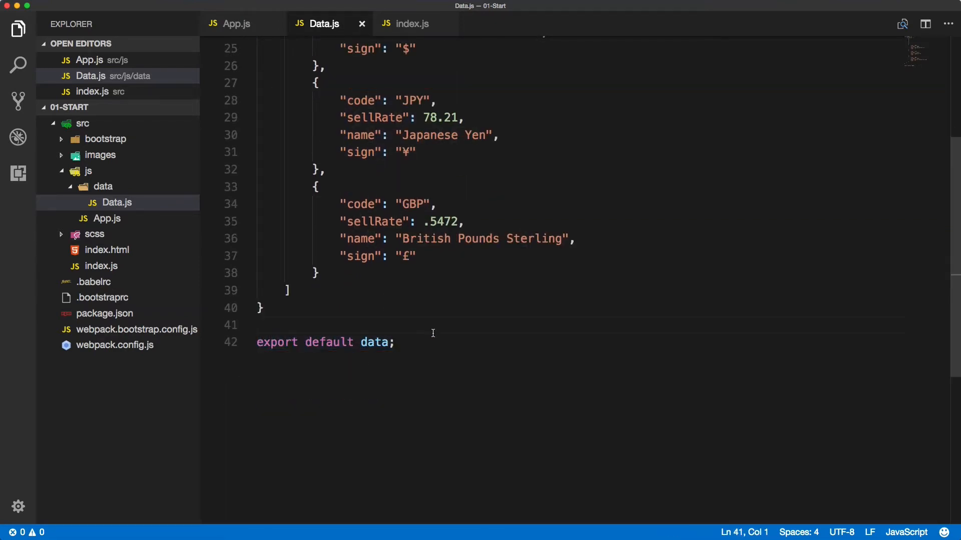
{"action": "left_click", "coordinate": [235, 23]}
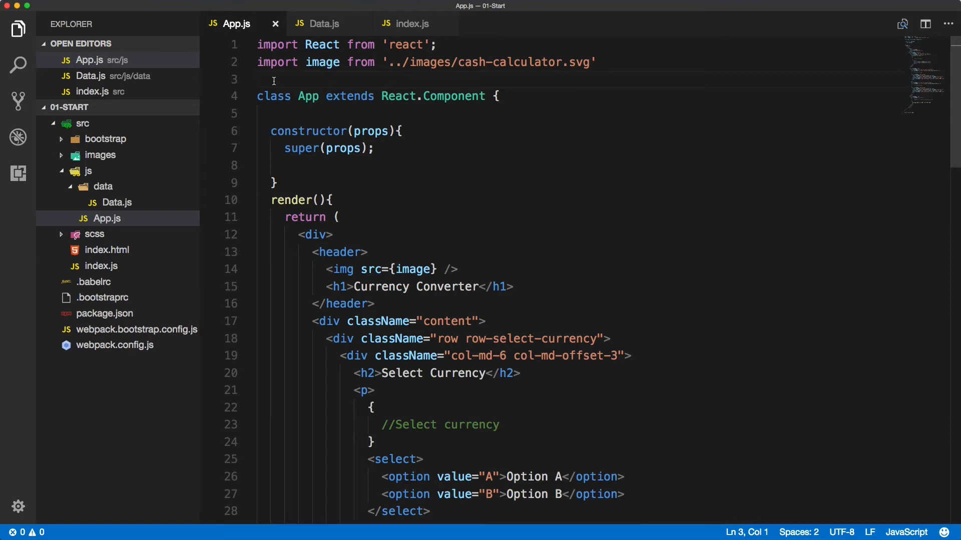
Import data from './data/Data' and start this.state with currencies: data.currencies
{"action": "type", "text": "import data from './data"}
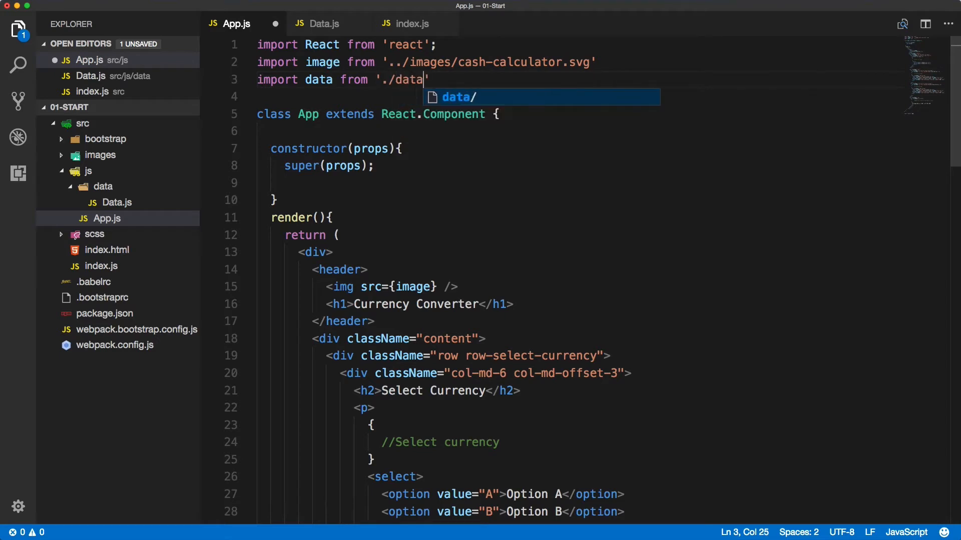
{"action": "type", "text": "Data"}
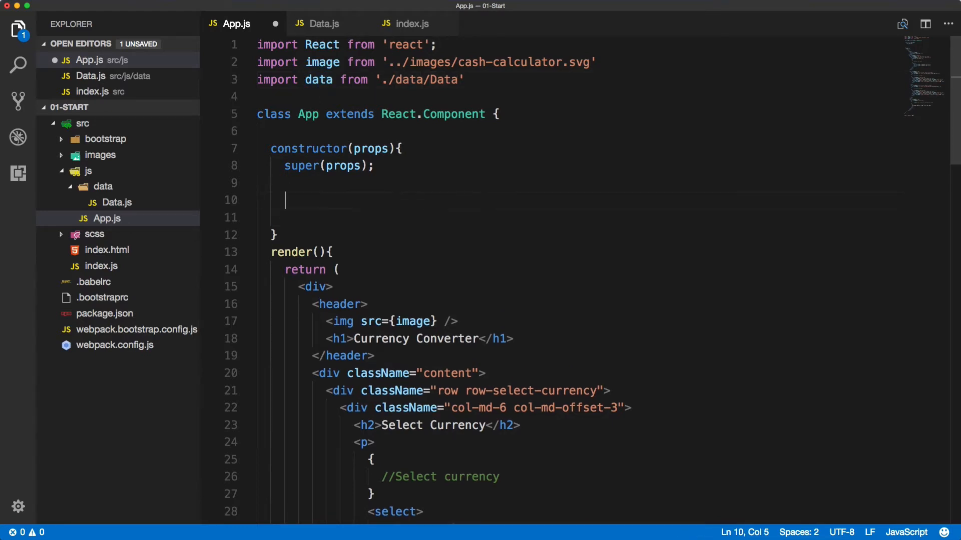
{"action": "type", "text": "this.set"}
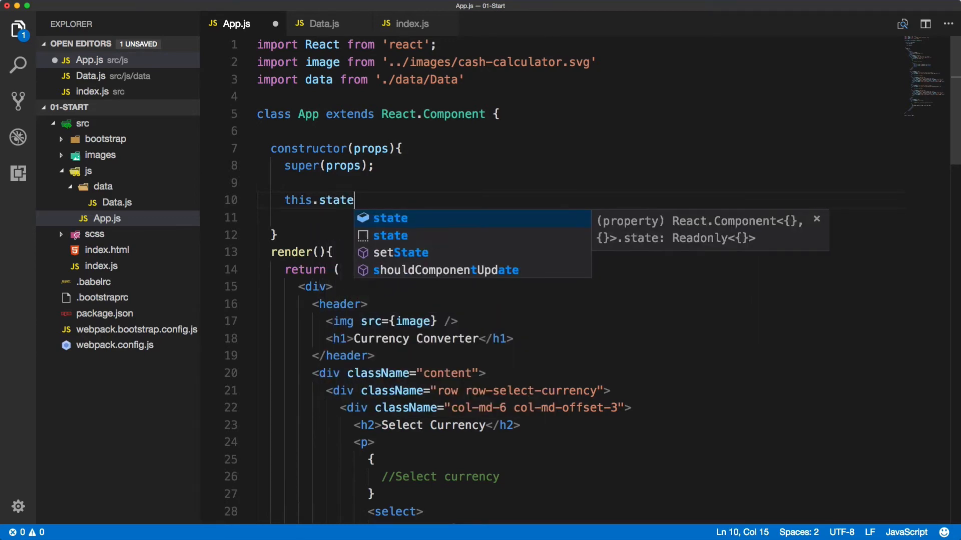
{"action": "type", "text": "= {}"}
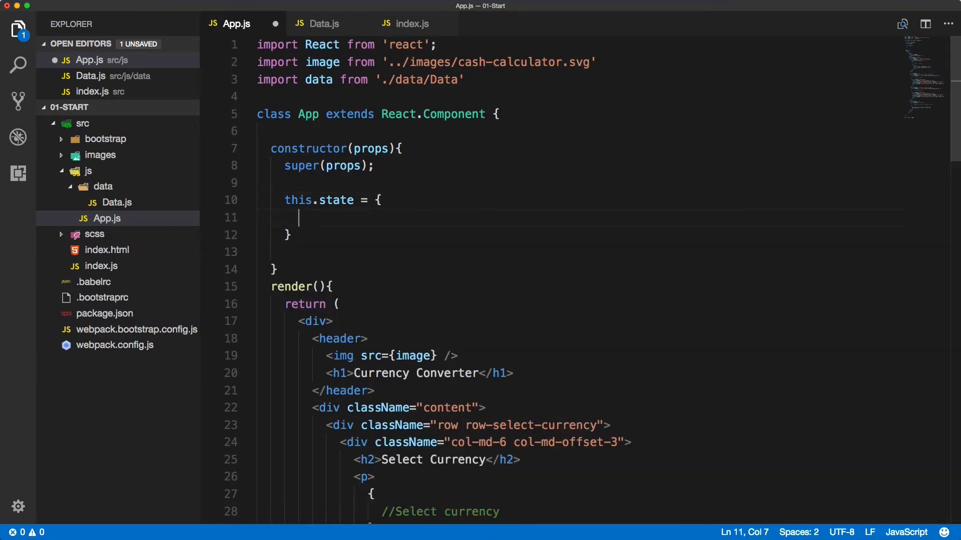
{"action": "type", "text": "curre"}
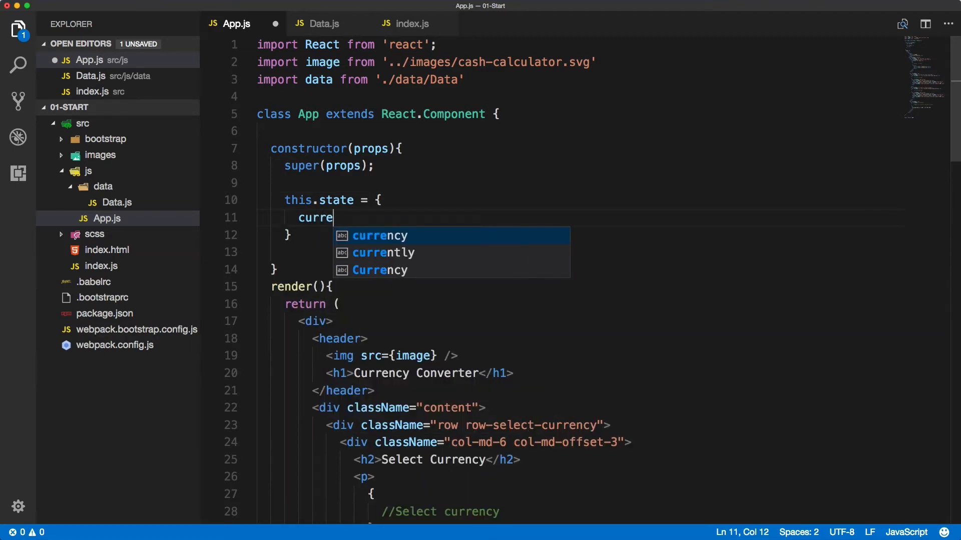
{"action": "type", "text": "ncies"}
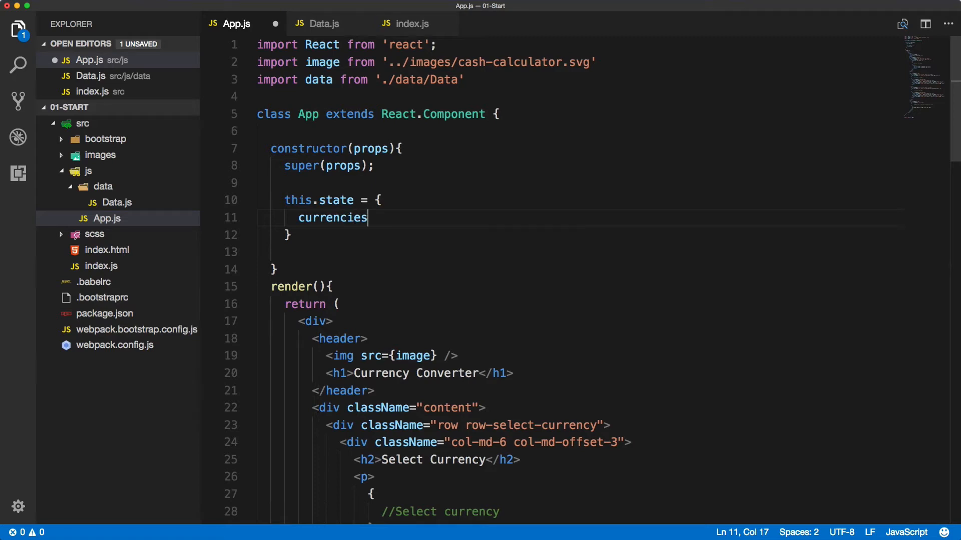
{"action": "type", "text": ": data.currencies,"}
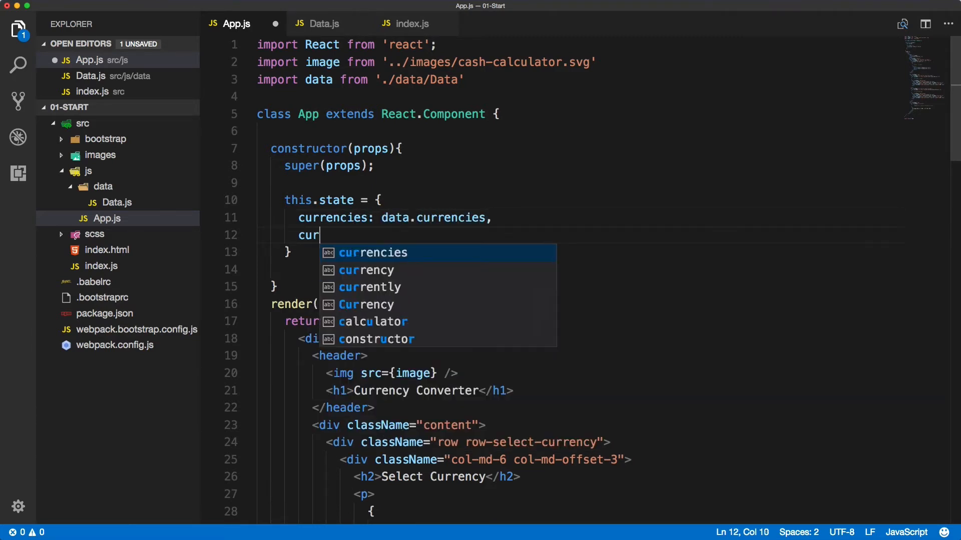
Add currencyA/B as currencies[0]/[1] and currencyAval/Bval from their sellRate
{"action": "type", "text": "rencyA: data"}
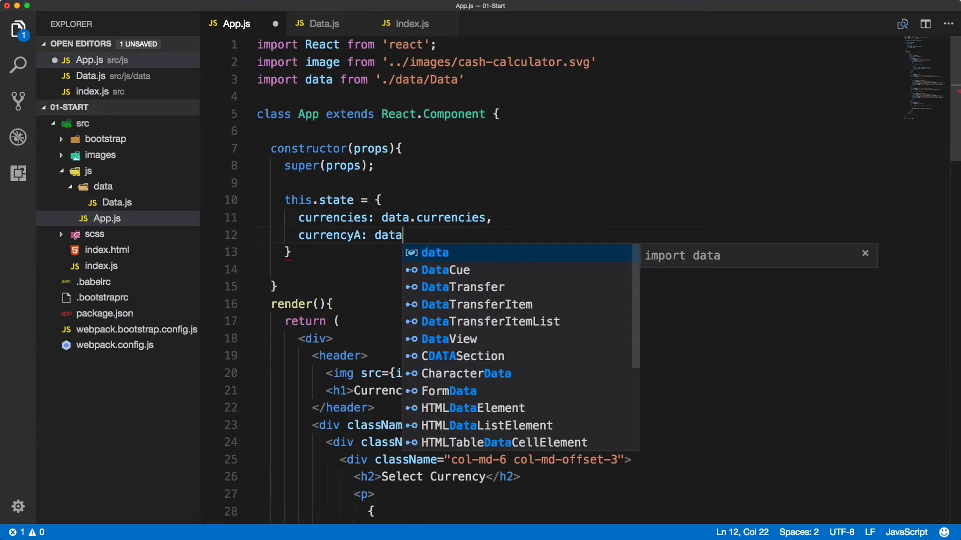
{"action": "type", "text": ".curren"}
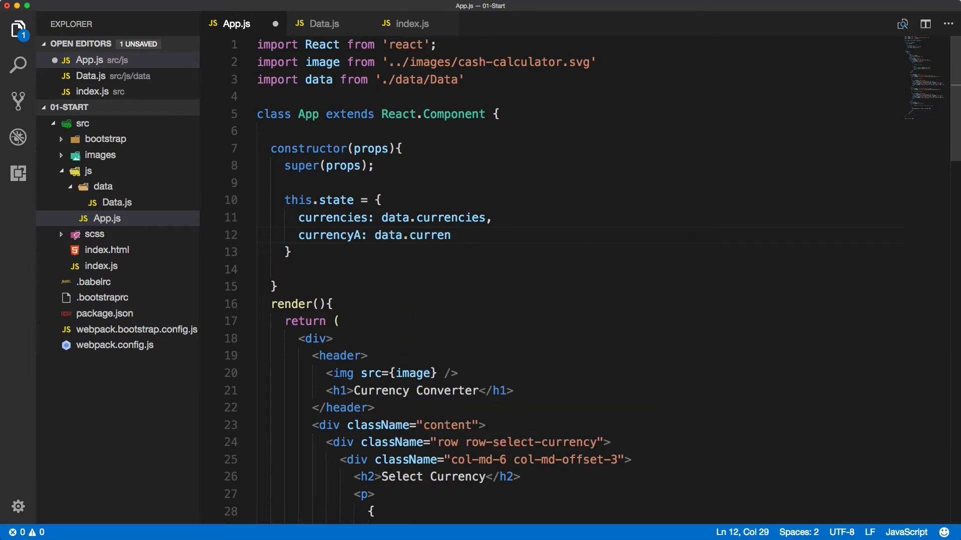
{"action": "type", "text": "cies[0],"}
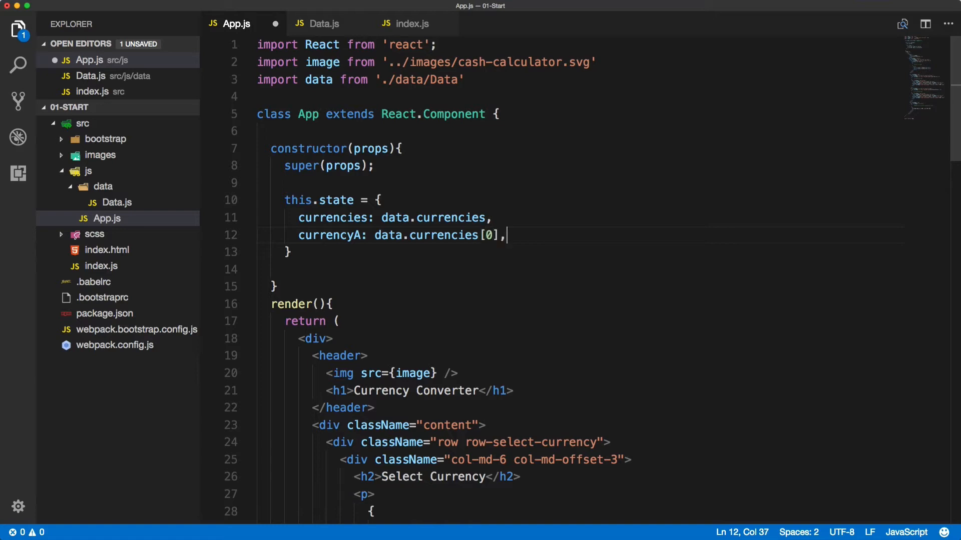
{"action": "type", "text": "currencyB:"}
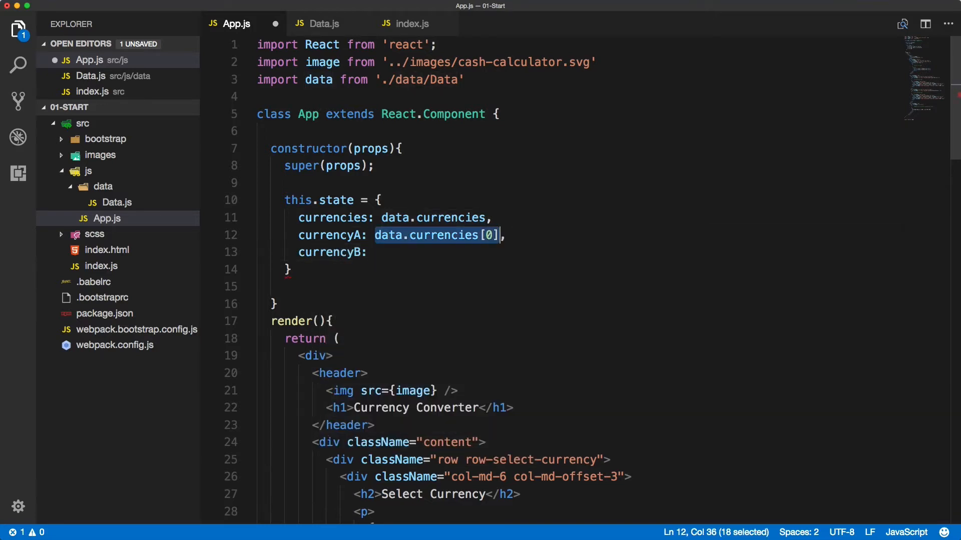
{"action": "type", "text": "data.currencies[1],"}
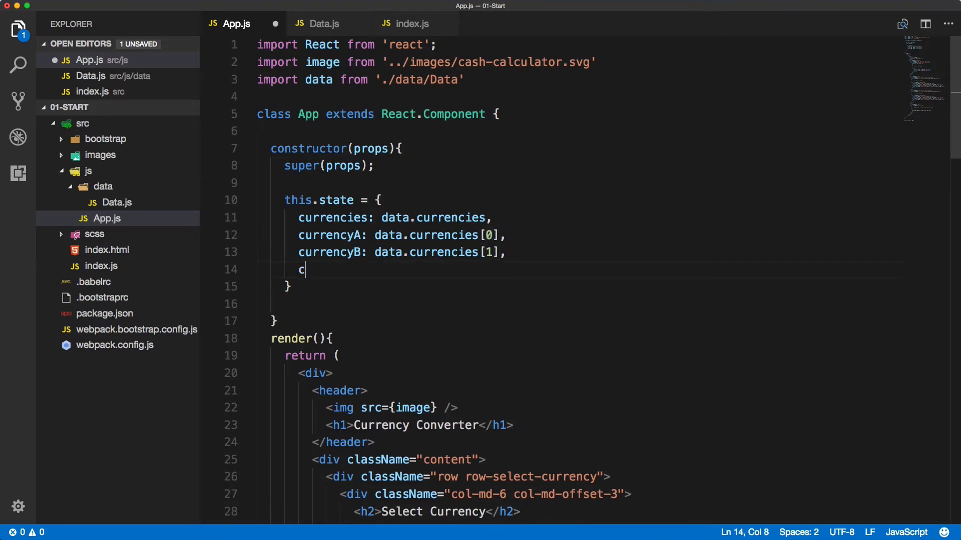
{"action": "type", "text": "urrencyAval:"}
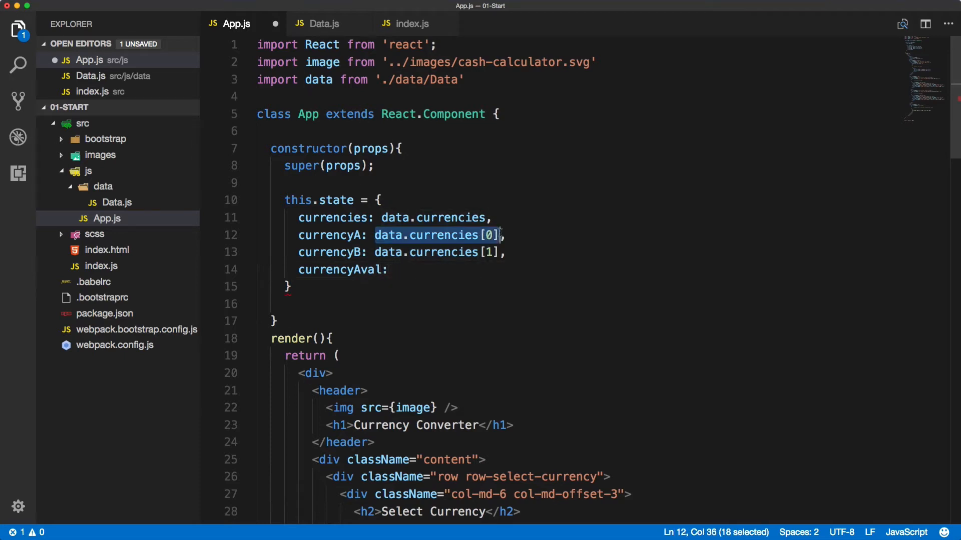
{"action": "type", "text": "data.currencies[0].sellRate,"}
{"action": "type", "text": "currencyBval: data.currencies[1].sellRate"}
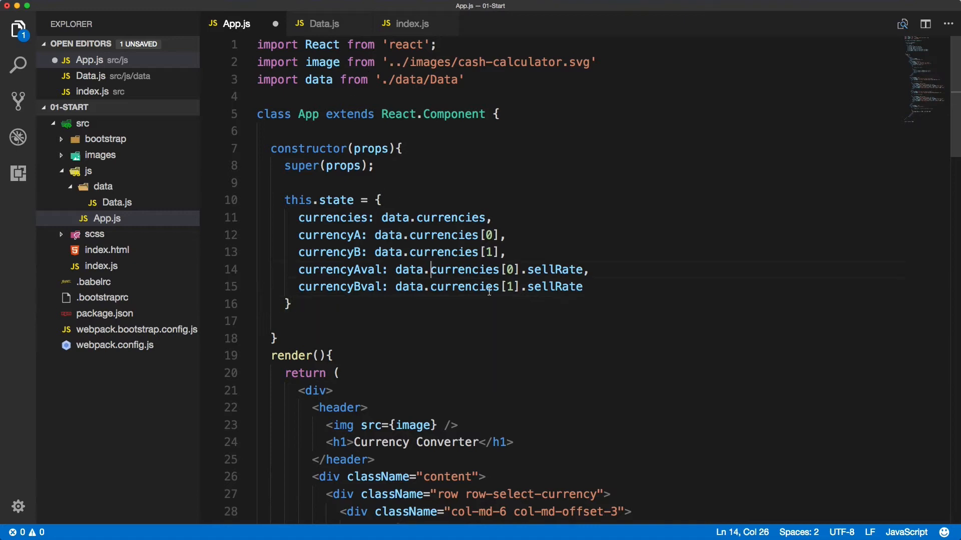
{"action": "left_click", "coordinate": [358, 217]}
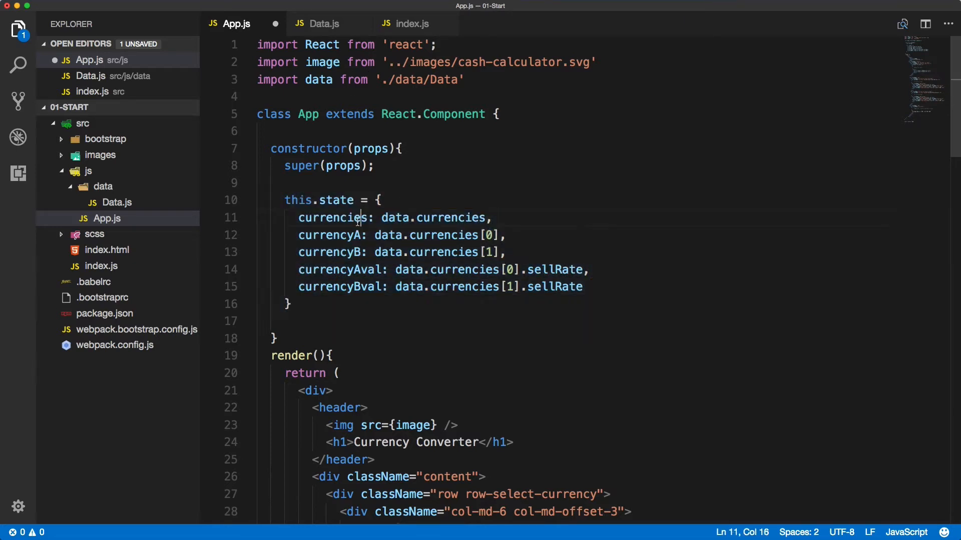
{"action": "left_click", "coordinate": [324, 23]}
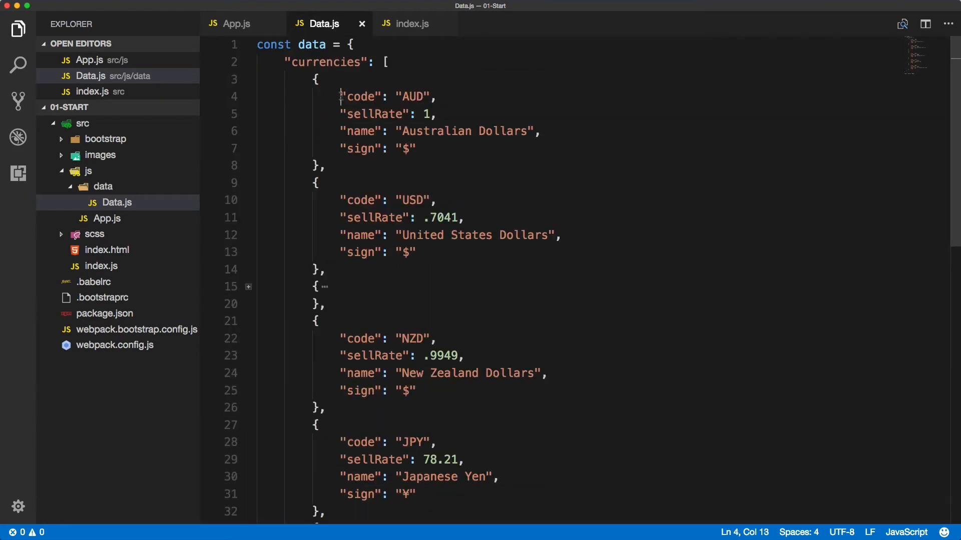
Check the AUD entry's "sellRate": 1 line in Data.js
{"action": "left_click_drag", "start_coordinate": [341, 114], "coordinate": [436, 114]}
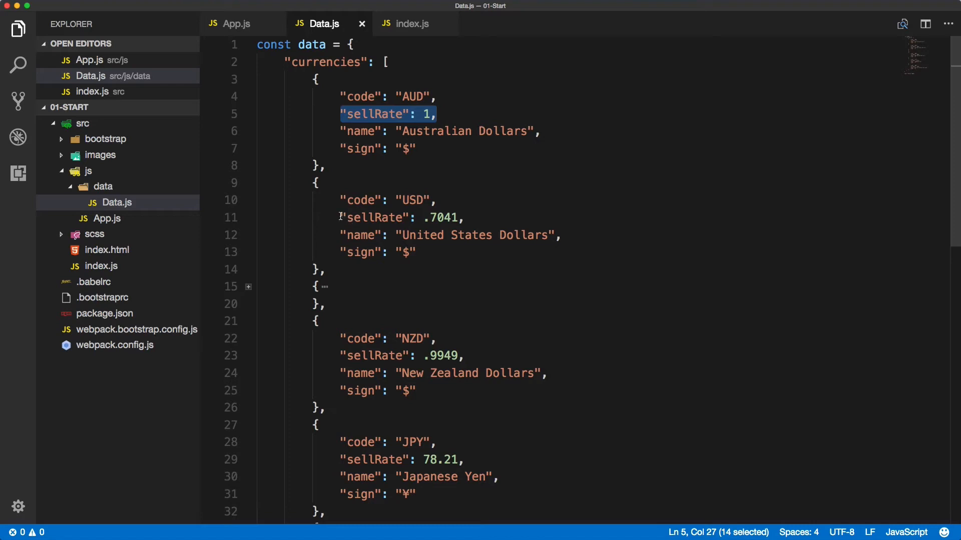
{"action": "left_click", "coordinate": [484, 219]}
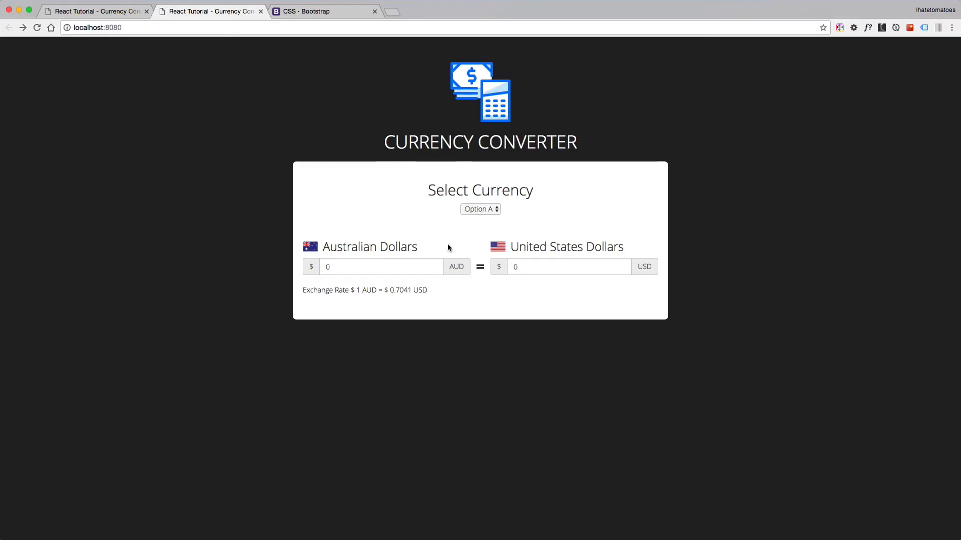
Inspect App's state in React DevTools: currencies array, currencyA AUD at 1, currencyB USD at 0.7041
{"action": "key", "text": "F12"}
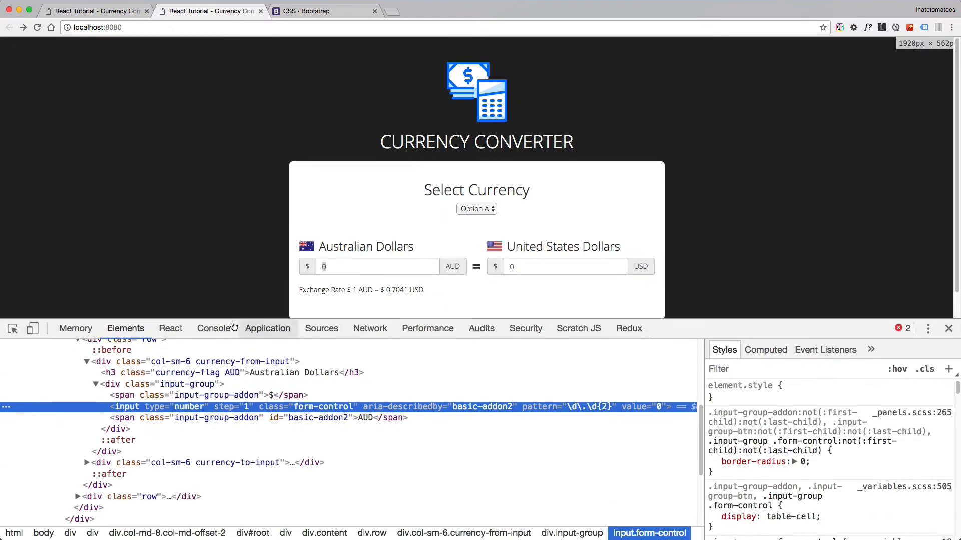
{"action": "left_click", "coordinate": [170, 328]}
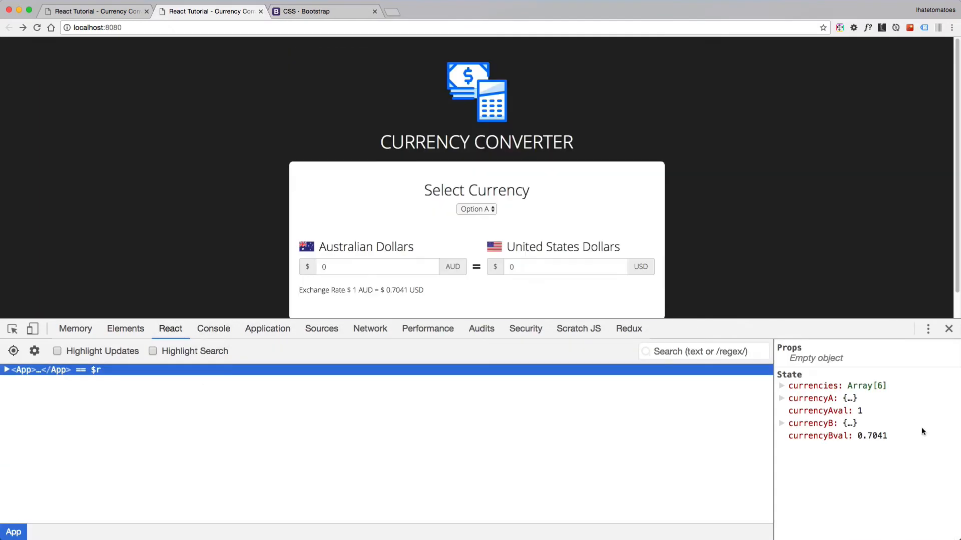
{"action": "left_click", "coordinate": [783, 423]}
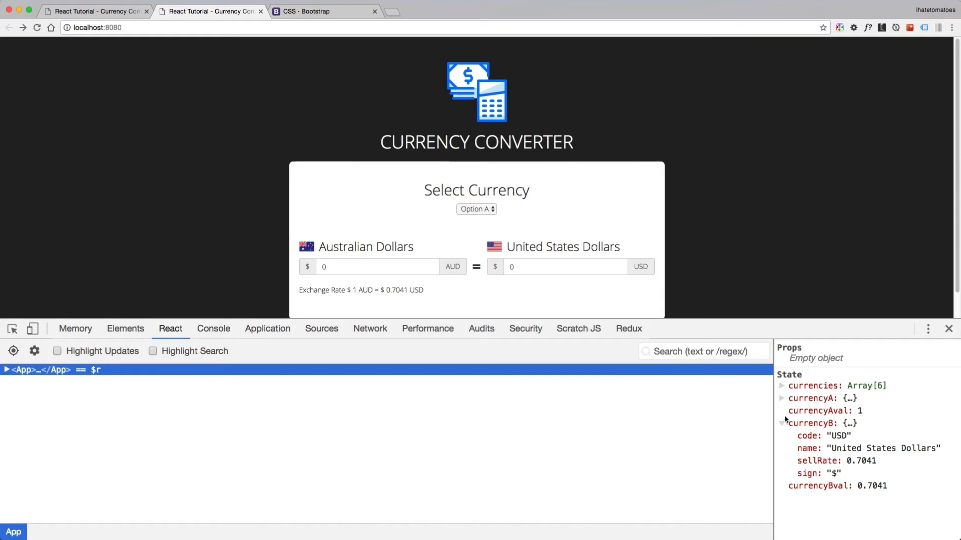
{"action": "left_click", "coordinate": [781, 399]}
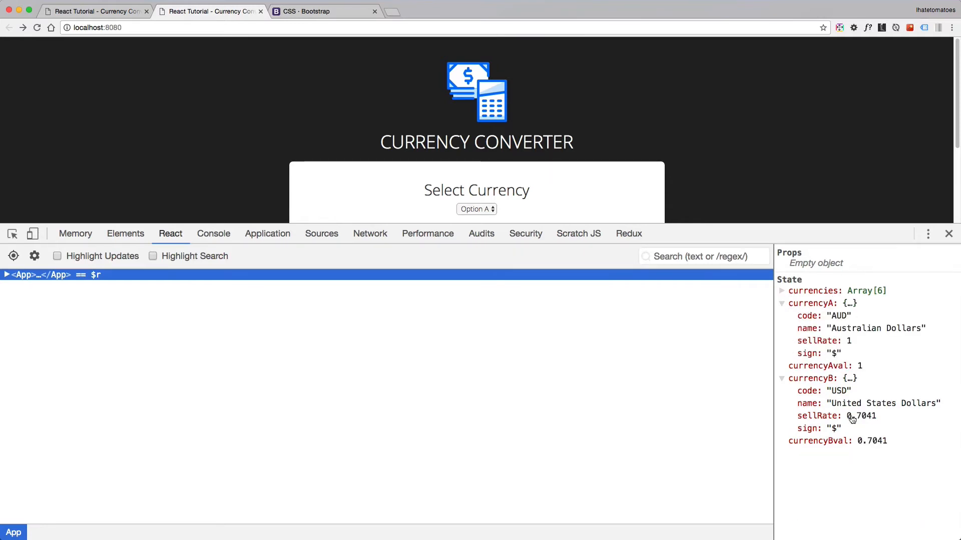
{"action": "left_click", "coordinate": [781, 304]}
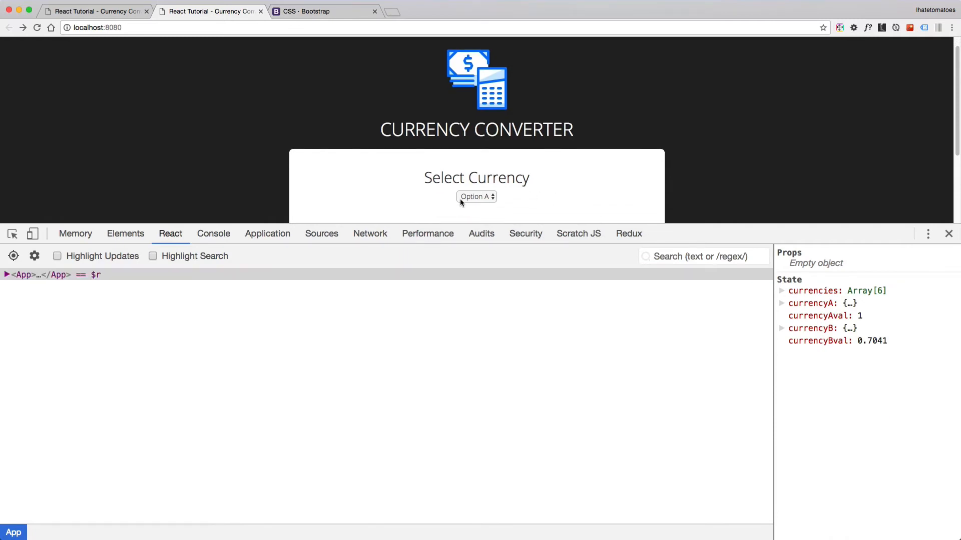
{"action": "left_click", "coordinate": [476, 197]}
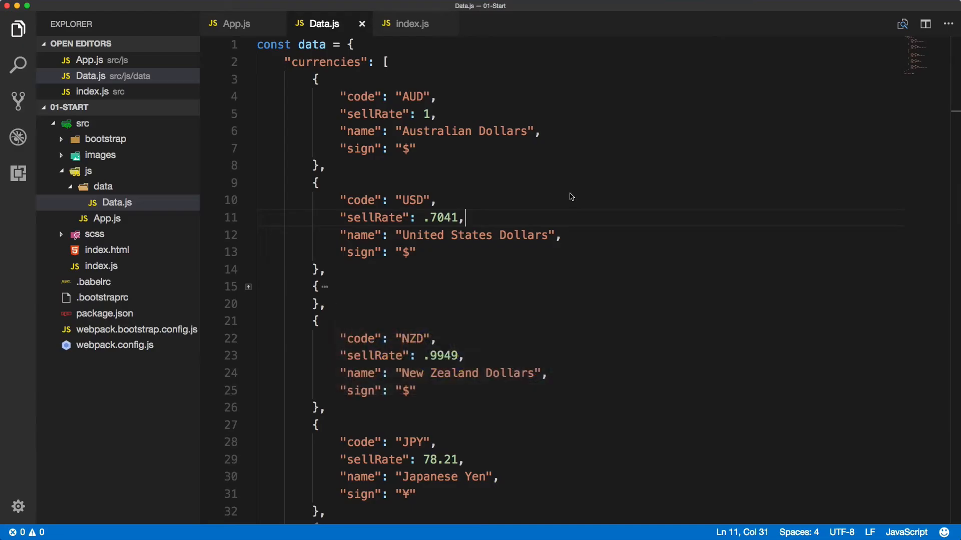
Create an empty SelectCurrency.js inside a new js/components folder and return to App.js
{"action": "left_click", "coordinate": [235, 23]}
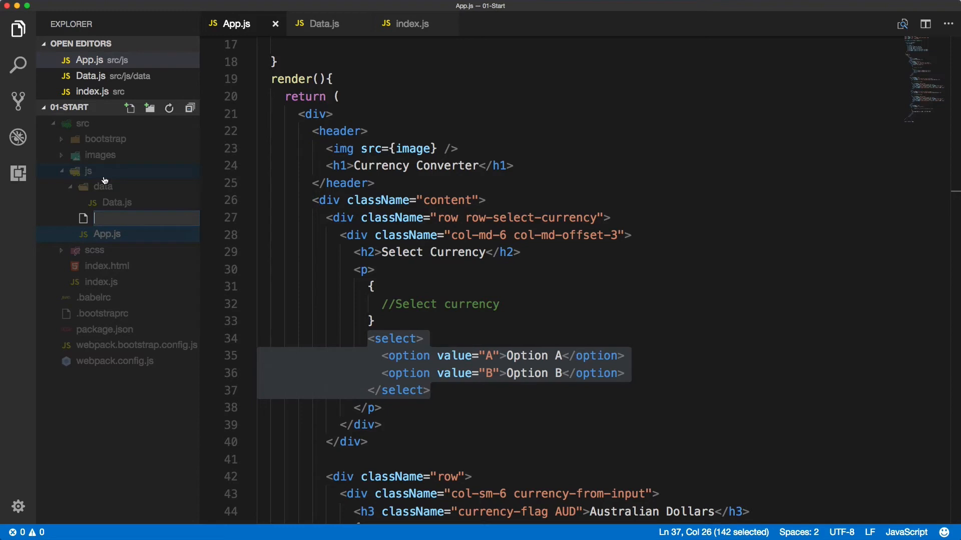
{"action": "type", "text": "Select"}
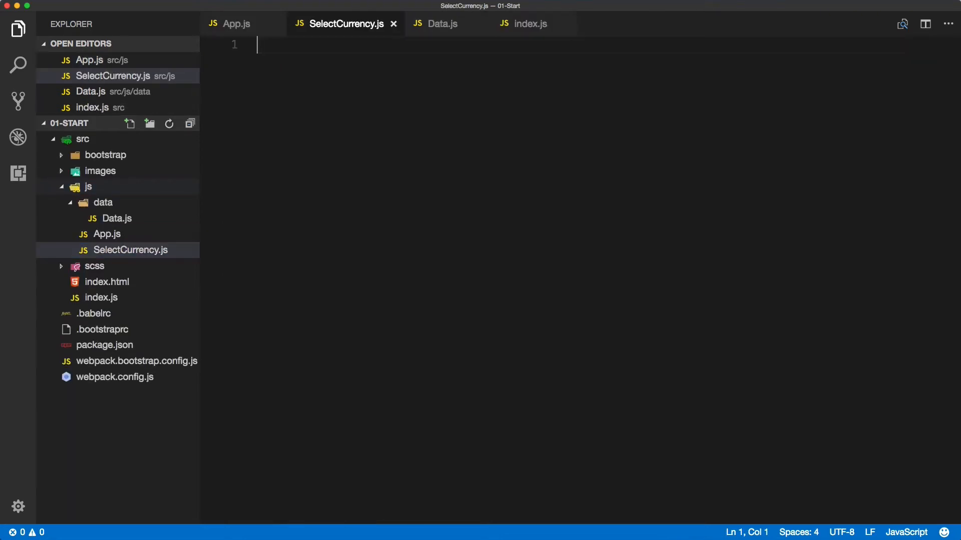
{"action": "left_click", "coordinate": [103, 202]}
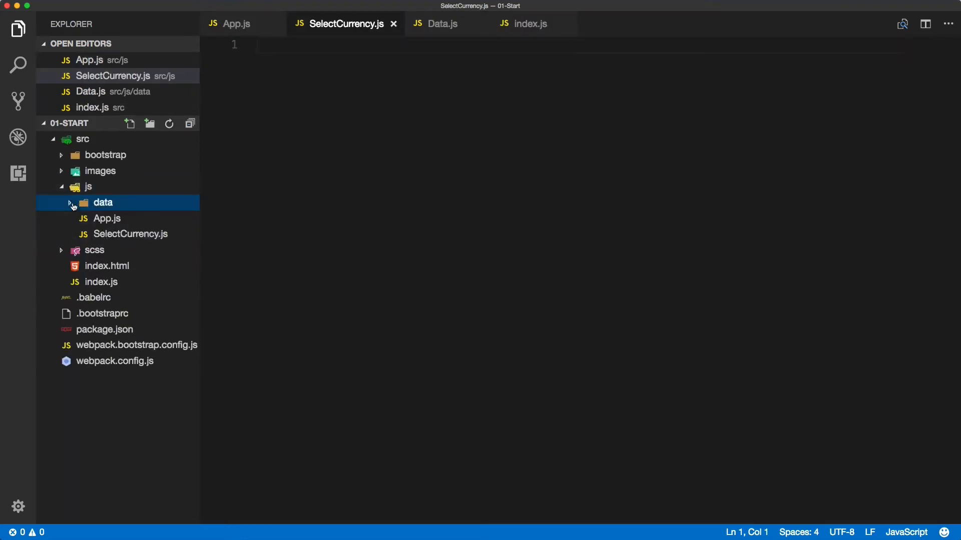
{"action": "right_click", "coordinate": [103, 203]}
{"action": "type", "text": "components"}
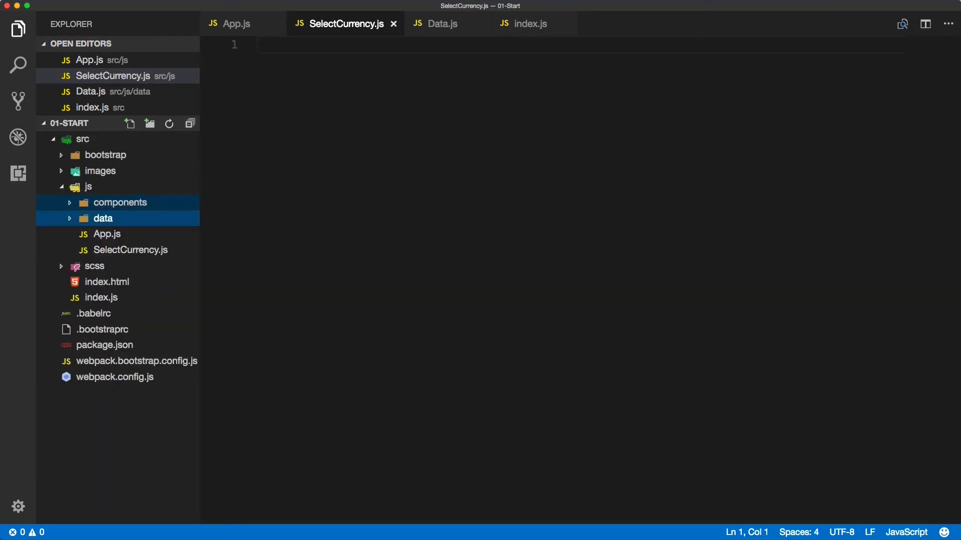
{"action": "left_click", "coordinate": [121, 202]}
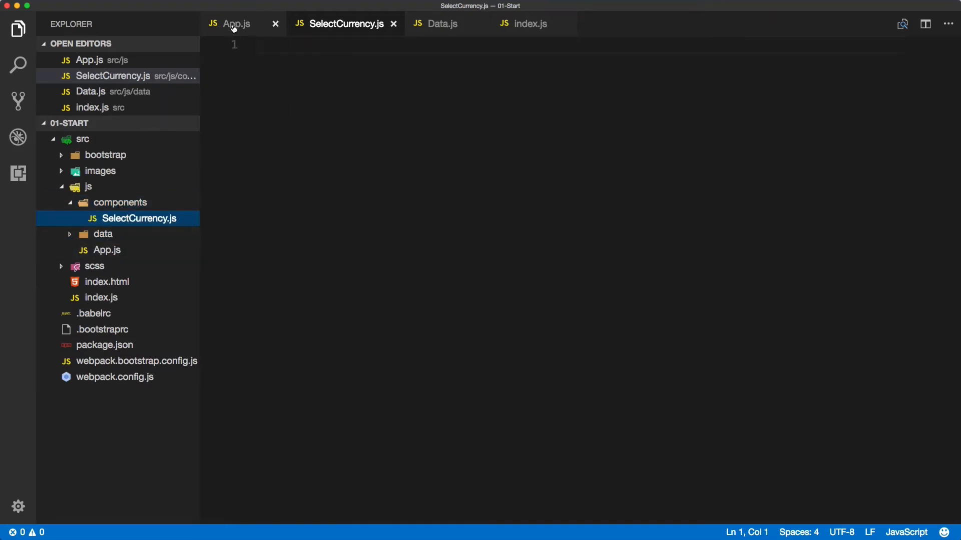
{"action": "left_click", "coordinate": [236, 23]}
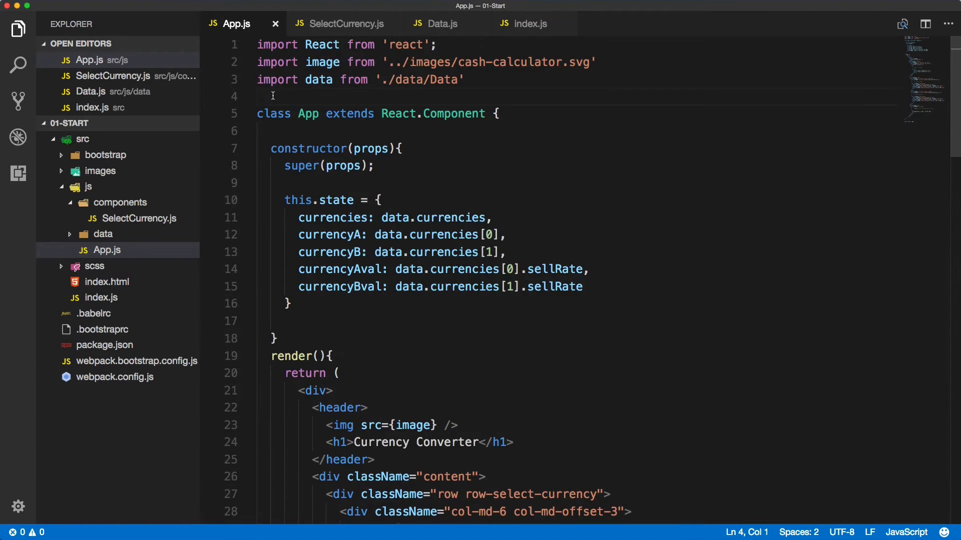
Add import SelectCurrency from './components/SelectCurrency' below the data import
{"action": "type", "text": "import Selec"}
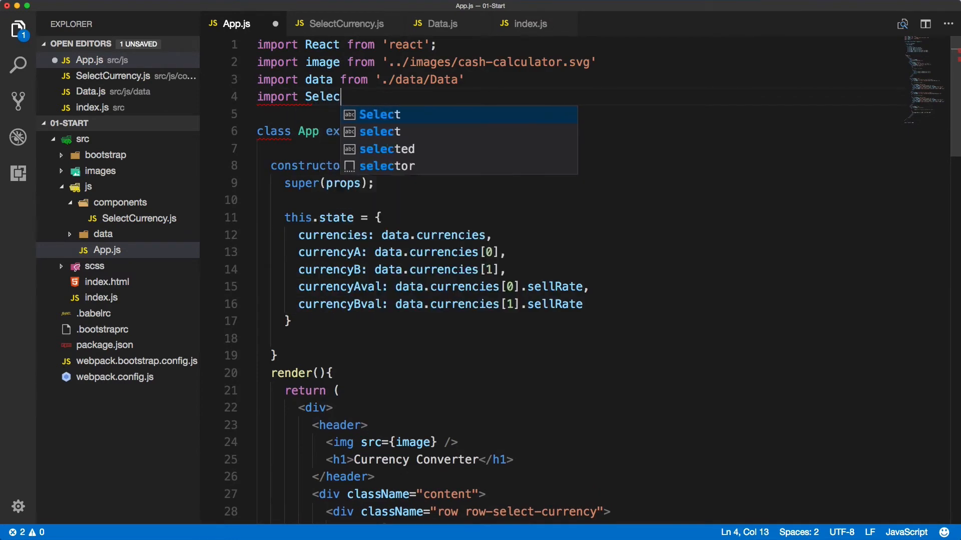
{"action": "type", "text": "tCurrency"}
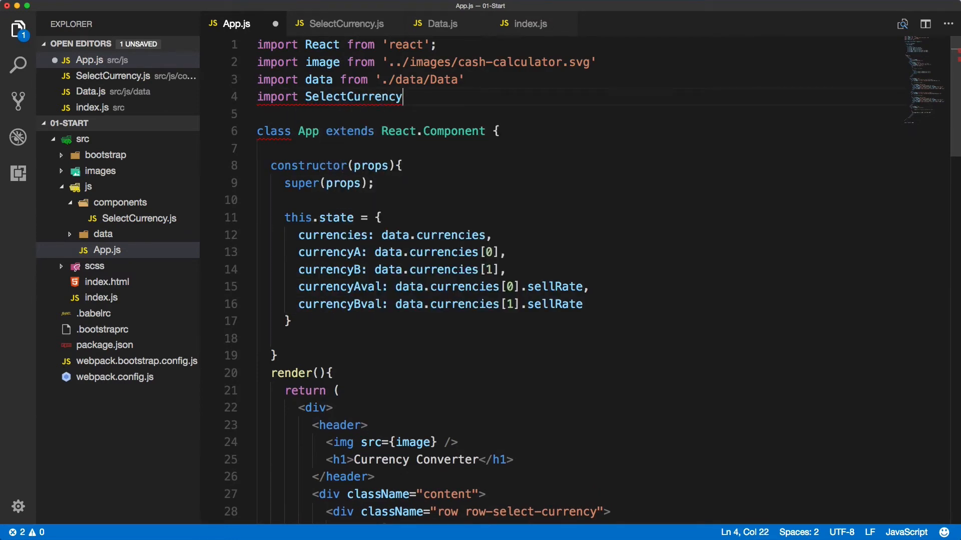
{"action": "type", "text": "from ''"}
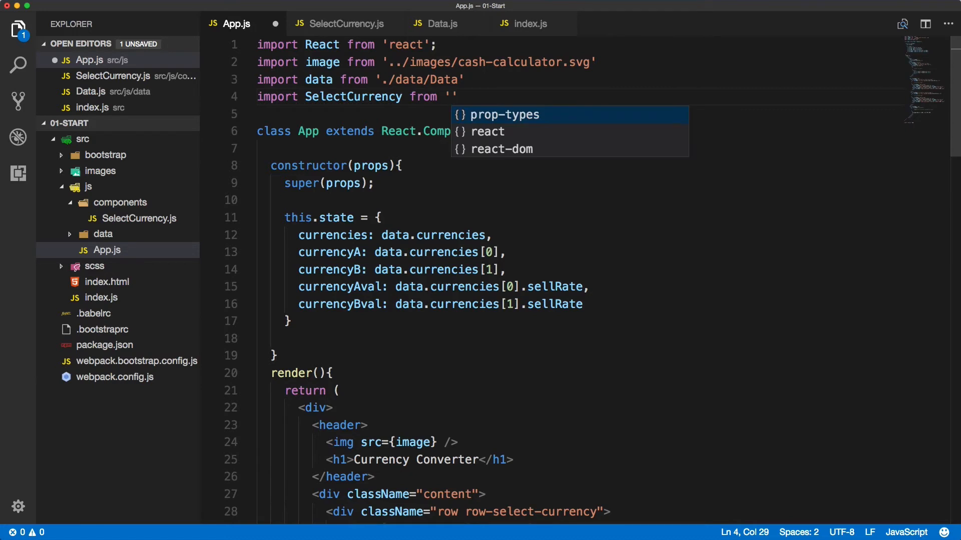
{"action": "type", "text": "./components/SelectCurrency"}
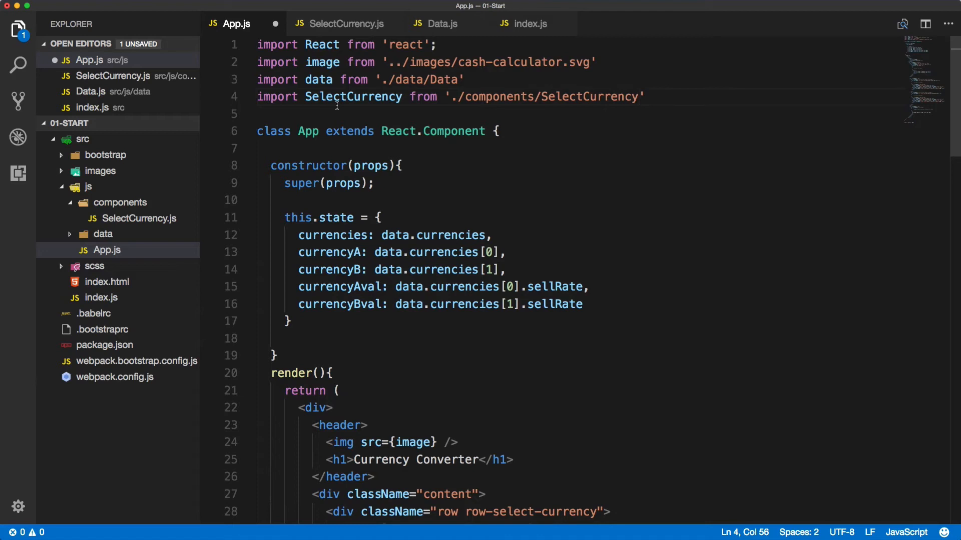
{"action": "double_click", "coordinate": [353, 96]}
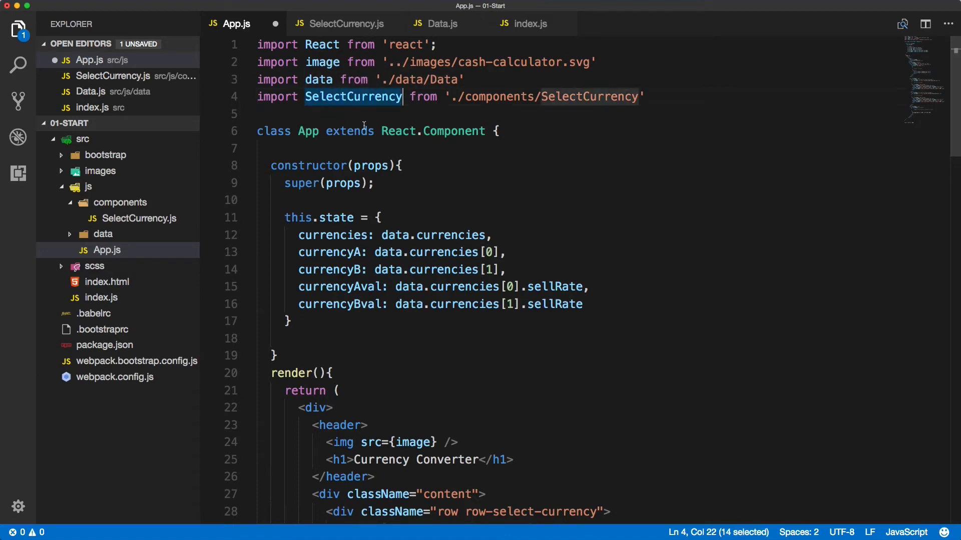
{"action": "scroll", "scroll_direction": "down", "scroll_amount": 3}
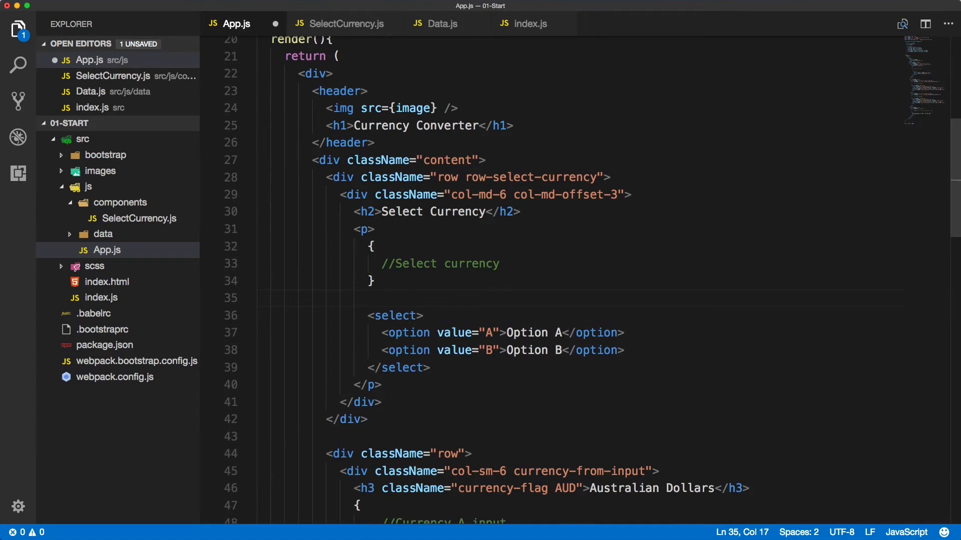
Insert a self-closing <SelectCurrency /> element above the placeholder select in render()
{"action": "type", "text": "<"}
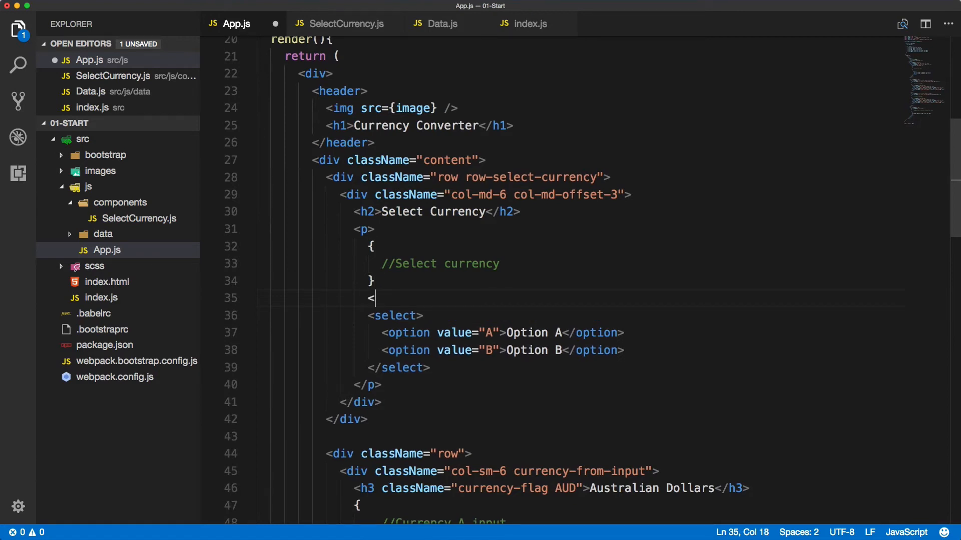
{"action": "type", "text": "SelectCurrency>"}
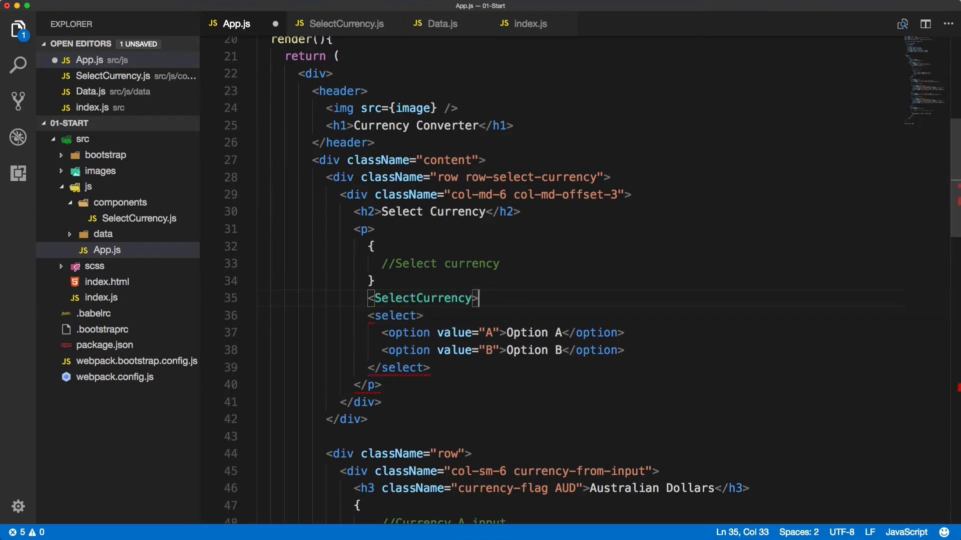
{"action": "type", "text": "</Se"}
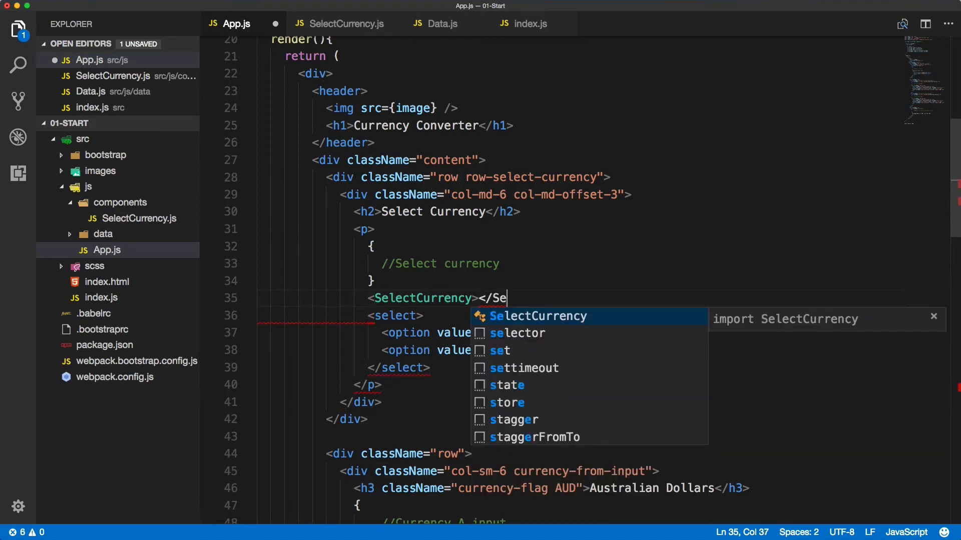
{"action": "key", "text": "Tab"}
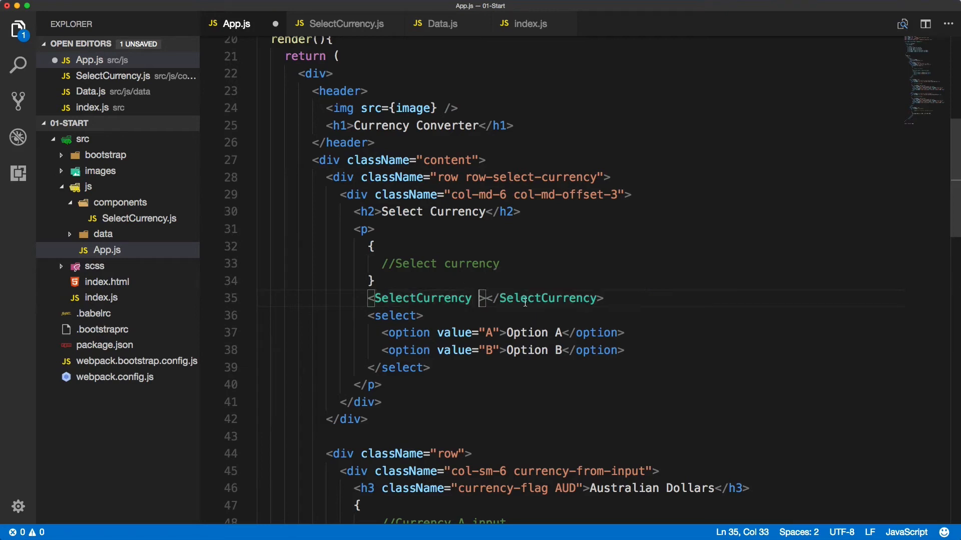
{"action": "left_click_drag", "start_coordinate": [488, 298], "coordinate": [603, 298]}
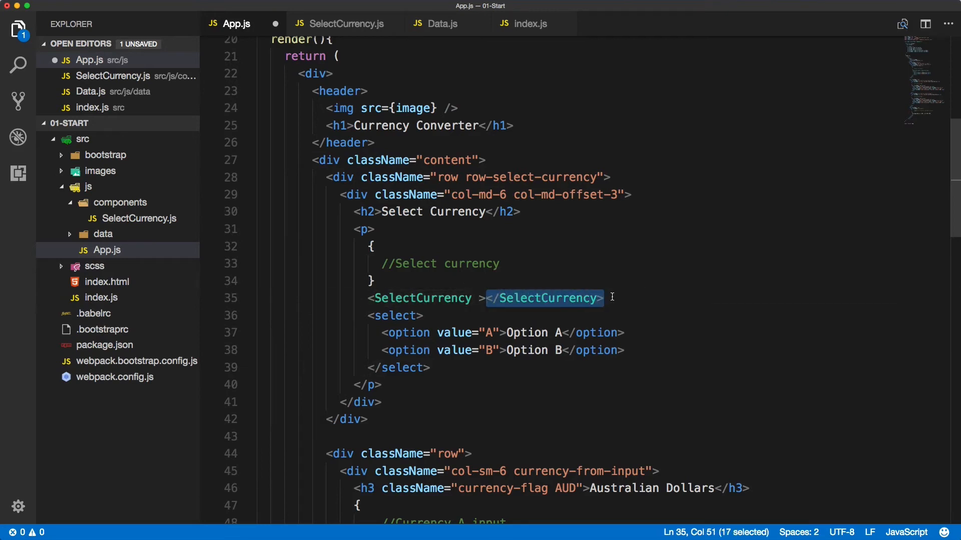
{"action": "type", "text": "/"}
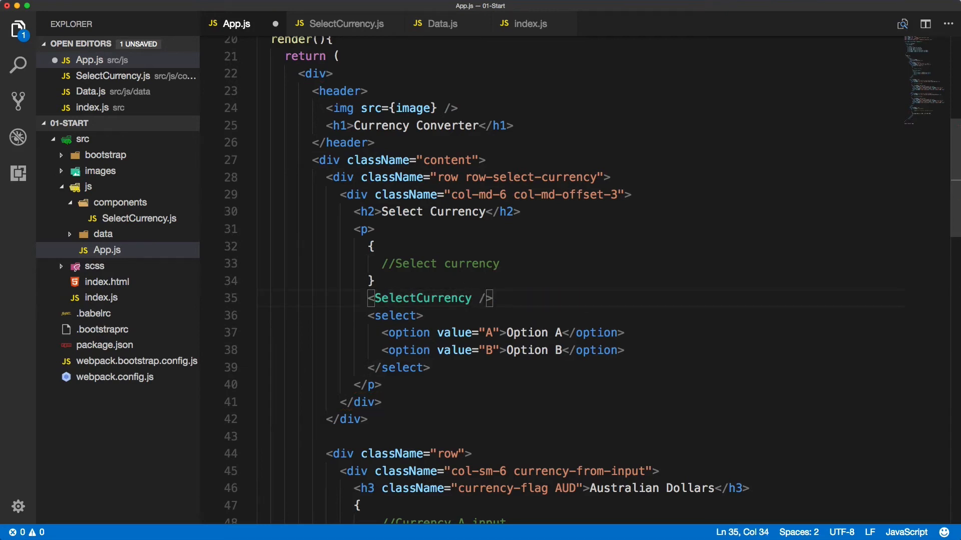
Give the SelectCurrency element a currencies={currencies} prop
{"action": "double_click", "coordinate": [421, 298]}
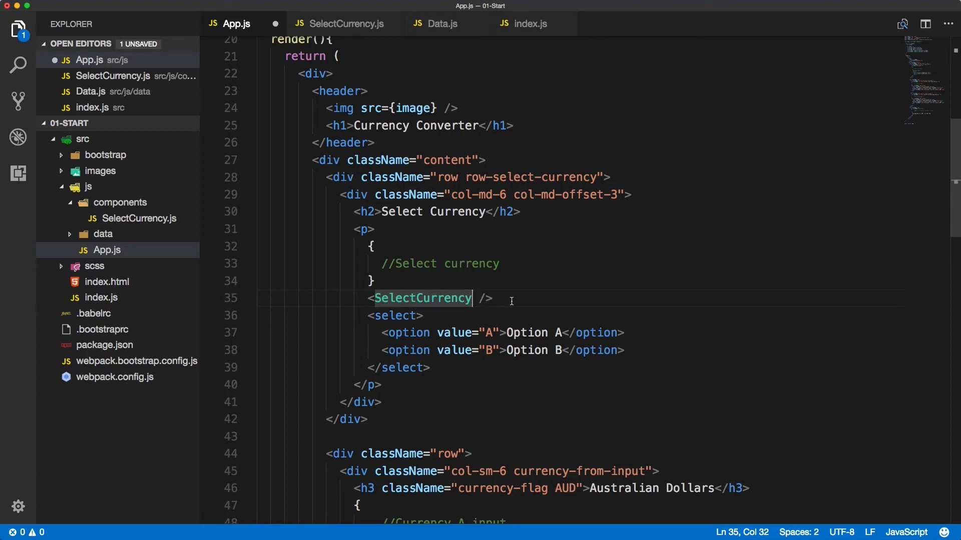
{"action": "type", "text": "currencies={"}
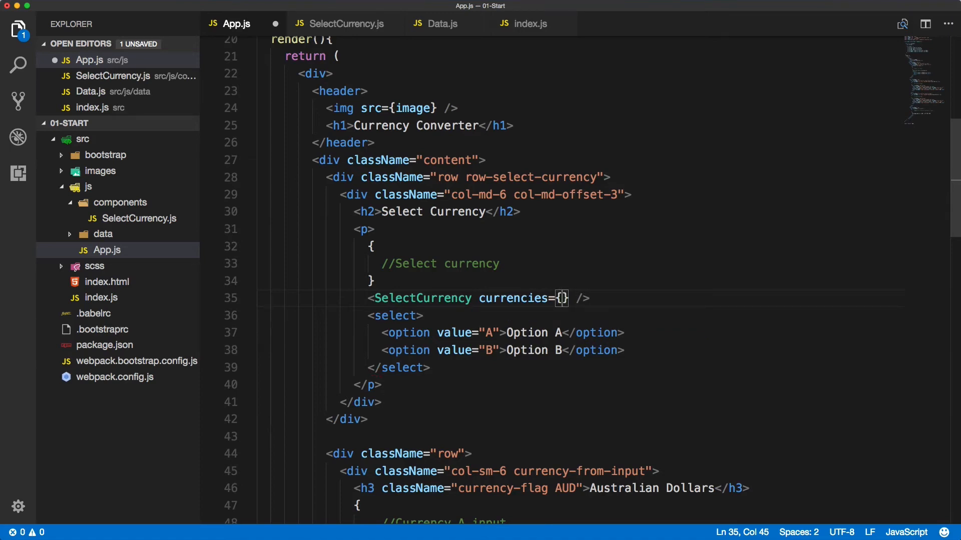
{"action": "type", "text": "currencies"}
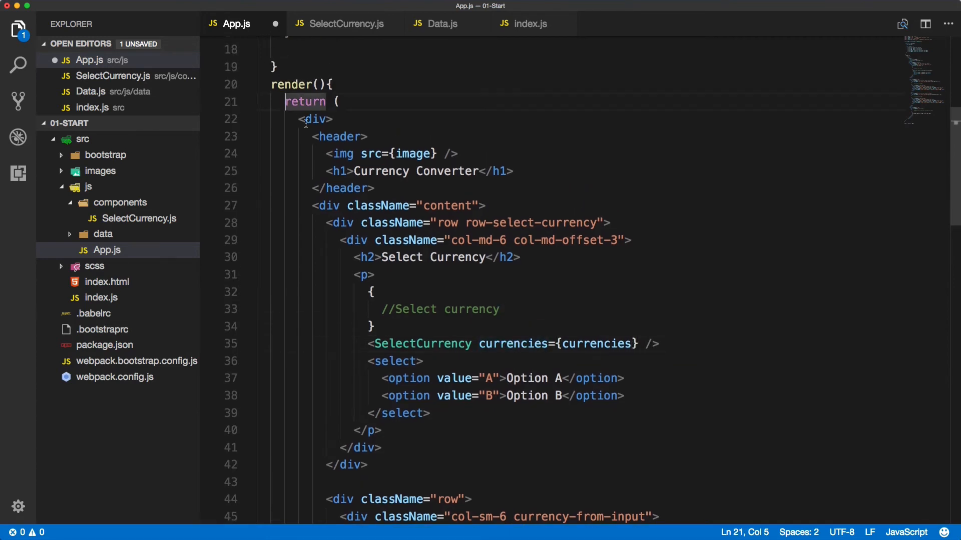
{"action": "mouse_move", "coordinate": [316, 119]}
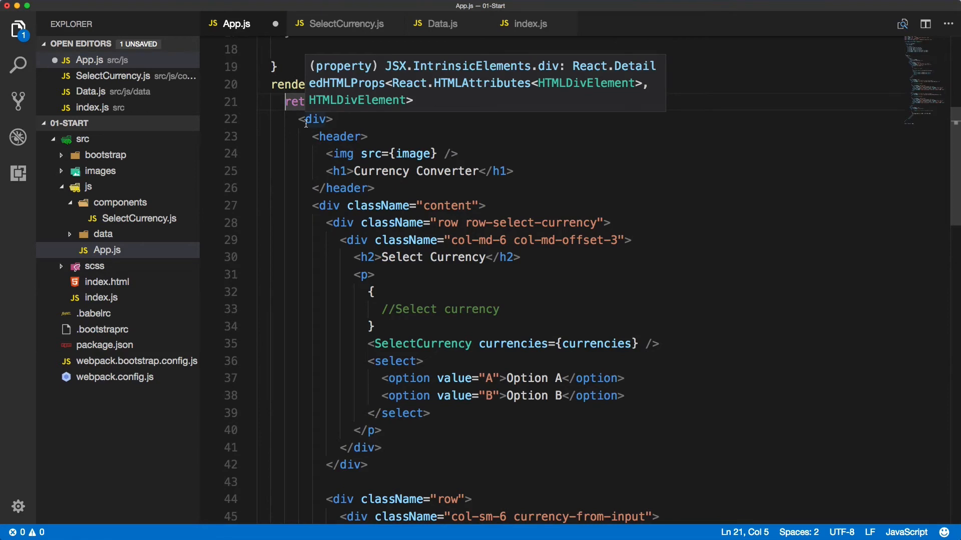
Destructure currencies from this.state at the top of render()
{"action": "type", "text": "const"}
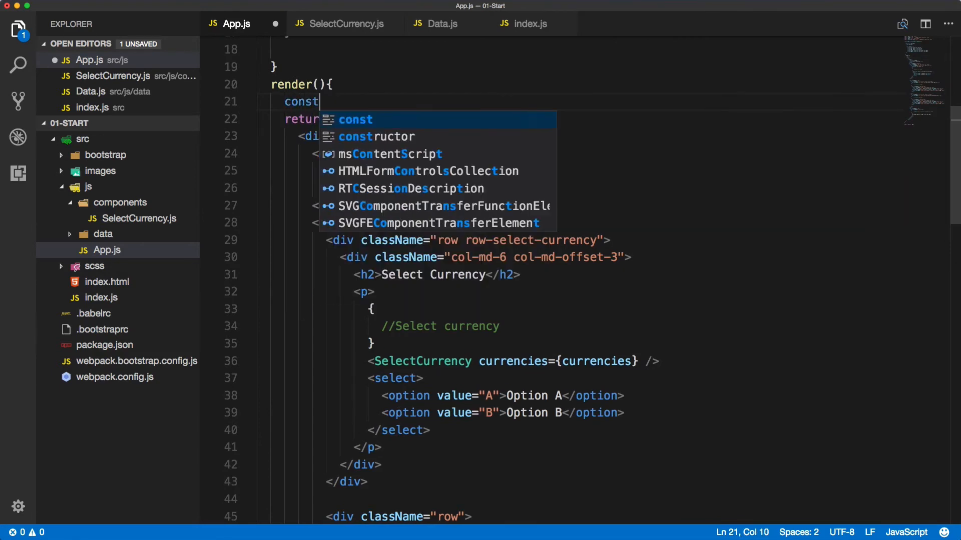
{"action": "type", "text": "{}"}
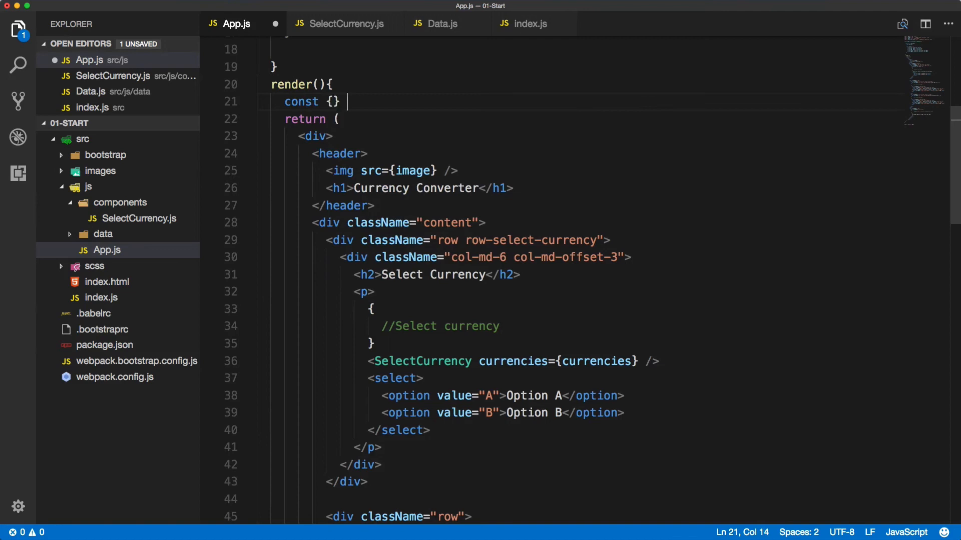
{"action": "type", "text": "= this.state;"}
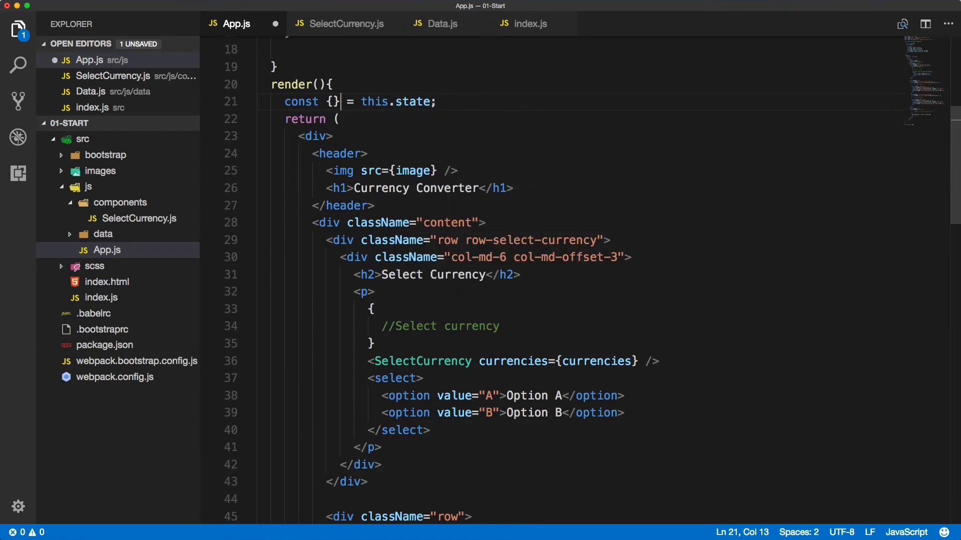
{"action": "type", "text": "cui"}
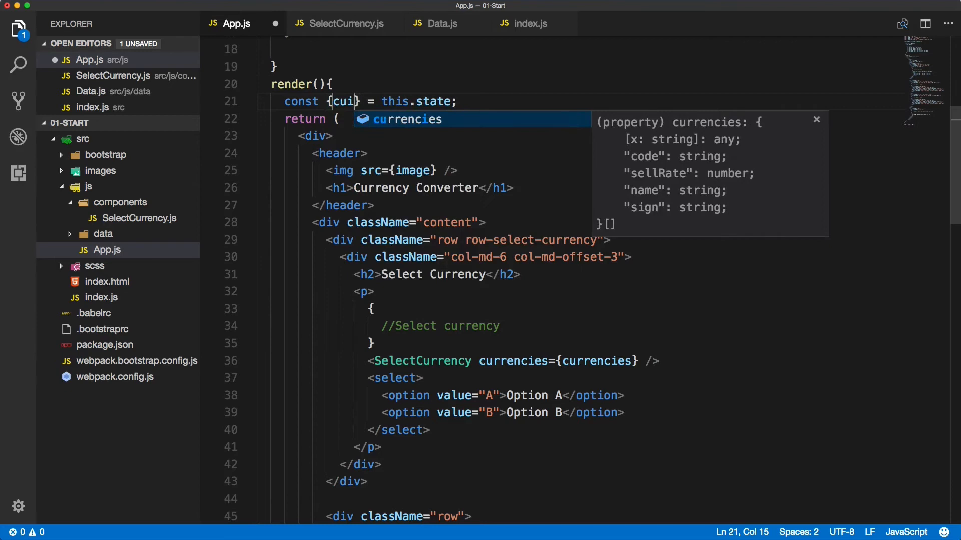
{"action": "key", "text": "Tab"}
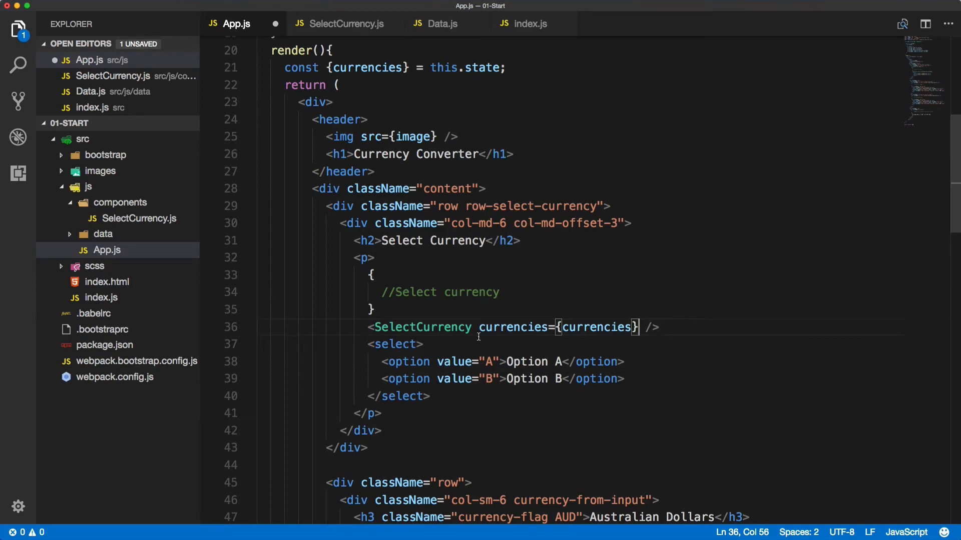
Pass onSelectCurrency={this.onSelectCurrency} to the SelectCurrency element
{"action": "left_click_drag", "start_coordinate": [368, 326], "coordinate": [659, 326]}
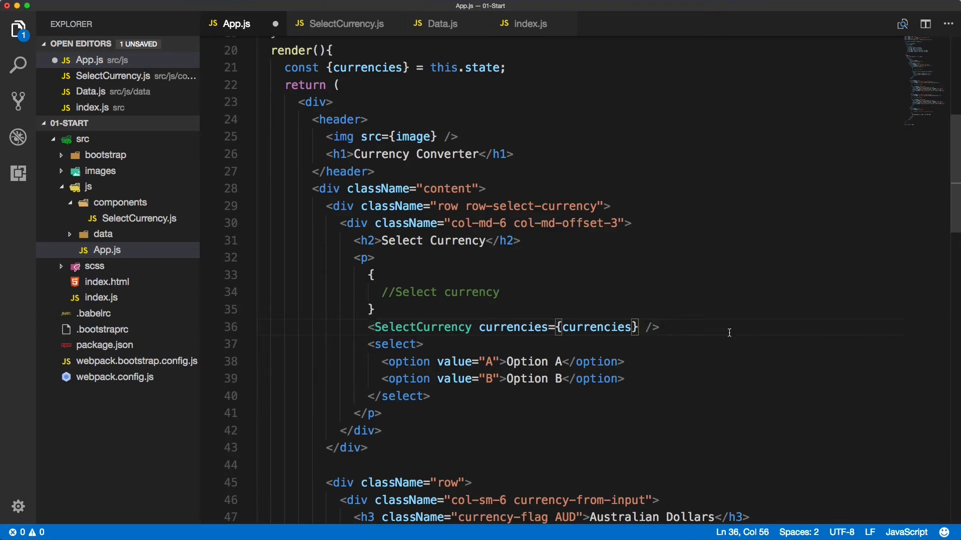
{"action": "type", "text": "on"}
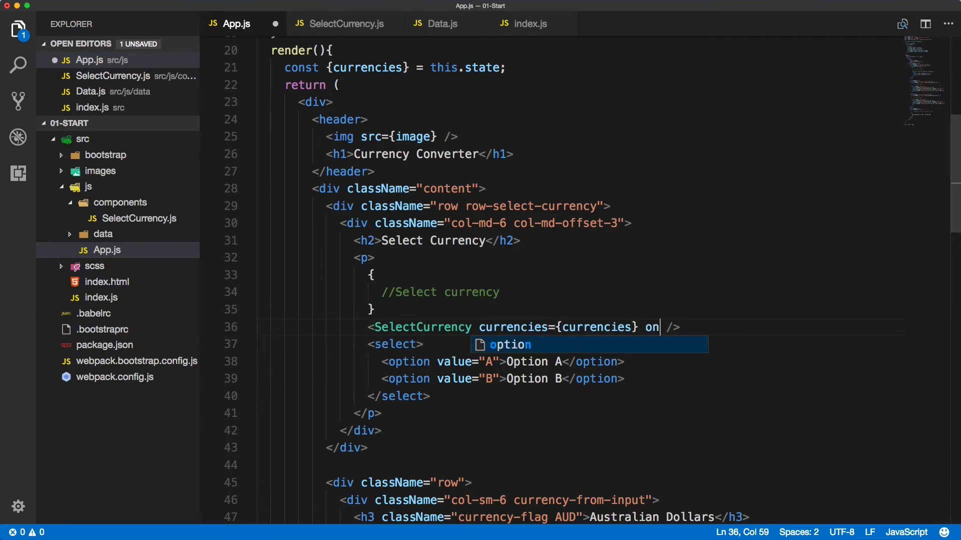
{"action": "type", "text": "SelectCurrency"}
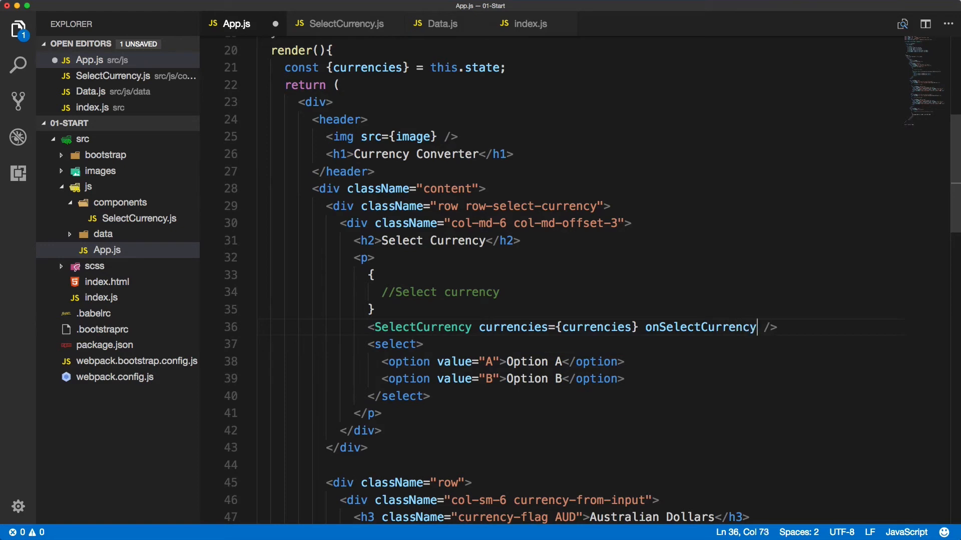
{"action": "type", "text": "={this}"}
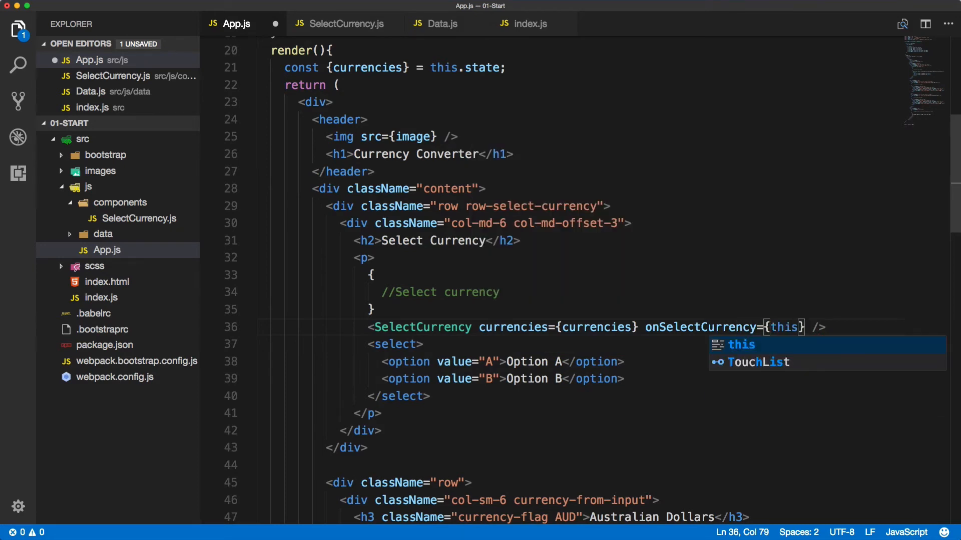
{"action": "type", "text": ".onSelectCurrency"}
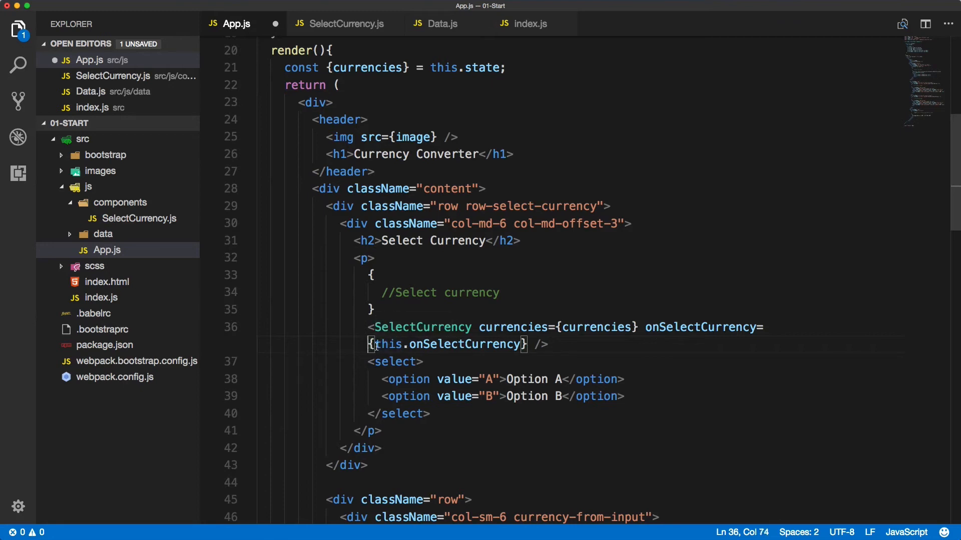
{"action": "double_click", "coordinate": [465, 344]}
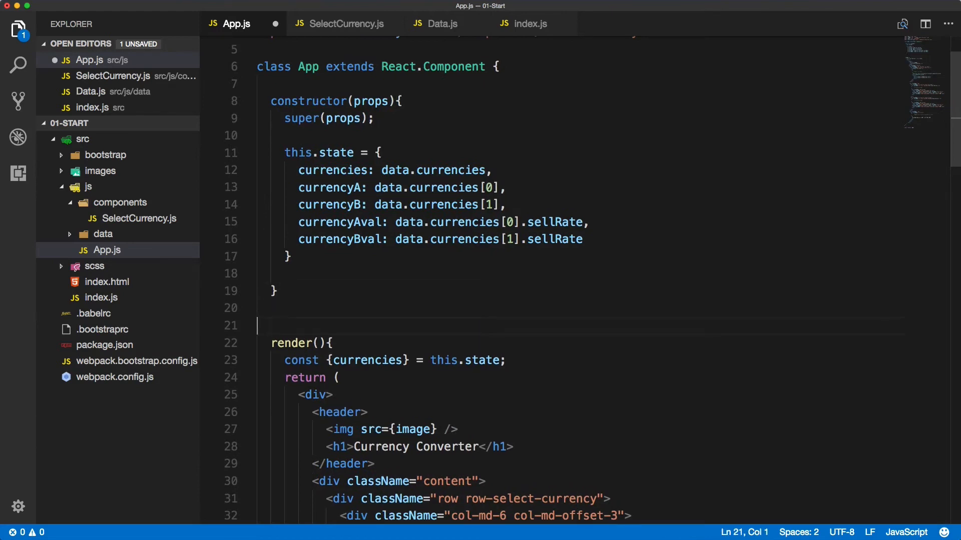
Define an onSelectCurrency(){} method before render and start a console call in its body
{"action": "type", "text": "onSelectCurrency"}
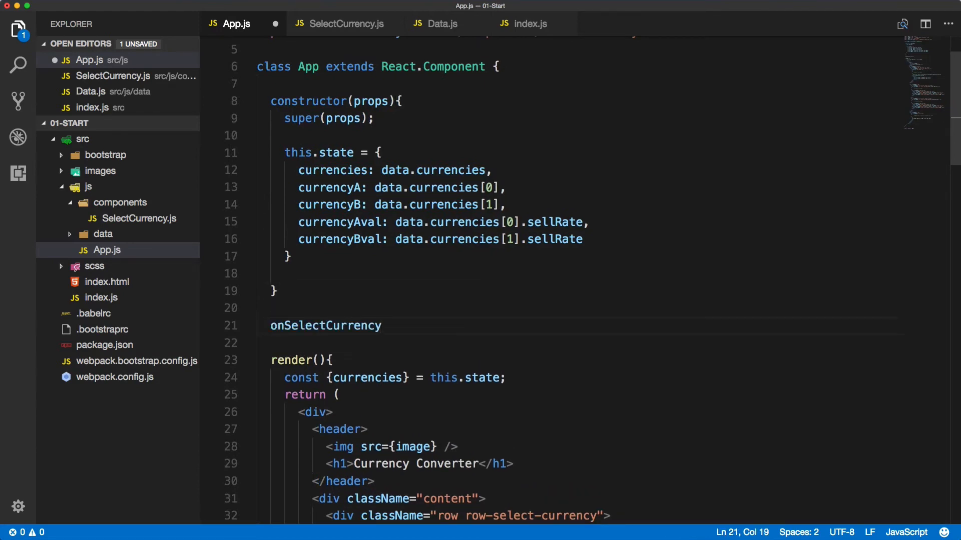
{"action": "type", "text": "(){}"}
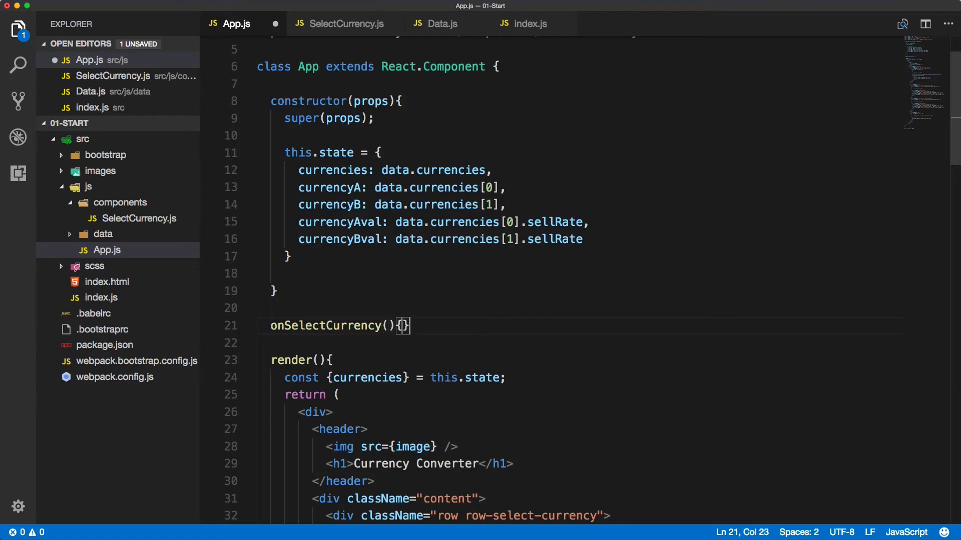
{"action": "type", "text": "conso"}
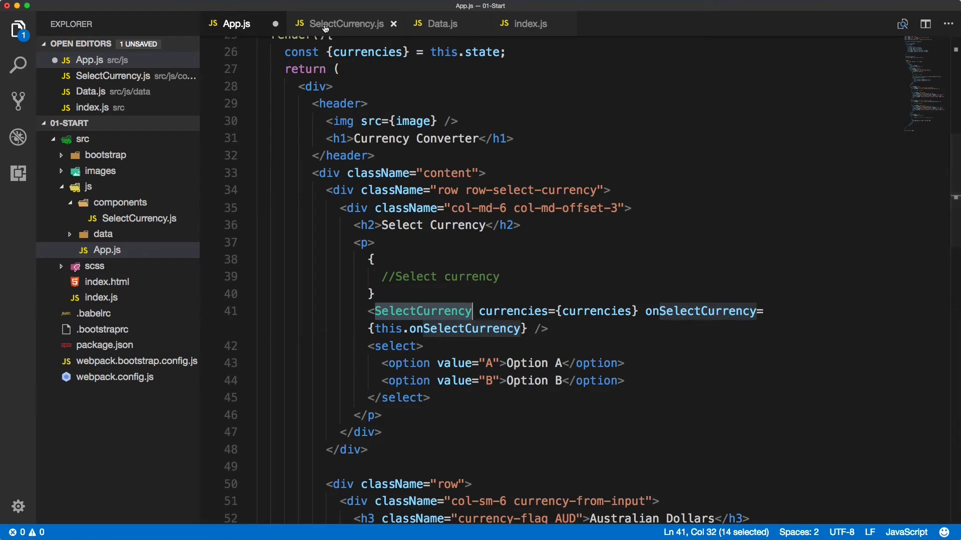
Copy the stateless component example from the React cheat sheet in Chrome
{"action": "left_click", "coordinate": [343, 23]}
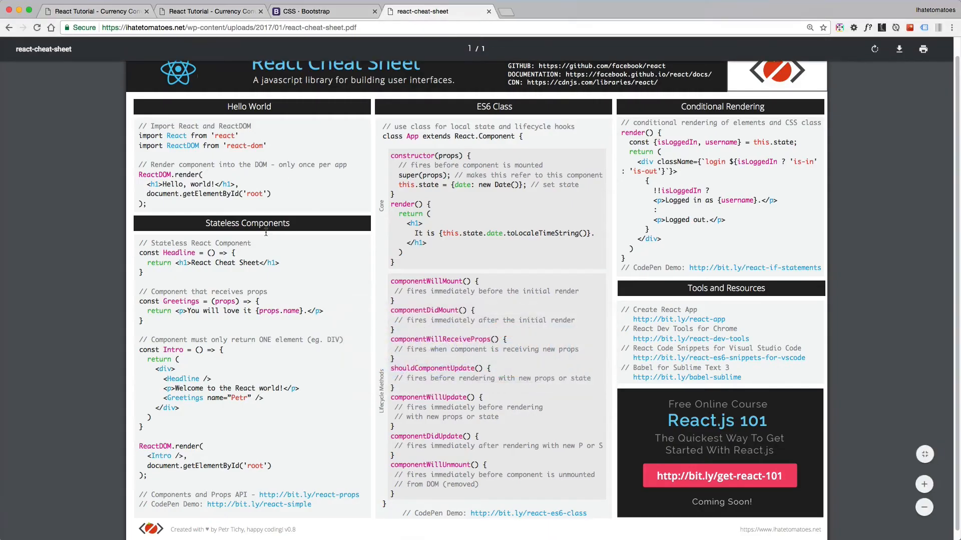
{"action": "left_click_drag", "start_coordinate": [140, 242], "coordinate": [152, 262]}
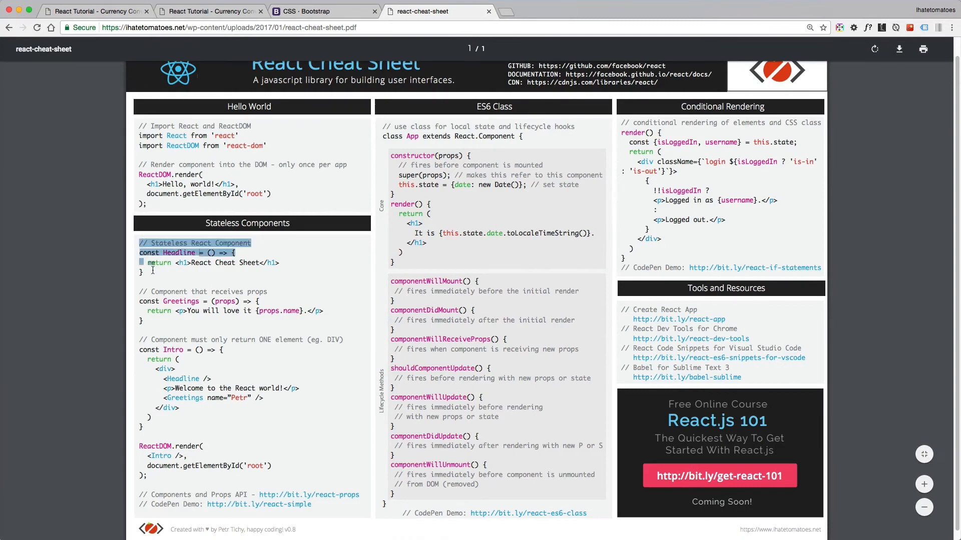
{"action": "left_click", "coordinate": [152, 269]}
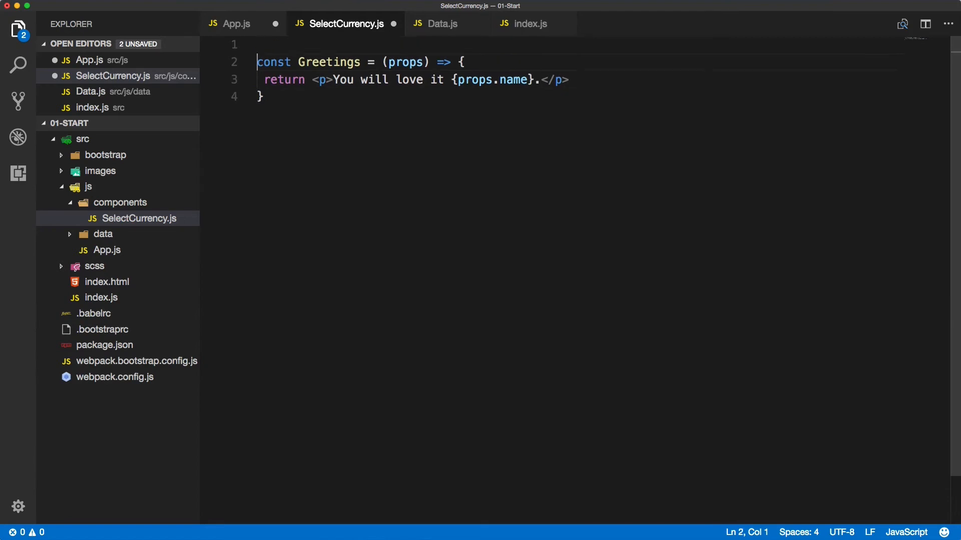
Rename the pasted component to SelectCurrency, import React and PropTypes, and export it by default
{"action": "type", "text": "SelectCur"}
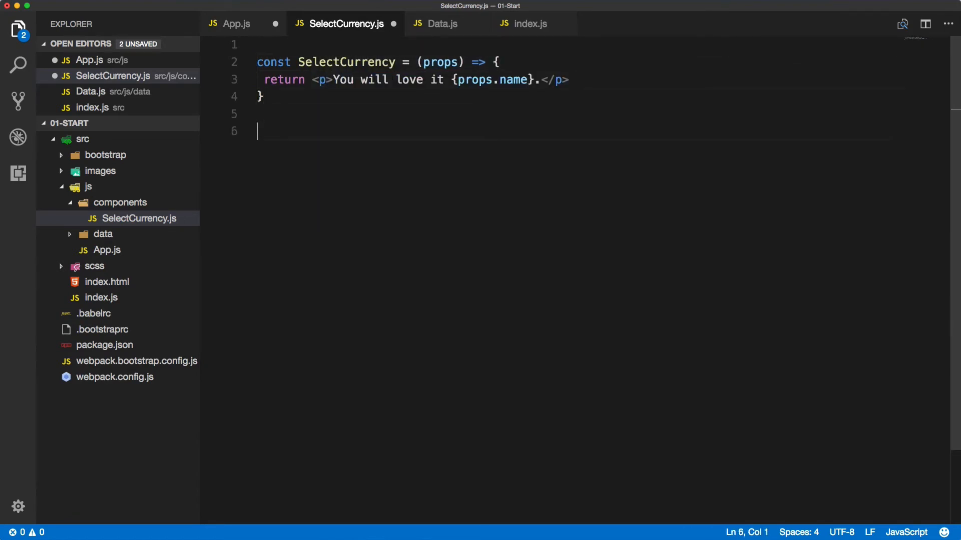
{"action": "type", "text": "export default SelectCurrency;"}
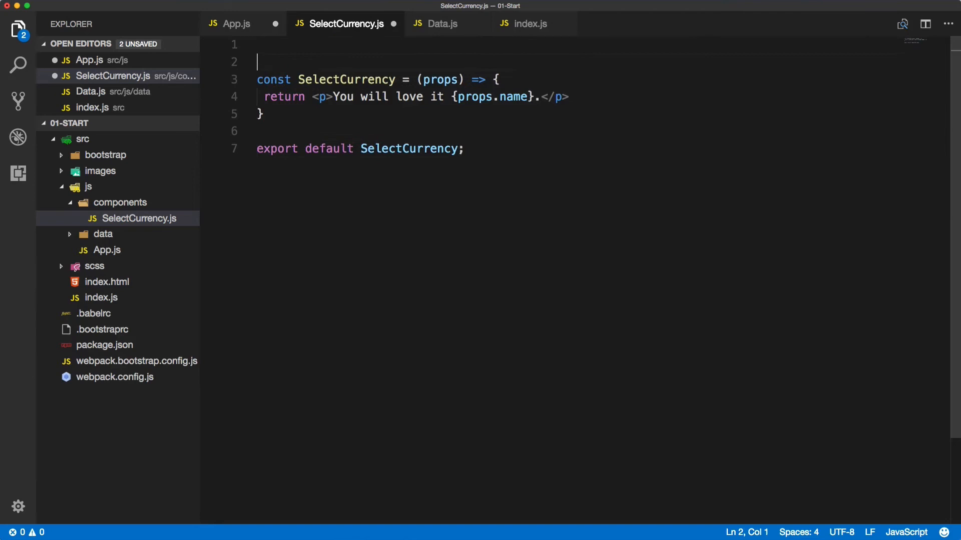
{"action": "type", "text": "import React from 'react';"}
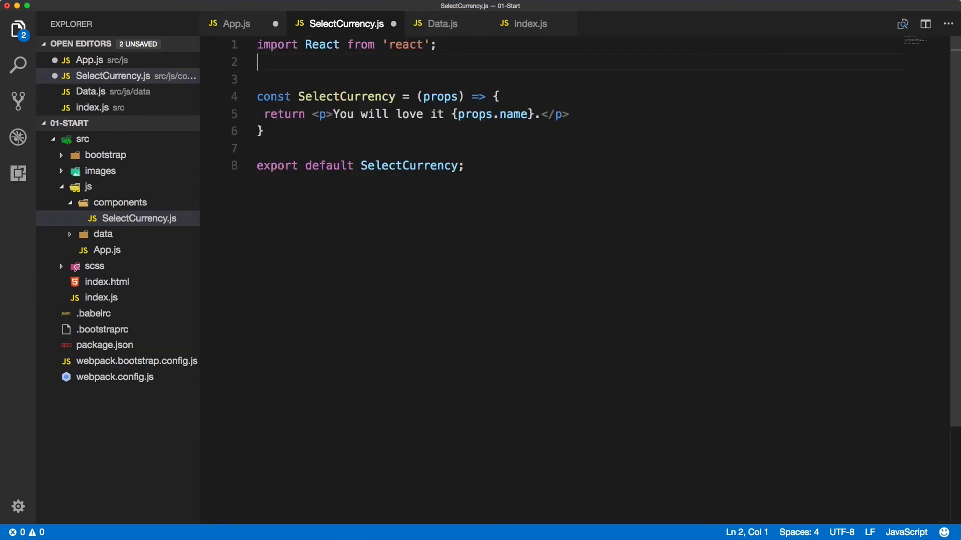
{"action": "type", "text": "import PropTypes from 'prop-types';"}
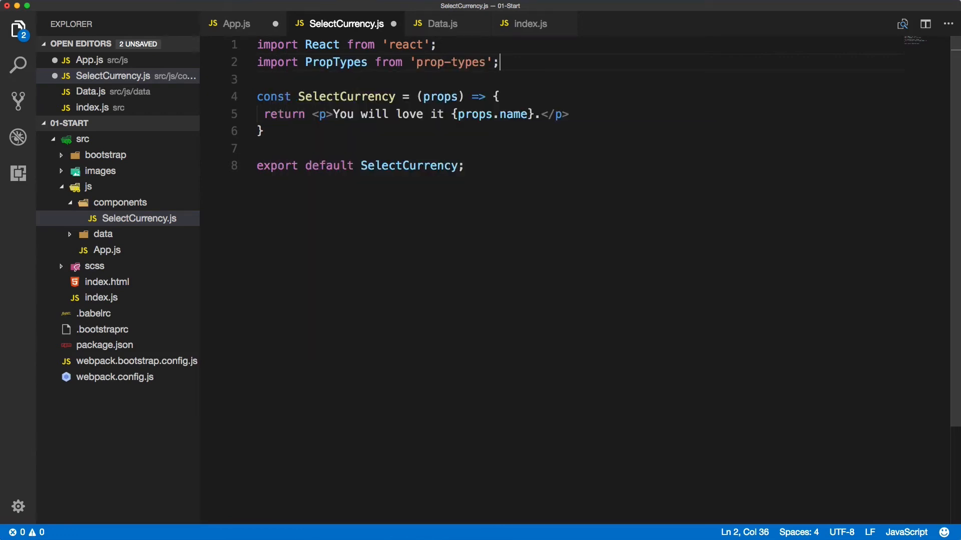
{"action": "left_click", "coordinate": [261, 131]}
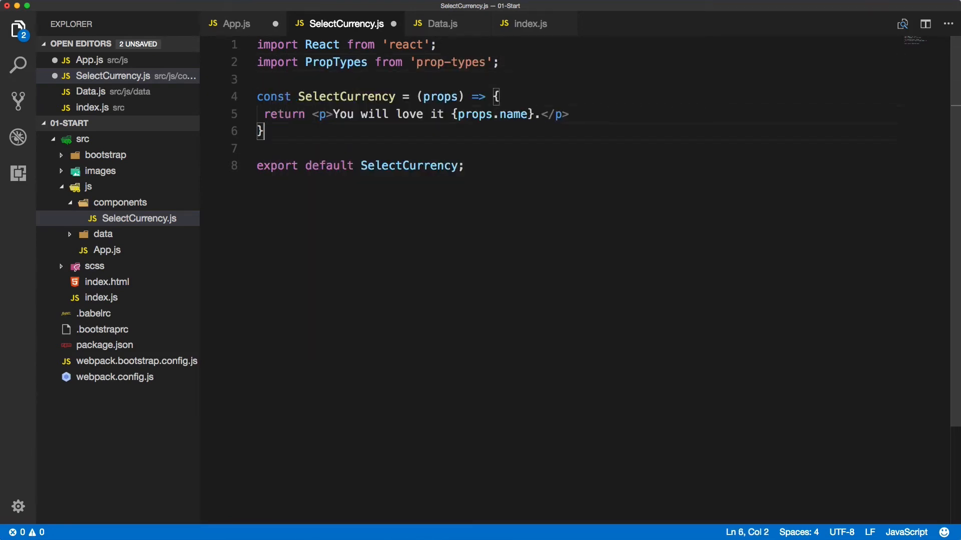
{"action": "key", "text": "Enter"}
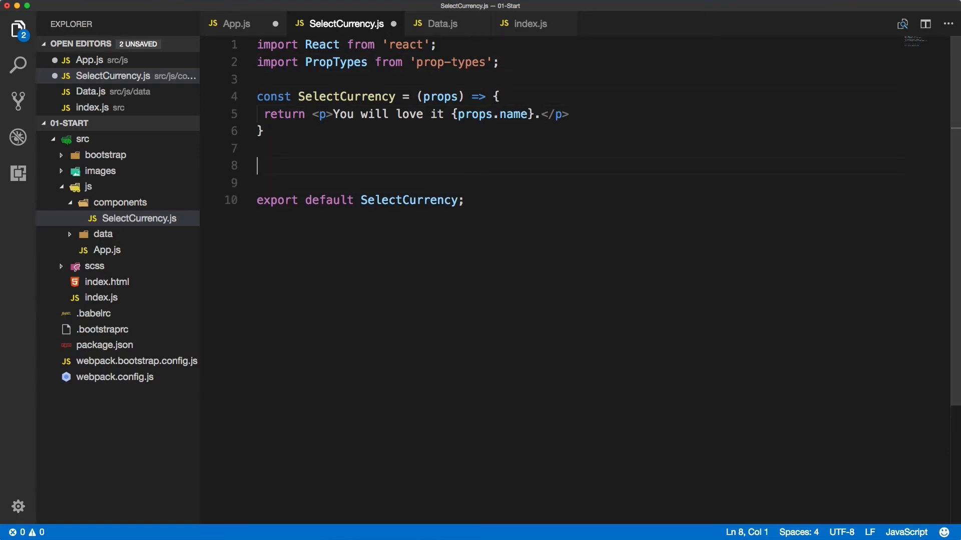
Declare SelectCurrency.propTypes with currencies: PropTypes.array.isRequired
{"action": "type", "text": "S.propTypes = {"}
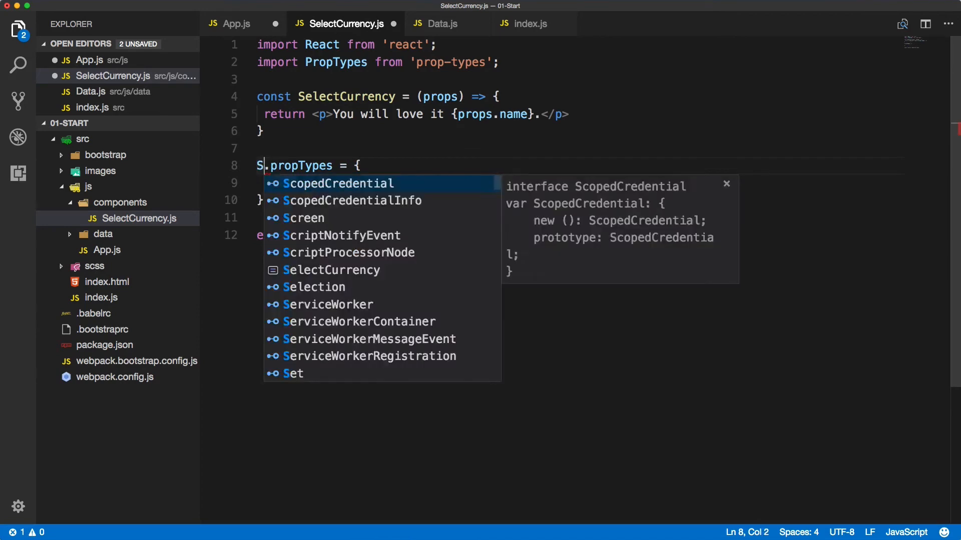
{"action": "type", "text": "SelectCurrency"}
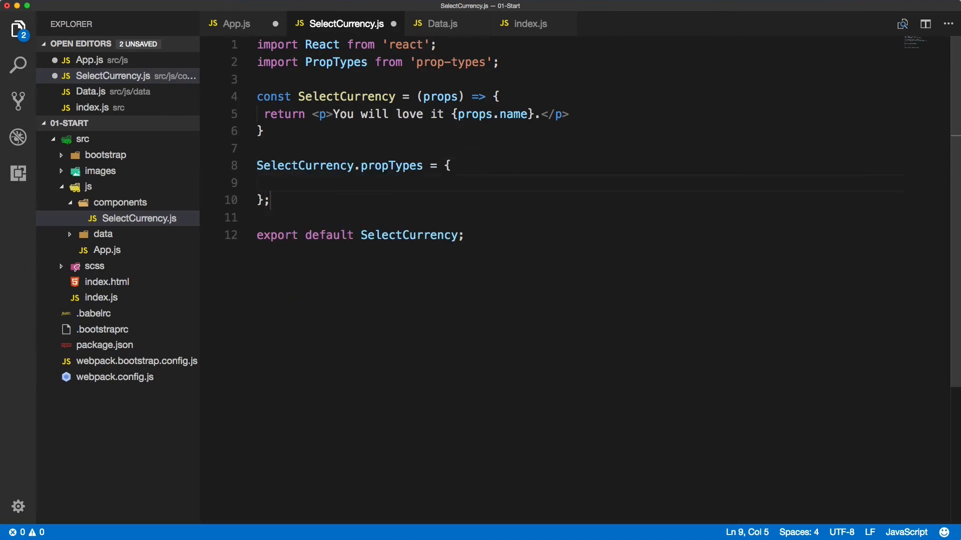
{"action": "type", "text": "currencies:"}
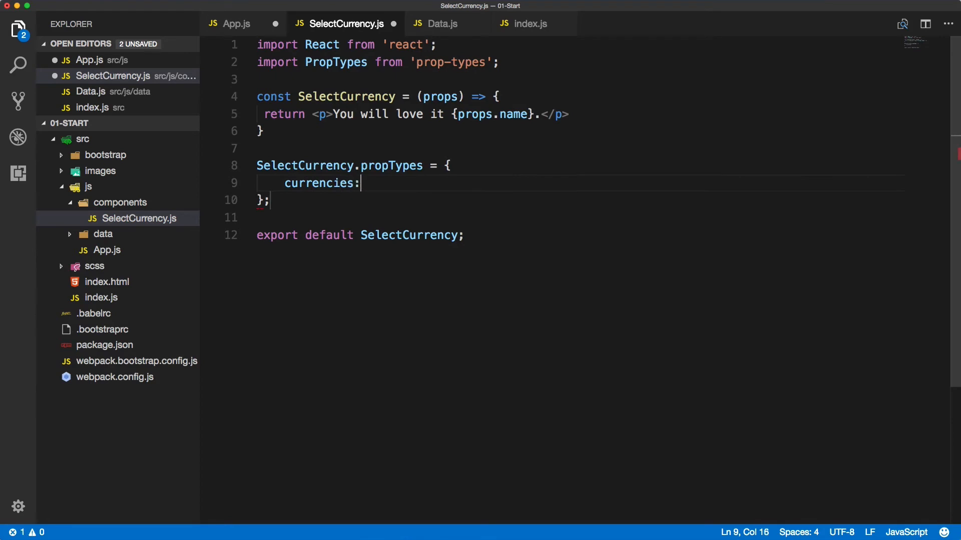
{"action": "type", "text": "p"}
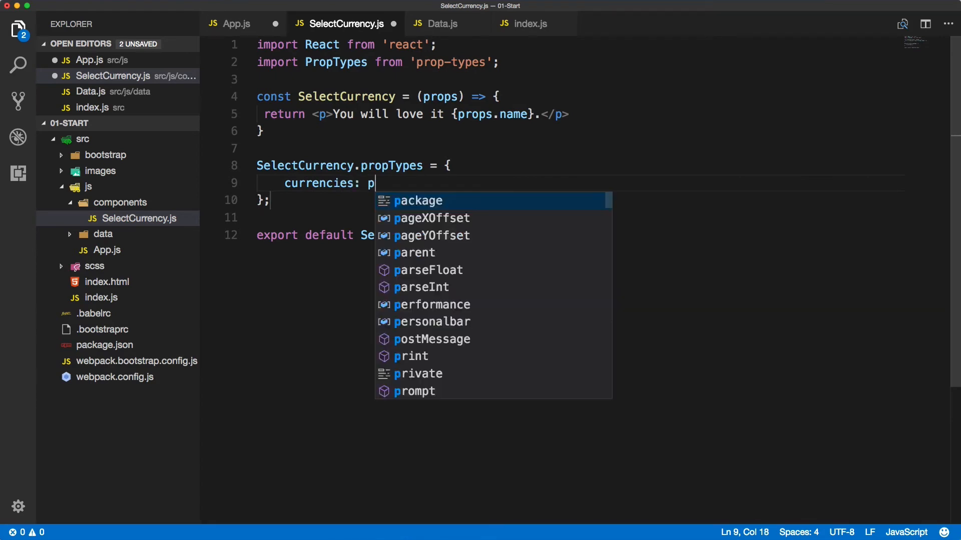
{"action": "type", "text": "ropTypes.array,"}
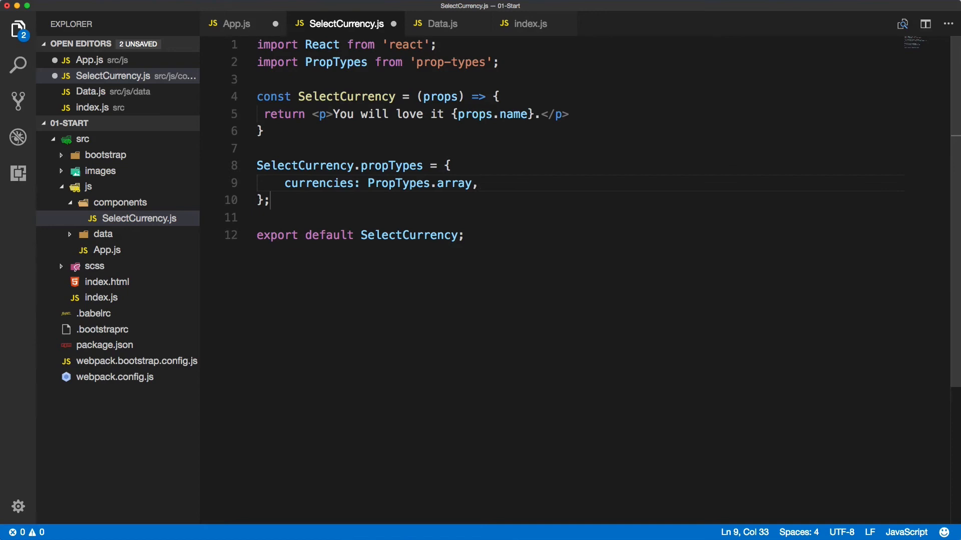
{"action": "type", "text": ".isRequired"}
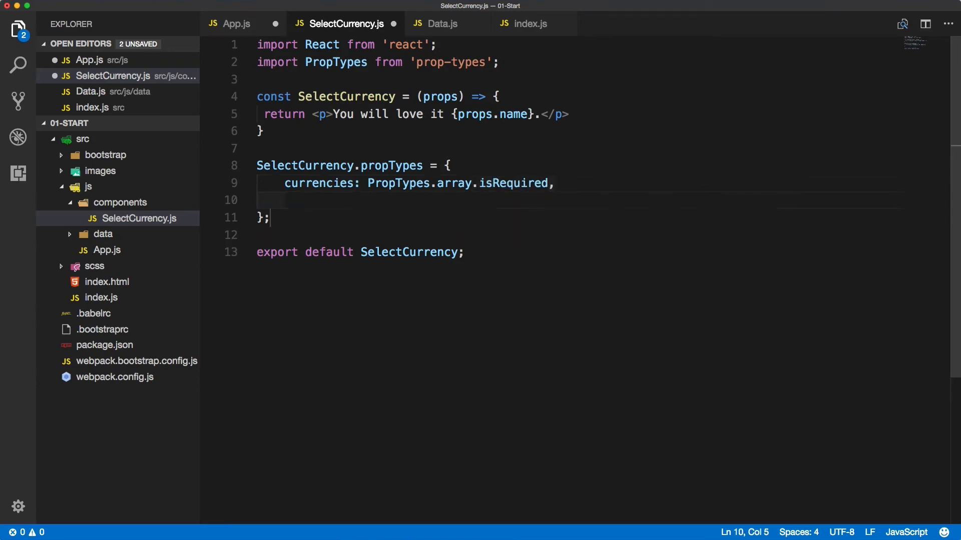
Add onSelectCurrency: PropTypes.func.isRequired to the propTypes
{"action": "type", "text": "onSelectCu"}
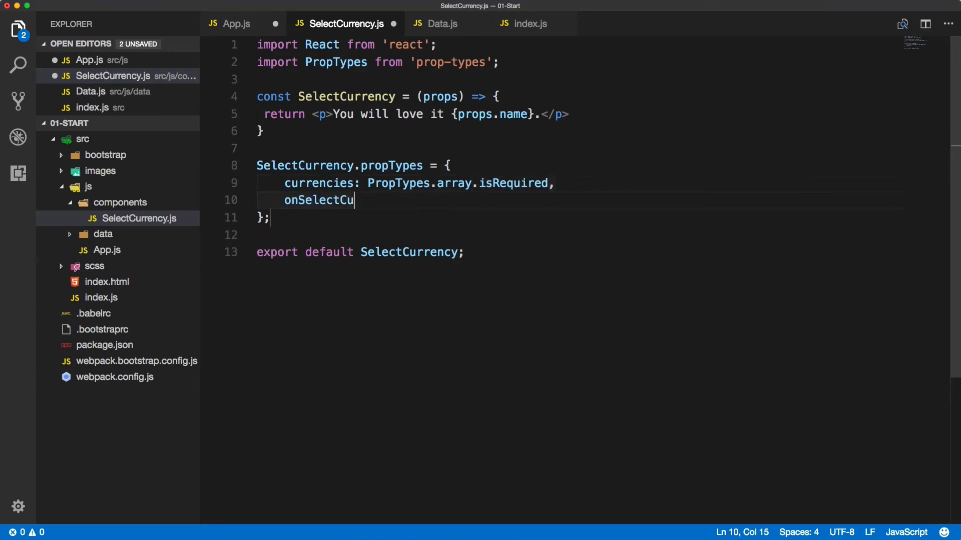
{"action": "type", "text": "rrency: pt"}
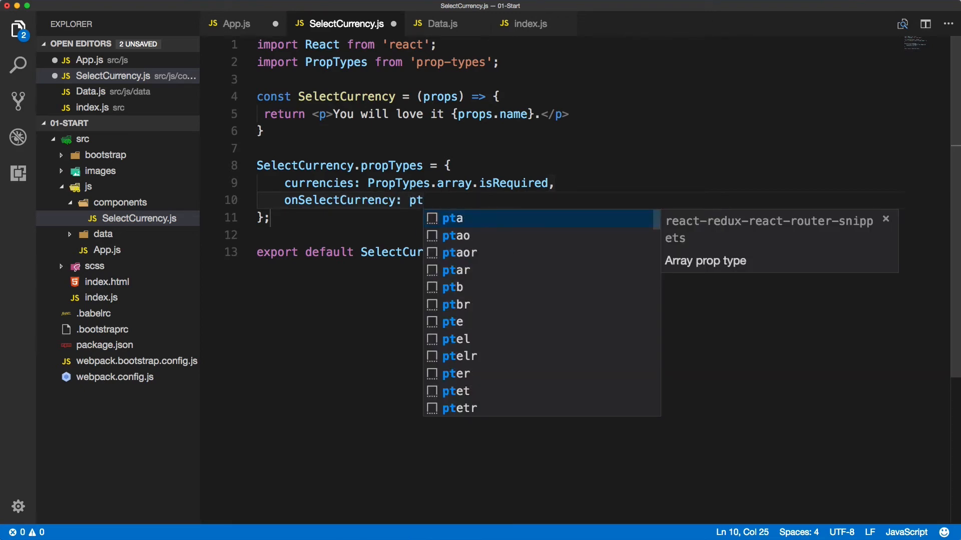
{"action": "type", "text": "PropTypes.func,"}
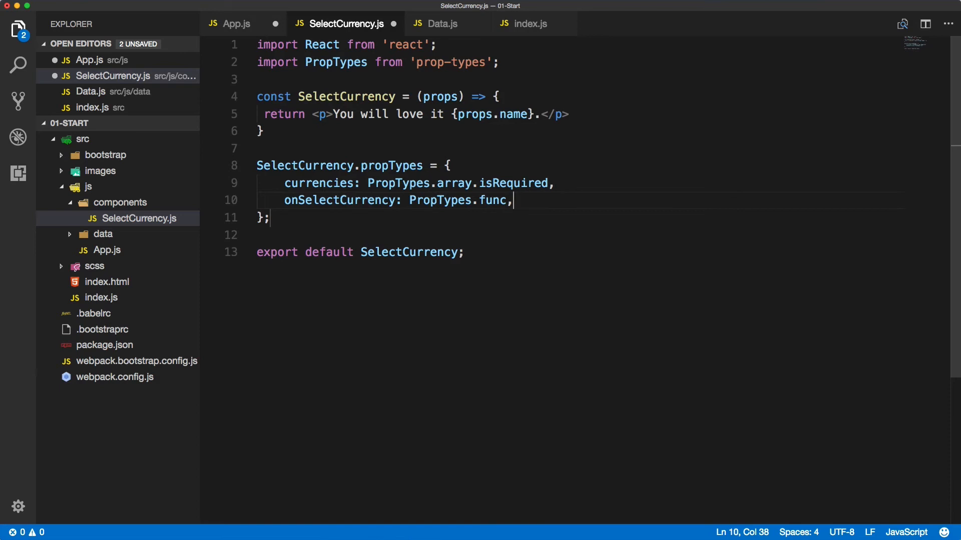
{"action": "type", "text": ".isRequired"}
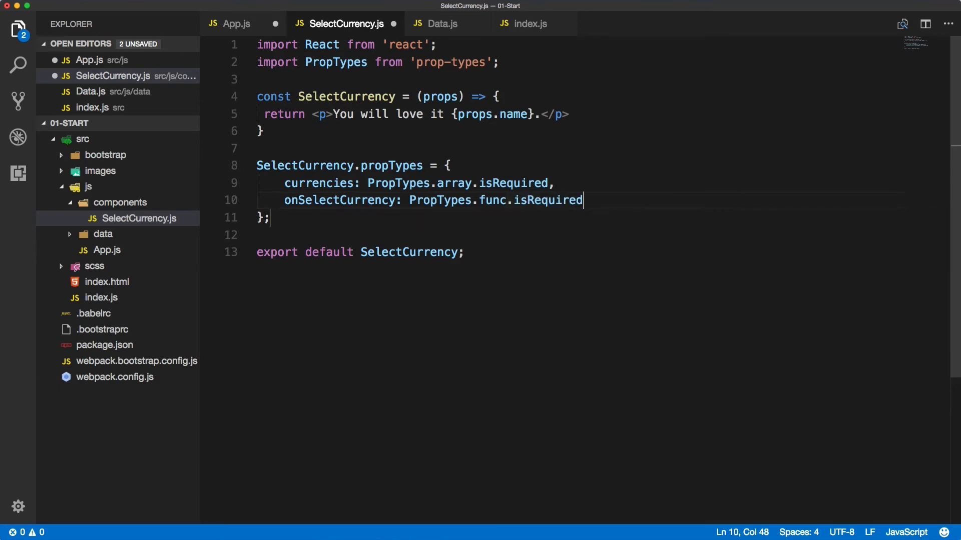
{"action": "double_click", "coordinate": [320, 182]}
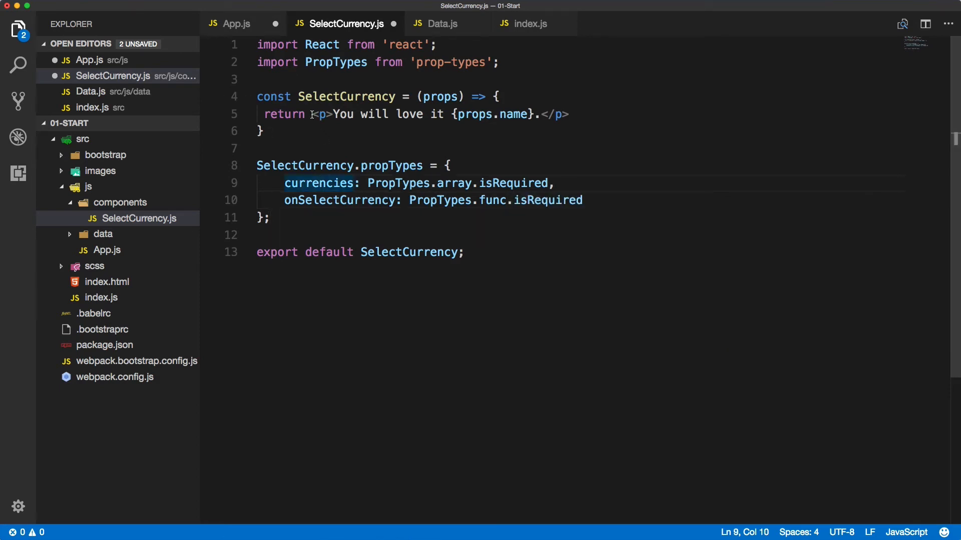
Replace the returned paragraph with a select holding Option A and Option B, checking App.js in between
{"action": "left_click_drag", "start_coordinate": [312, 114], "coordinate": [567, 114]}
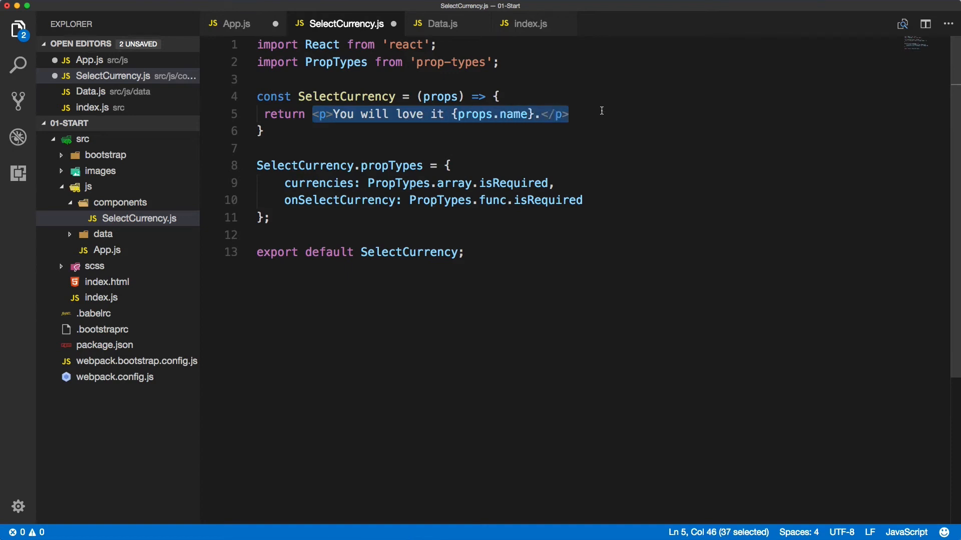
{"action": "left_click", "coordinate": [236, 23]}
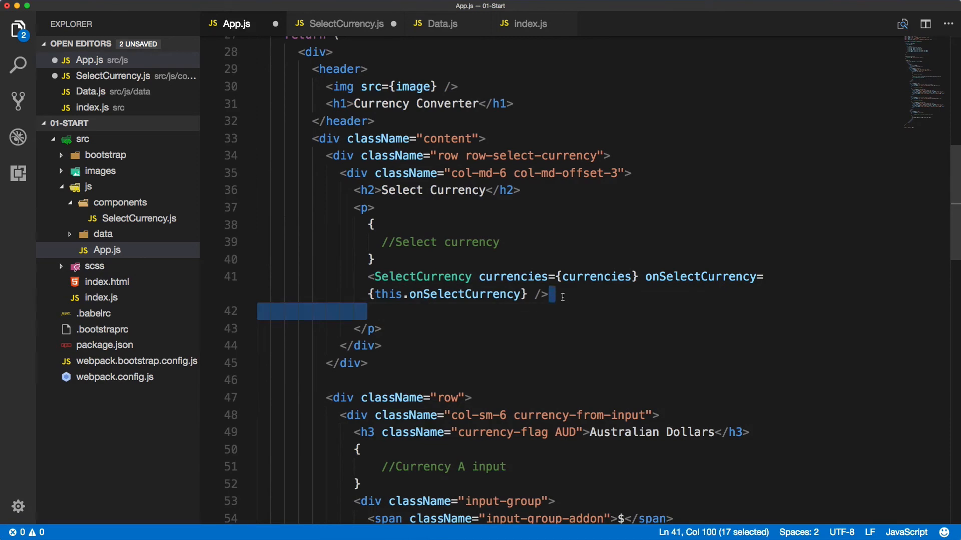
{"action": "left_click", "coordinate": [344, 23]}
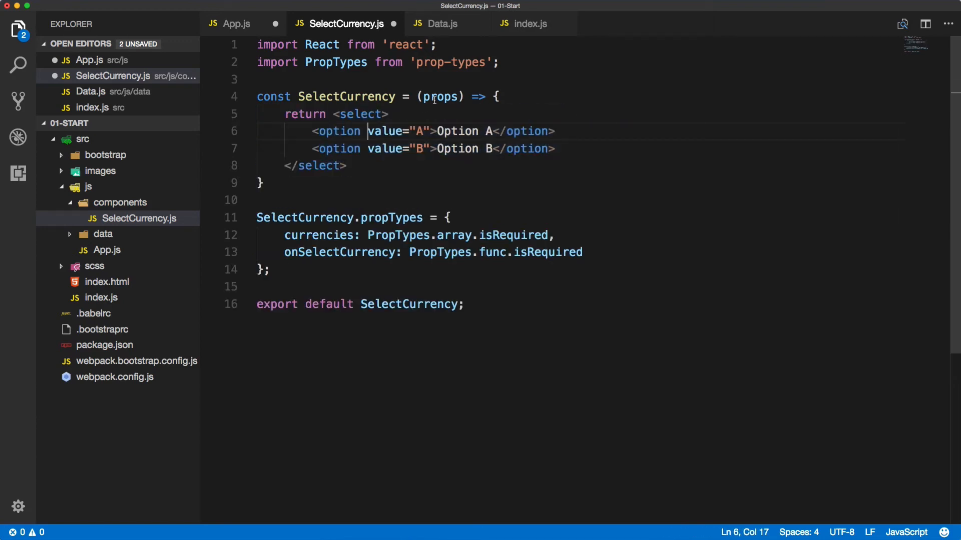
Try destructuring {currencies, onSelectCurrency} in the parameter list, then revert it to props
{"action": "double_click", "coordinate": [439, 96]}
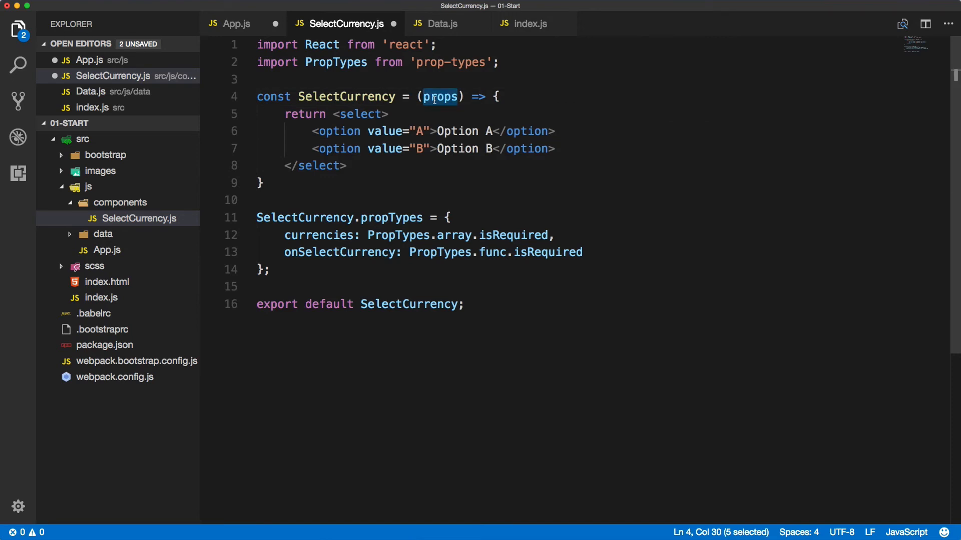
{"action": "type", "text": "{}"}
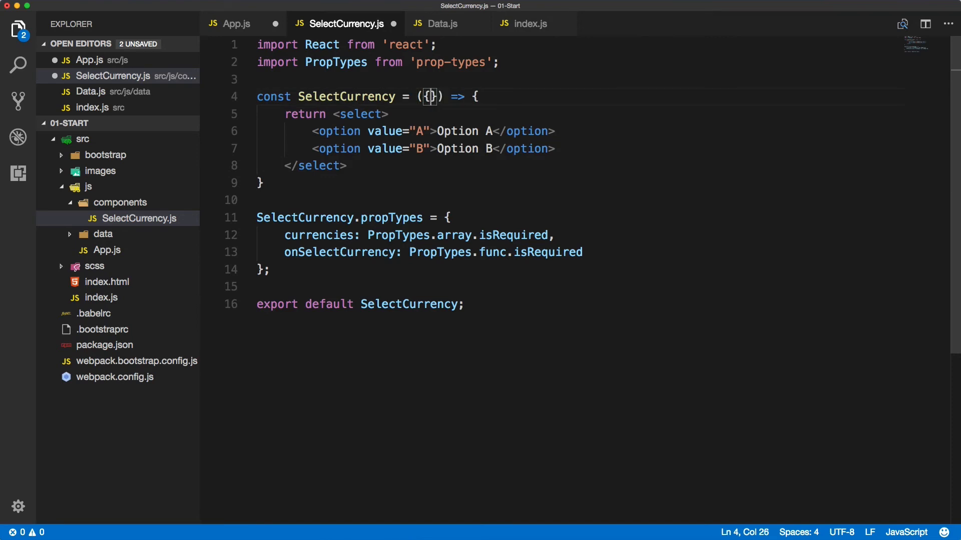
{"action": "type", "text": "currencies, on"}
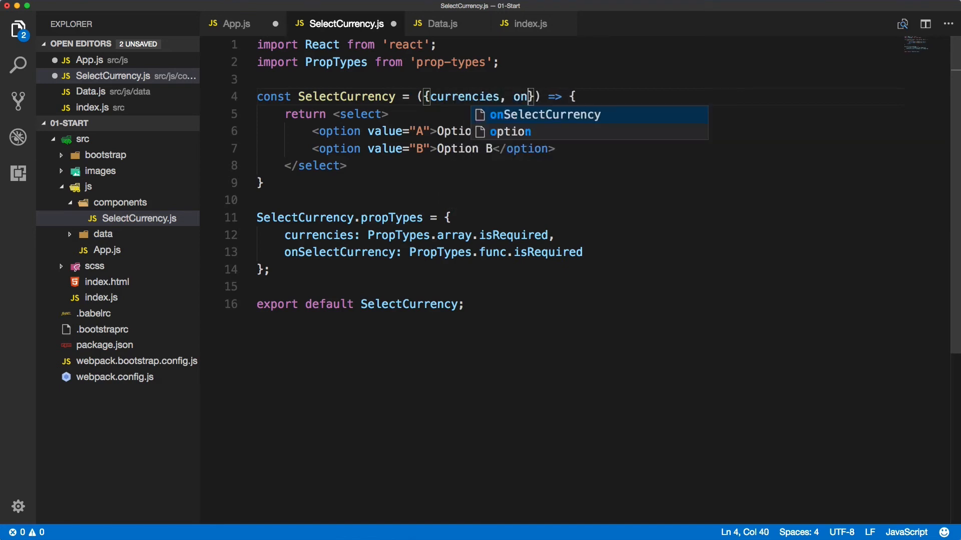
{"action": "key", "text": "Tab"}
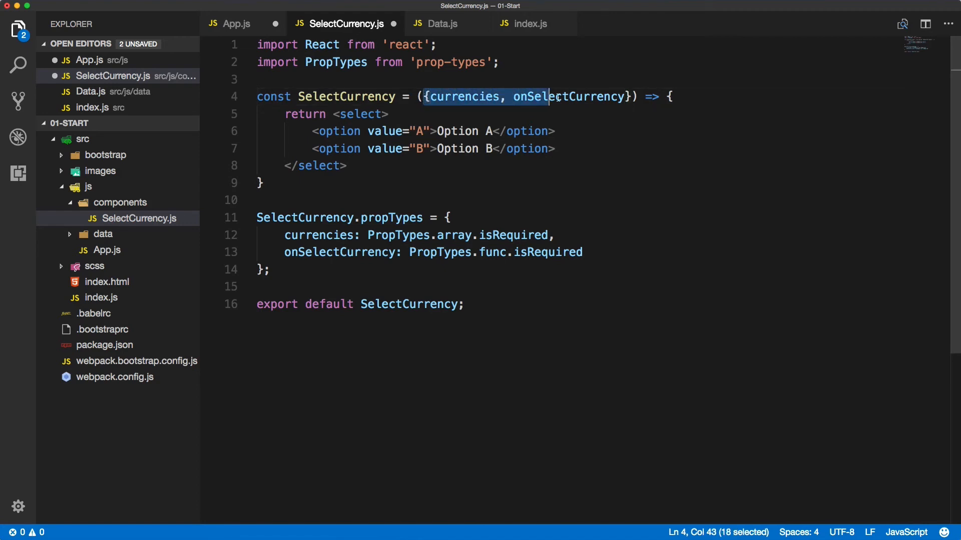
{"action": "left_click_drag", "start_coordinate": [550, 96], "coordinate": [631, 96]}
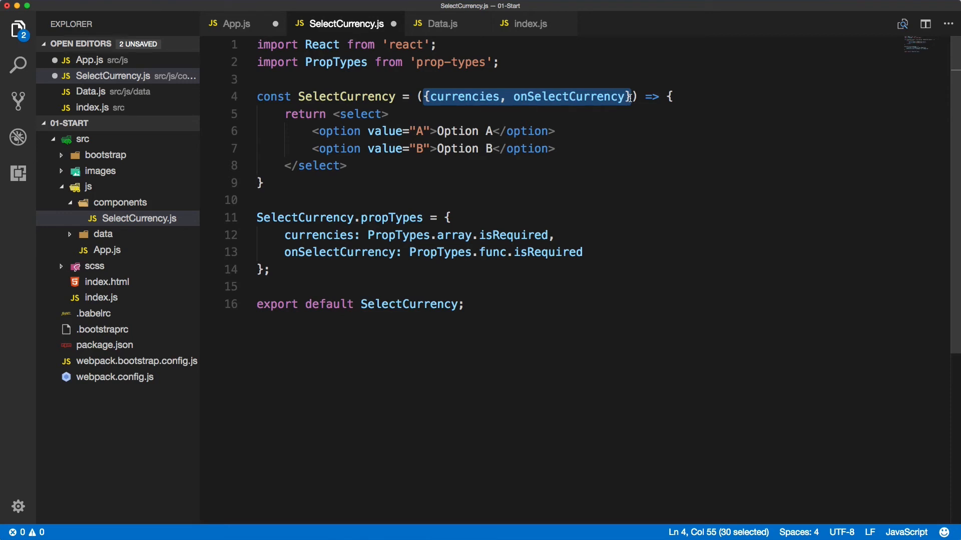
{"action": "type", "text": "prop"}
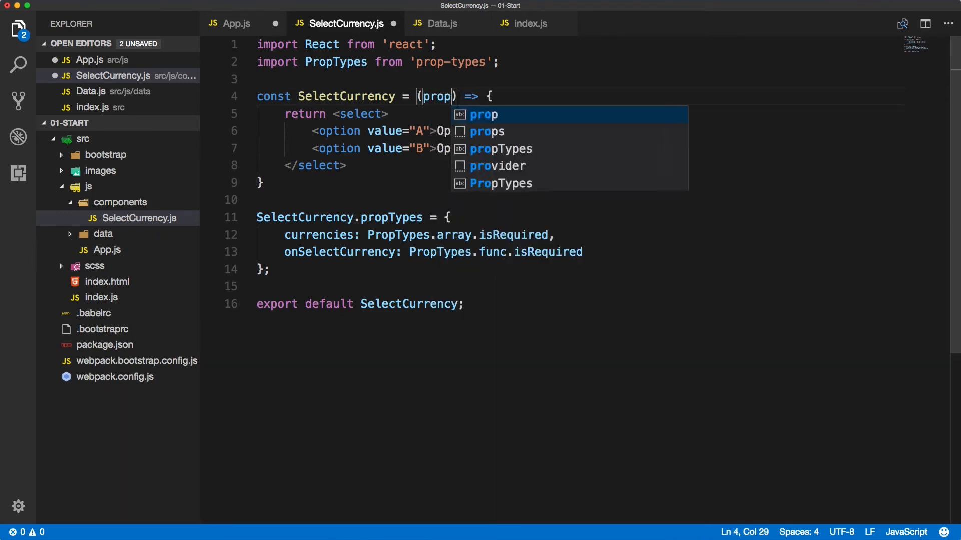
{"action": "type", "text": "s"}
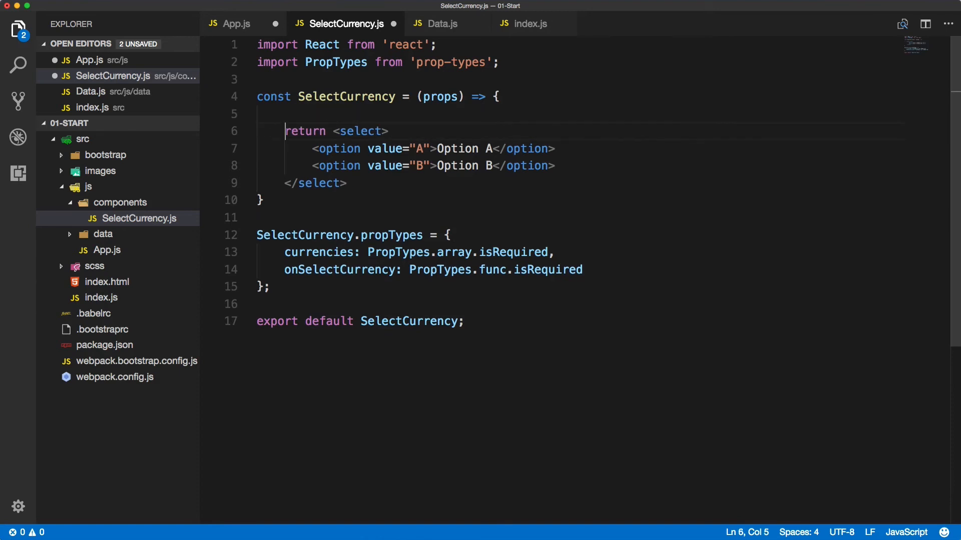
Destructure const {currencies, onSelectCurrency} = props inside the component body
{"action": "type", "text": "const"}
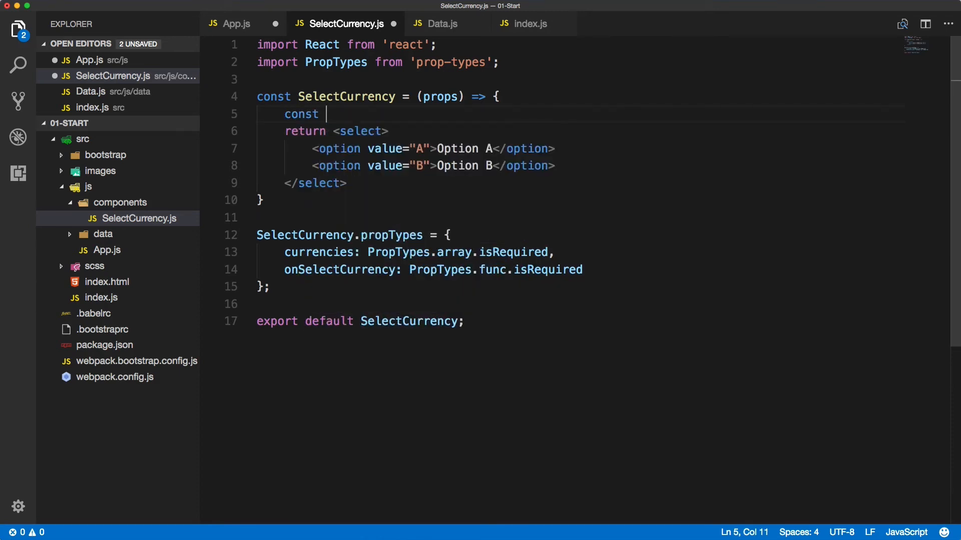
{"action": "type", "text": "{currencies, onSelectCurrency} ="}
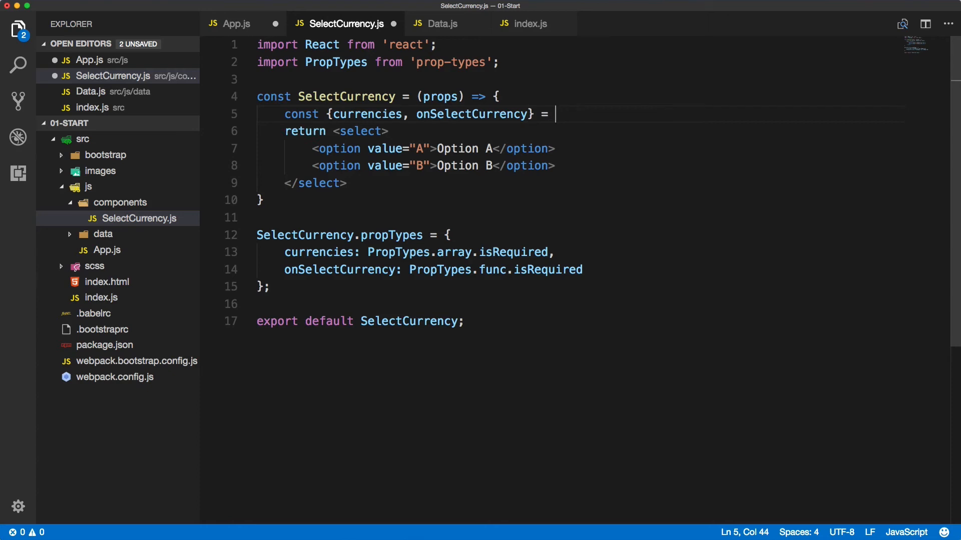
{"action": "type", "text": "props;"}
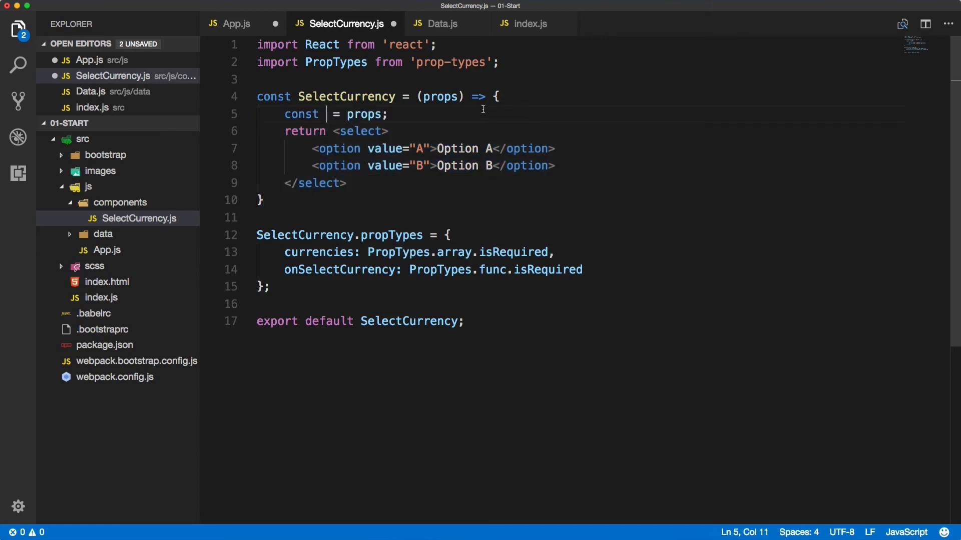
{"action": "type", "text": "{currencies, onSelectCurrency}"}
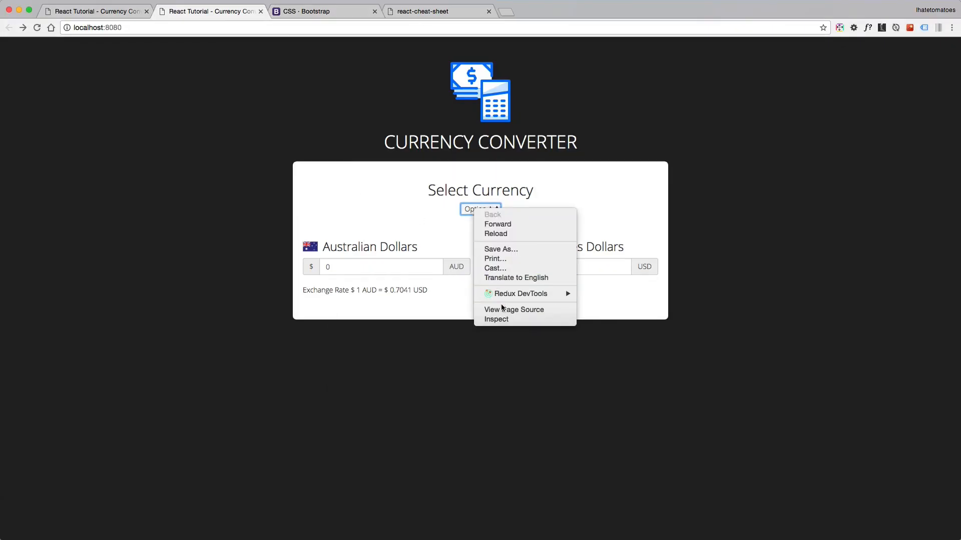
Inspect the dropdown in React DevTools, confirming SelectCurrency's six-item currencies array and onSelectCurrency props
{"action": "left_click", "coordinate": [496, 319]}
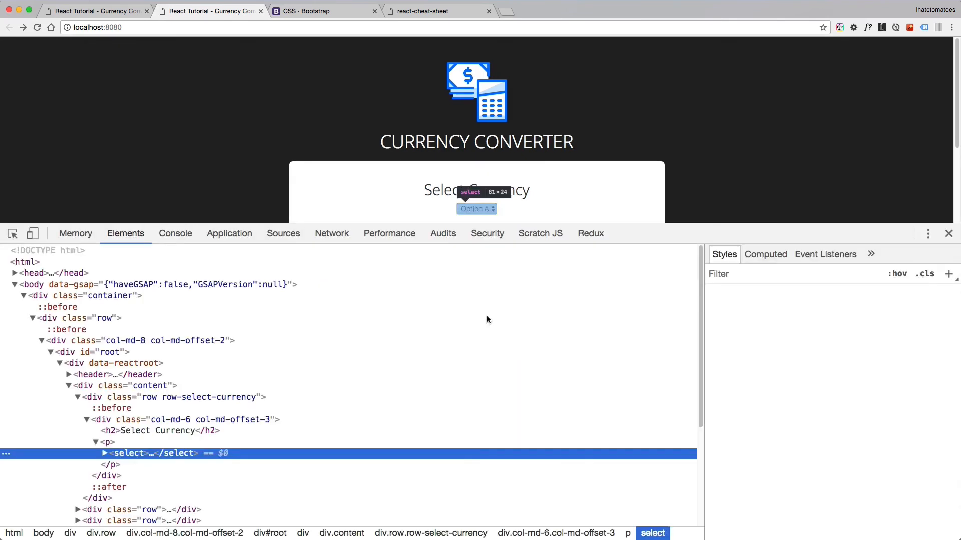
{"action": "left_click", "coordinate": [170, 233]}
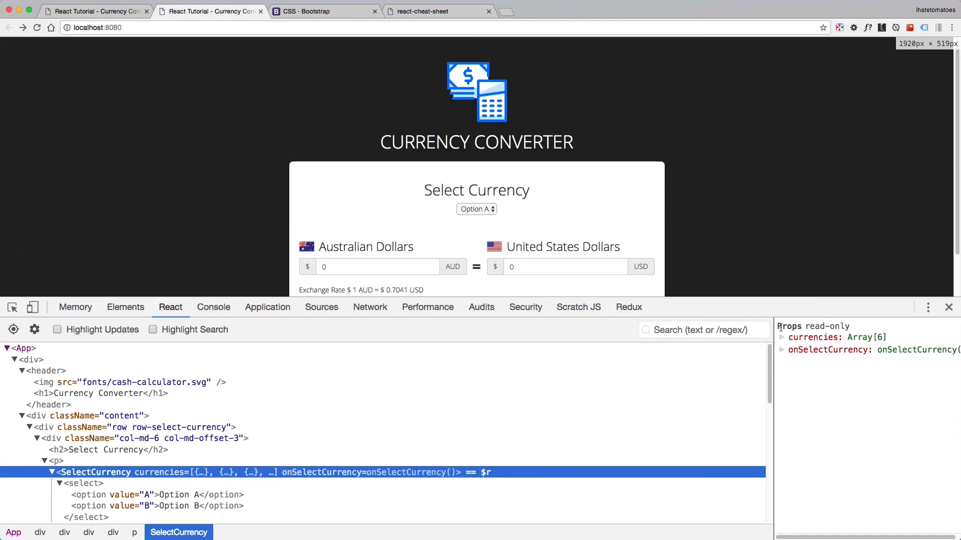
{"action": "key", "text": "cmd+tab"}
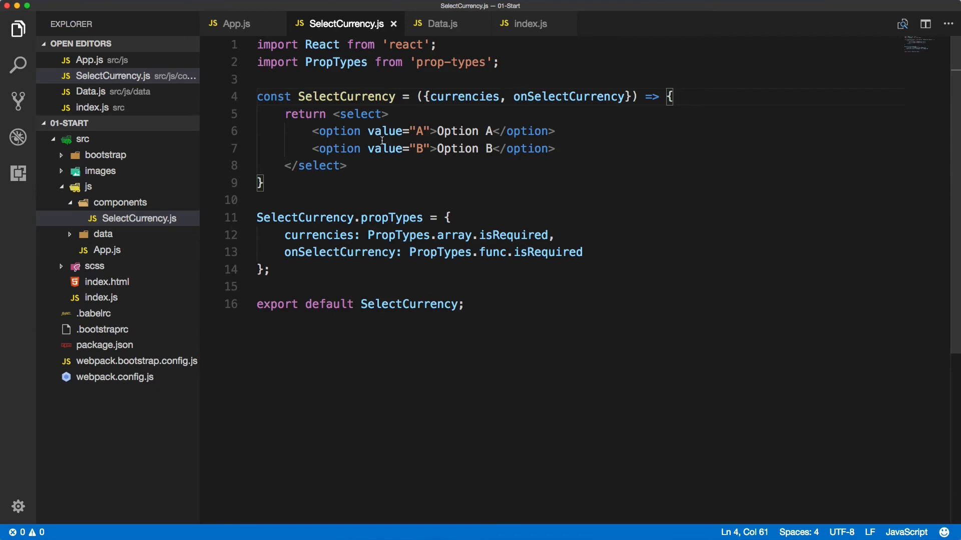
Start a currencies.map(currency => return <option>) expression inside the select element
{"action": "double_click", "coordinate": [464, 96]}
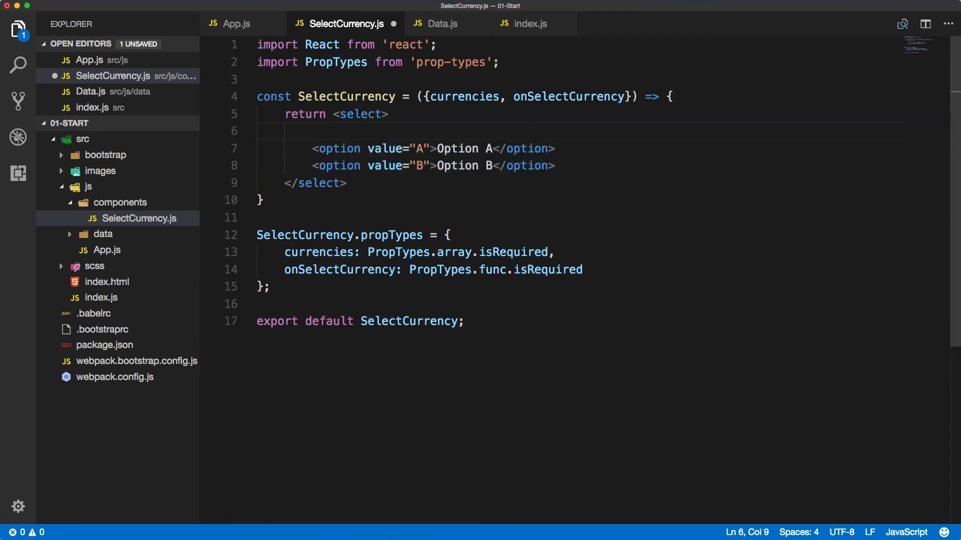
{"action": "type", "text": "{"}
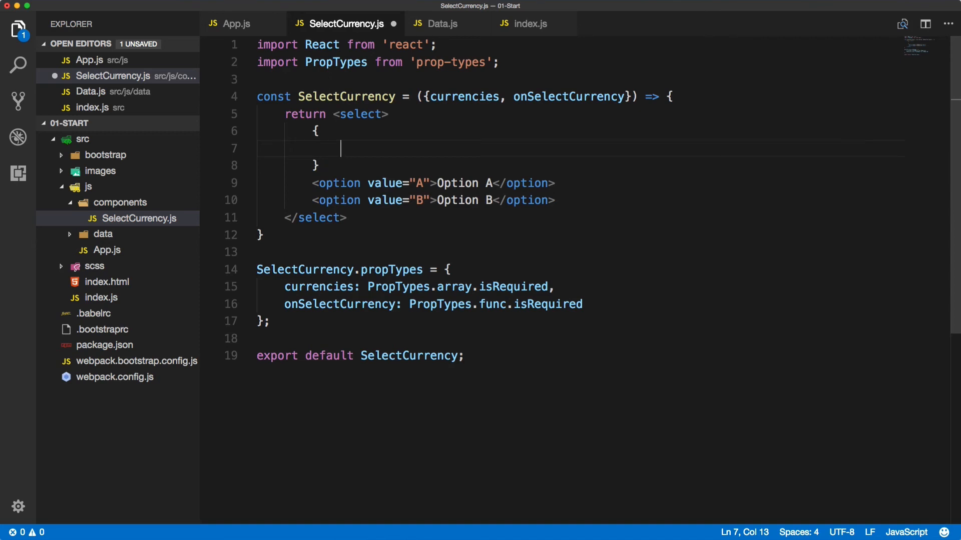
{"action": "type", "text": "currencies."}
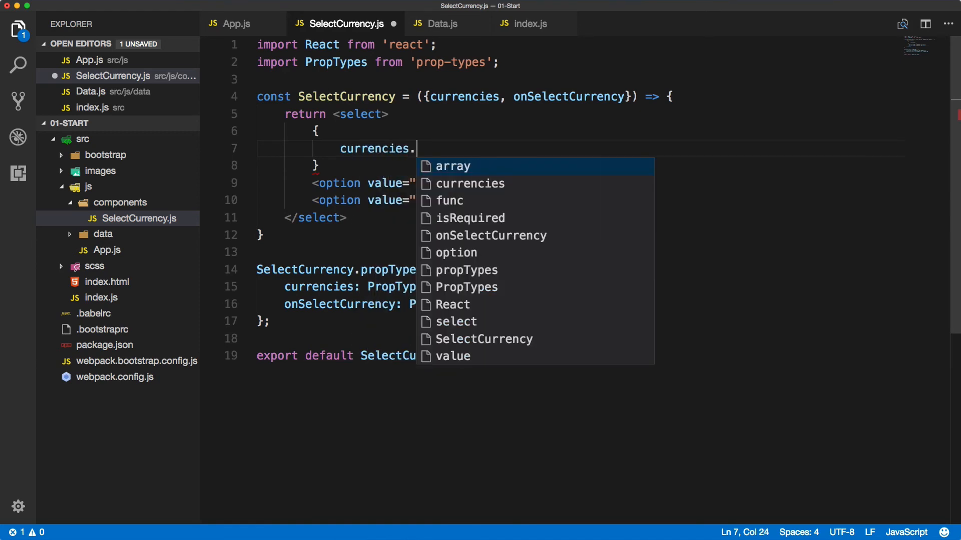
{"action": "type", "text": "map(c"}
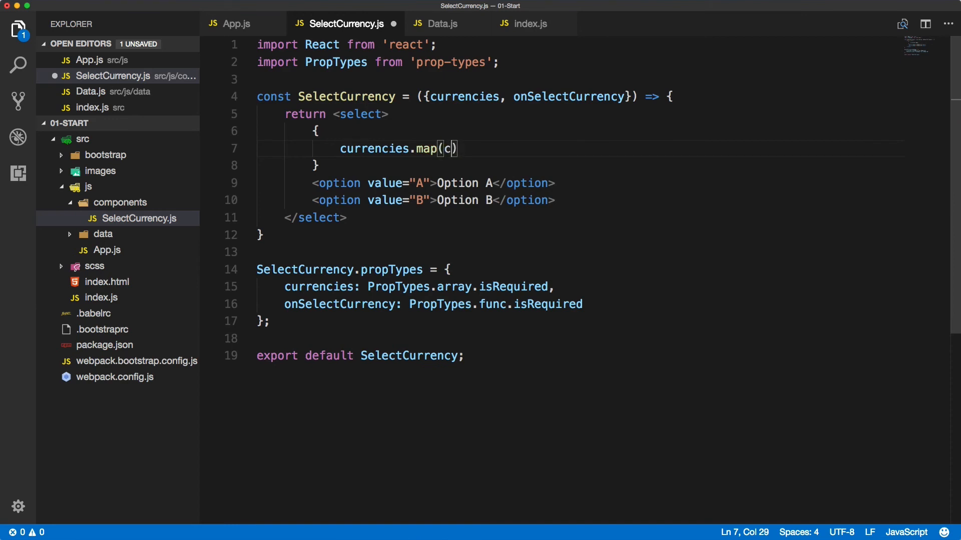
{"action": "type", "text": "urrency => {"}
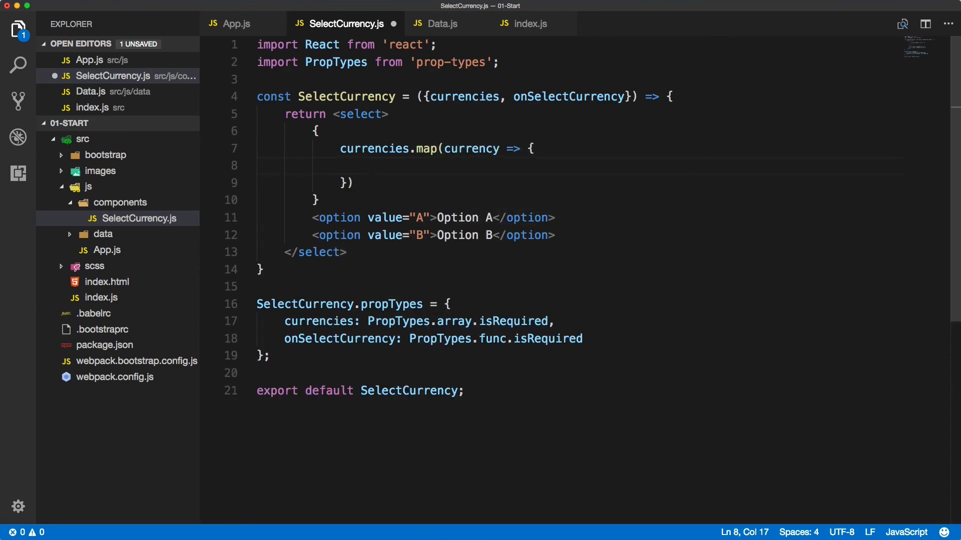
{"action": "type", "text": "return <option value=\"A\">Option A</option>"}
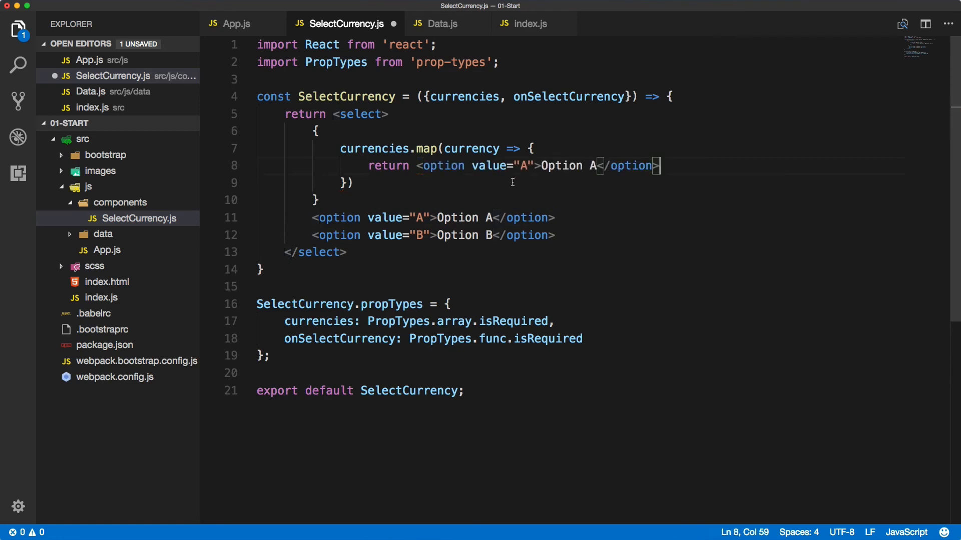
Use currency.name as the option label and currency.code as its value, checking the code key in Data.js
{"action": "key", "text": "Backspace"}
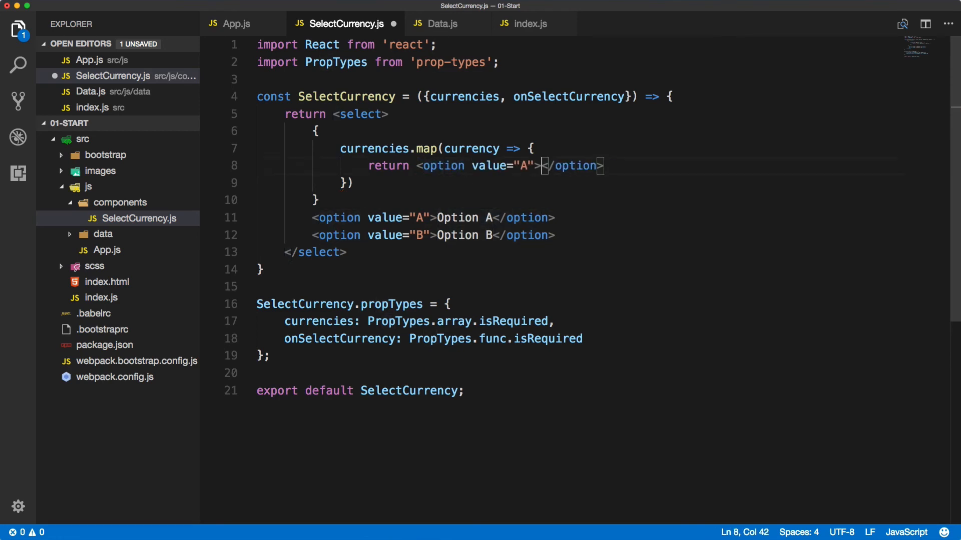
{"action": "type", "text": "{currency.name"}
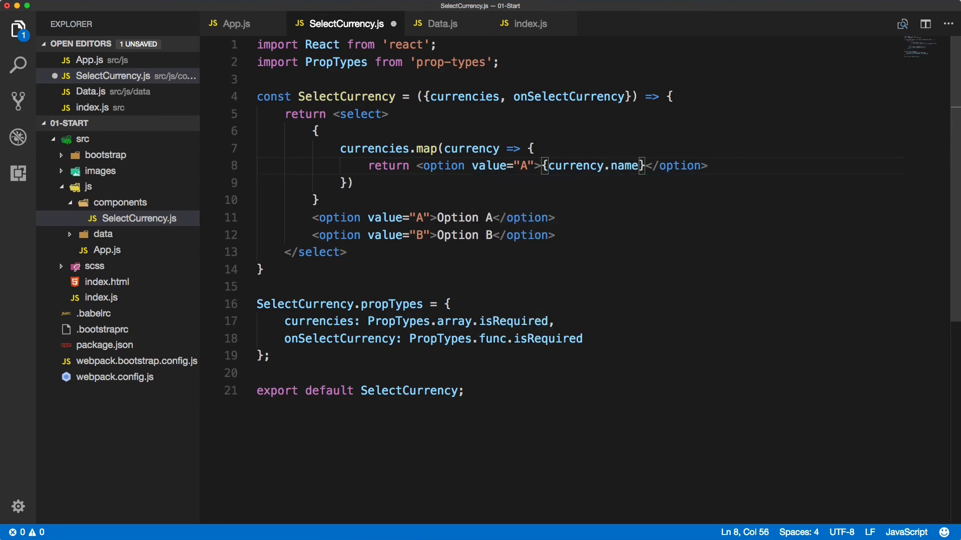
{"action": "double_click", "coordinate": [524, 165]}
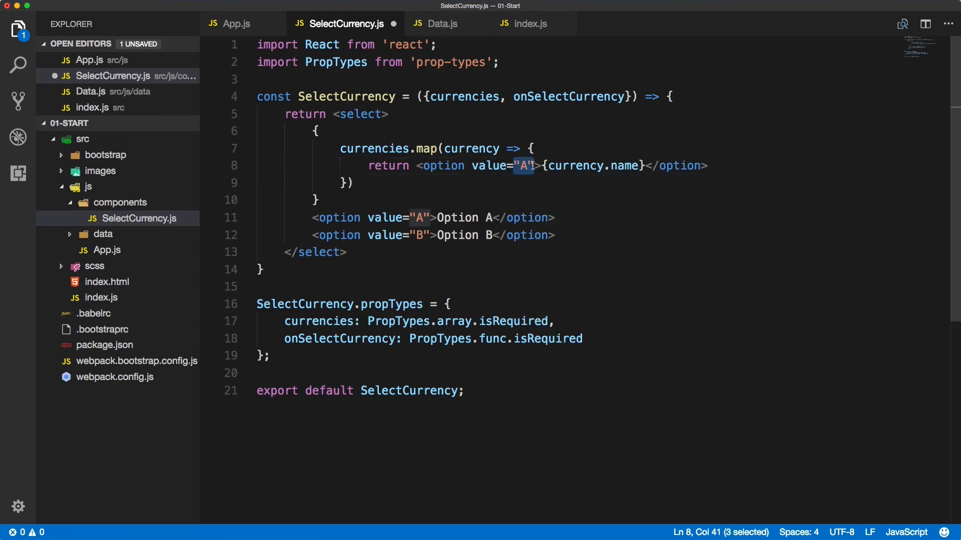
{"action": "type", "text": "curre"}
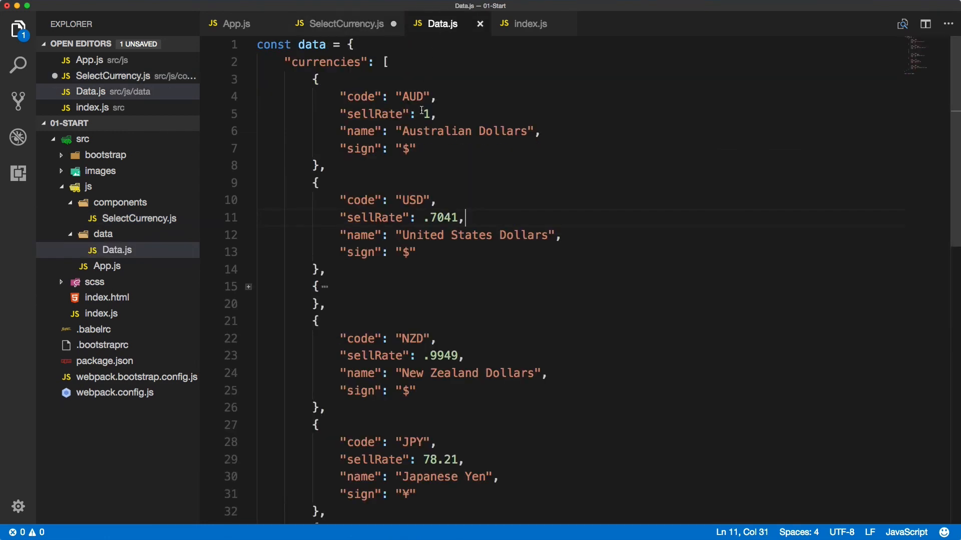
{"action": "double_click", "coordinate": [357, 200]}
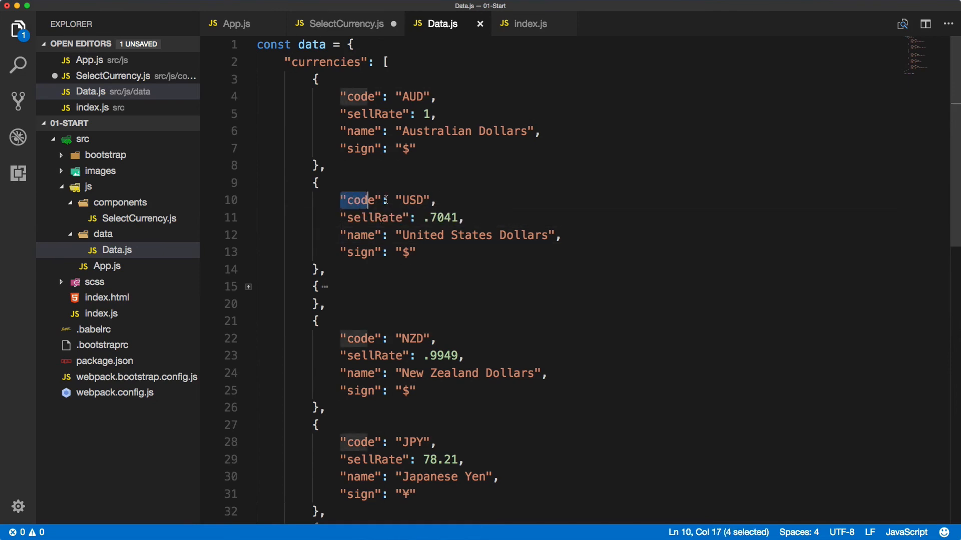
{"action": "left_click", "coordinate": [340, 23]}
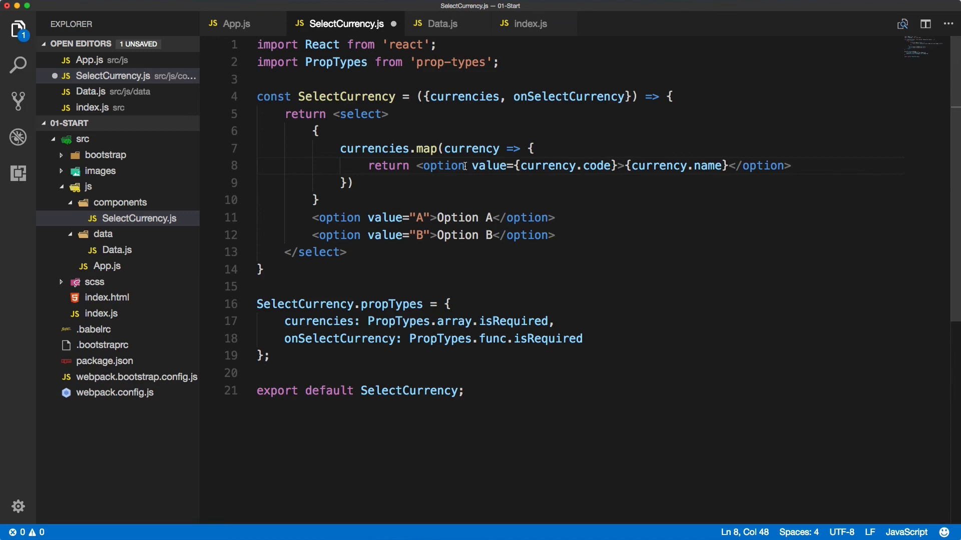
Add key={code} to each option and destructure const {code, name} = currency
{"action": "type", "text": "key="}
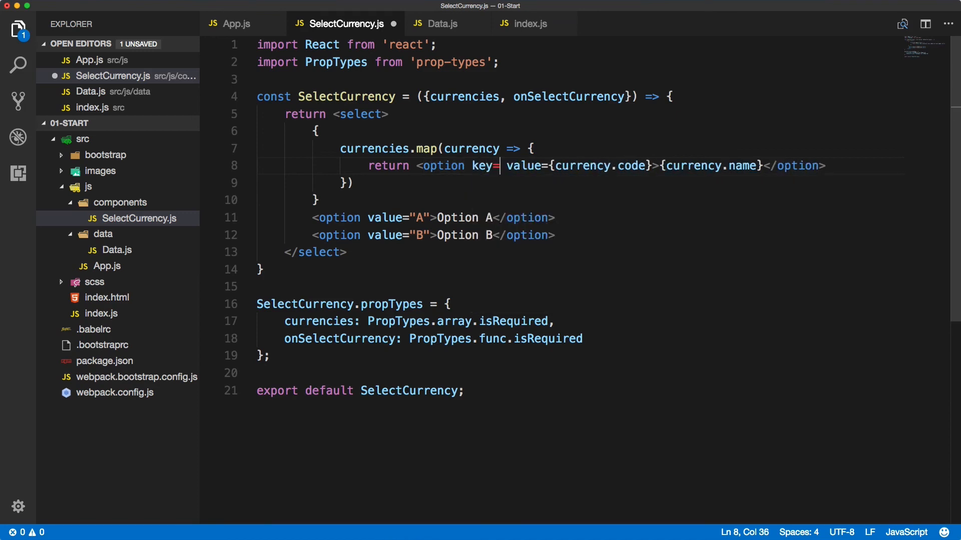
{"action": "type", "text": "{currency.name}</option>"}
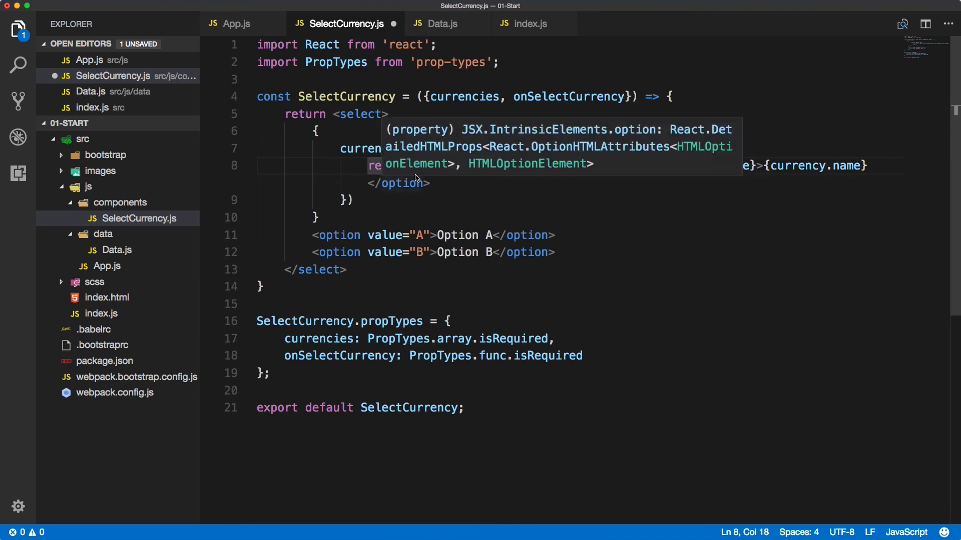
{"action": "type", "text": "const"}
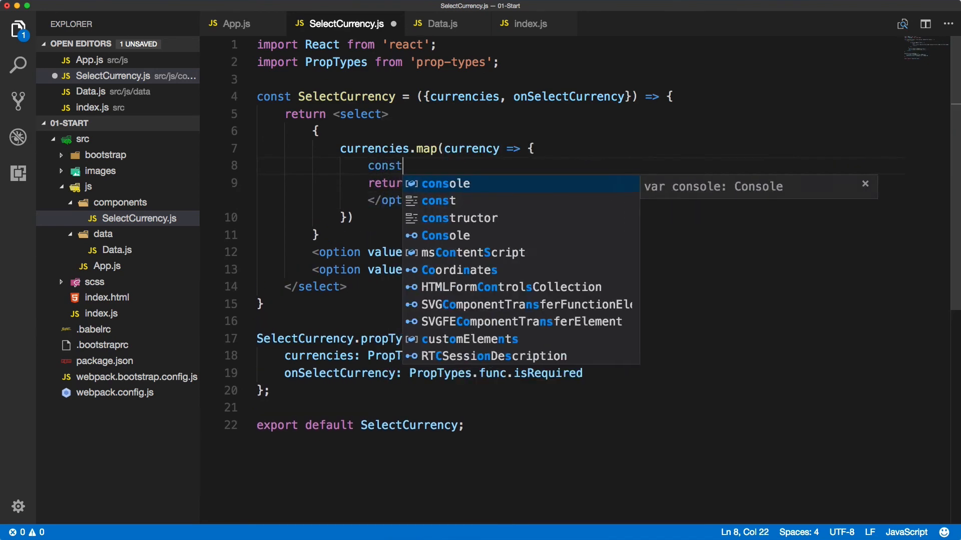
{"action": "type", "text": "{} = currency;"}
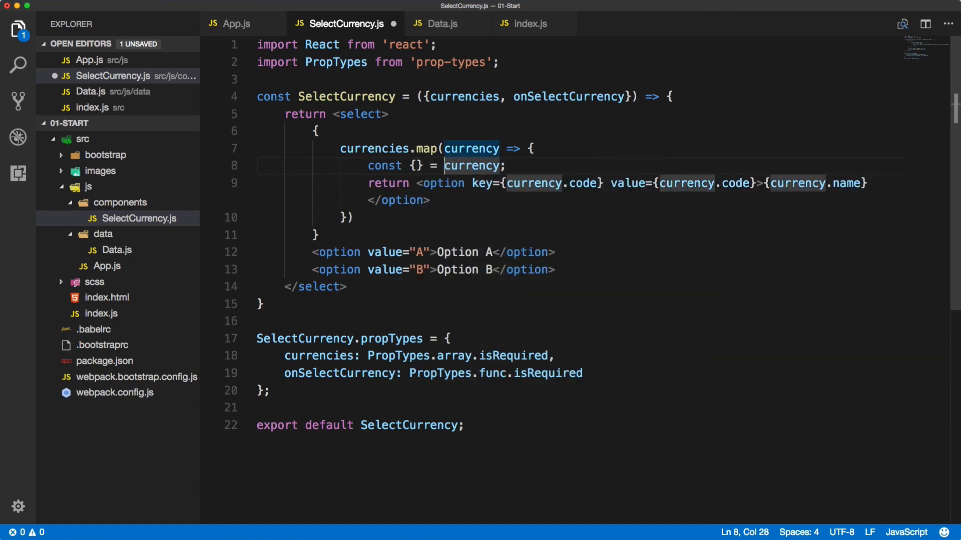
{"action": "type", "text": "code"}
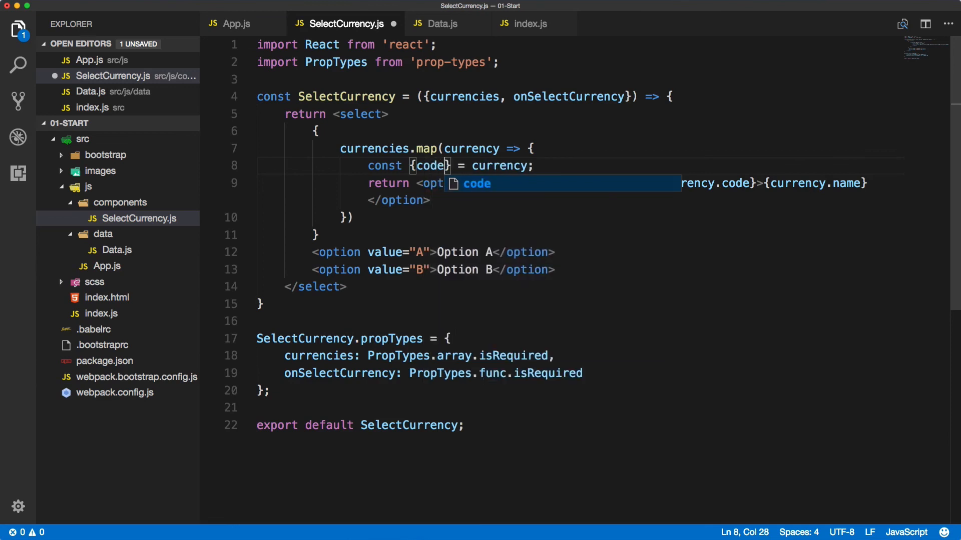
{"action": "type", "text": ", name"}
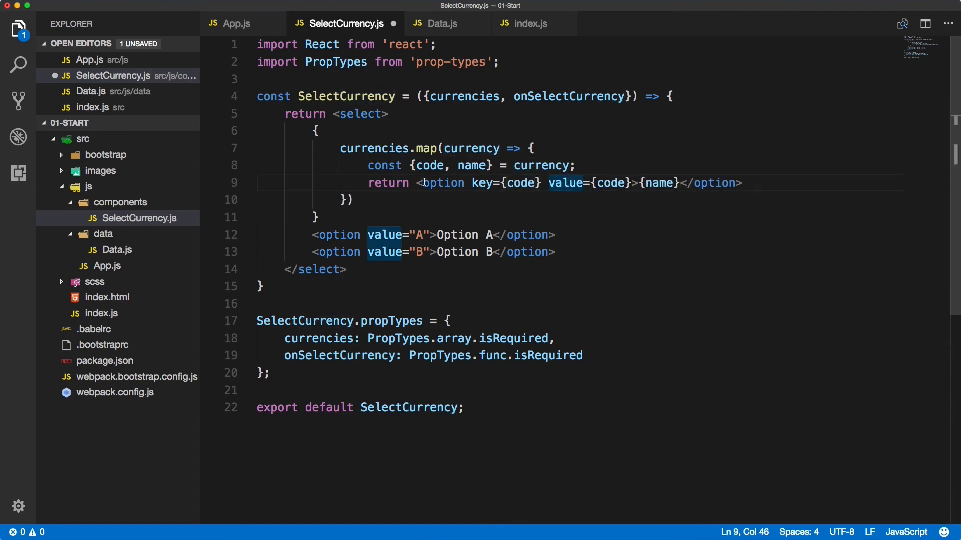
Delete the placeholder Option A and Option B lines
{"action": "left_click_drag", "start_coordinate": [313, 234], "coordinate": [553, 252]}
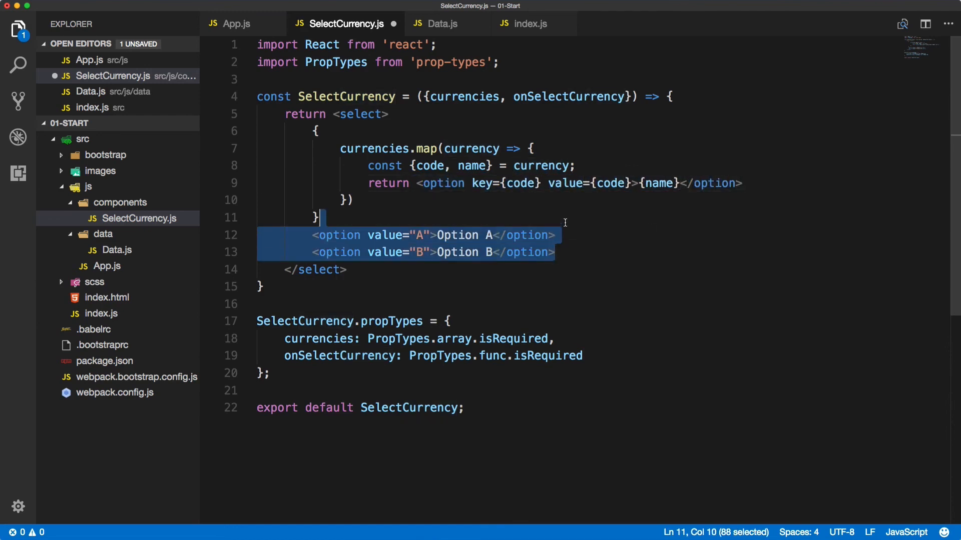
{"action": "key", "text": "Delete"}
{"action": "type", "text": " on"}
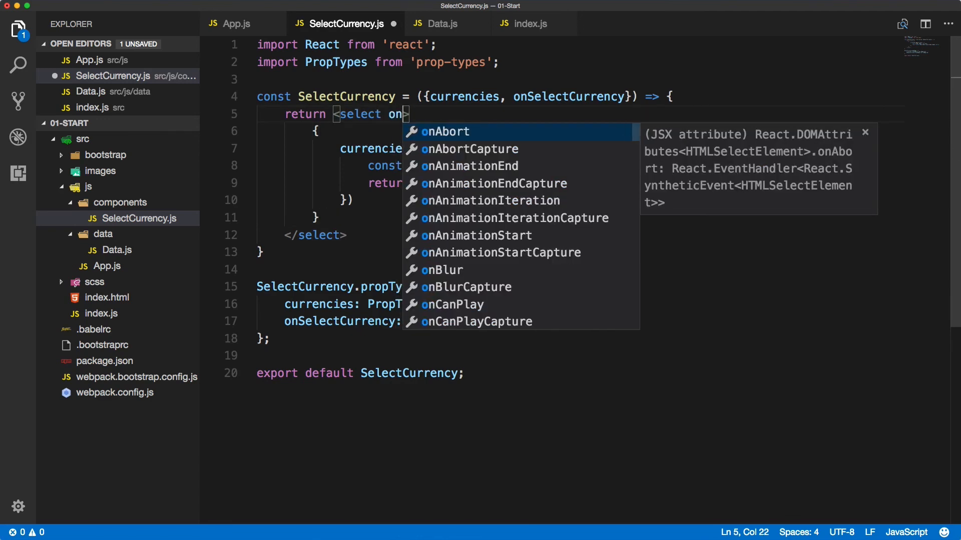
Add onChange={(e) => onSelectCurrency(e.target.value)} to the select element
{"action": "type", "text": "Change="}
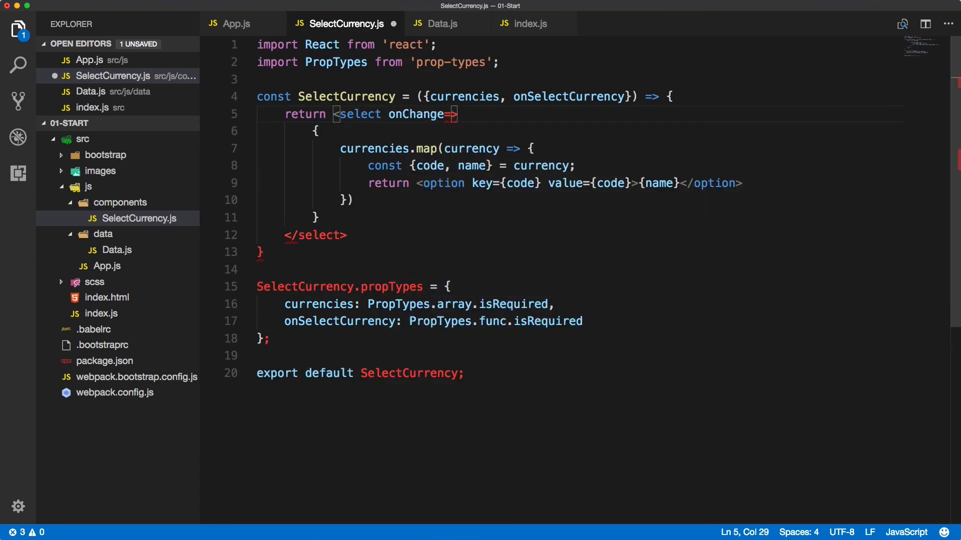
{"action": "type", "text": "{()}"}
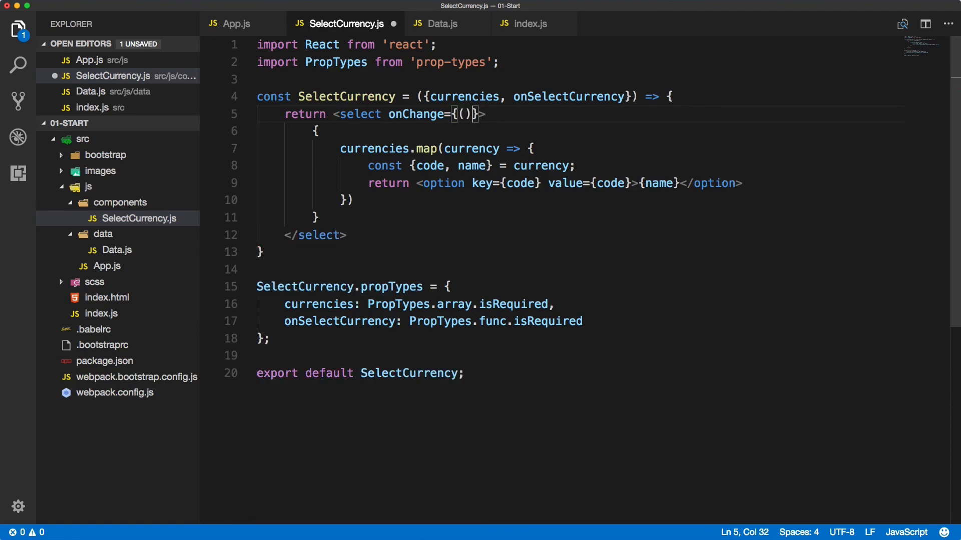
{"action": "type", "text": "e) => o"}
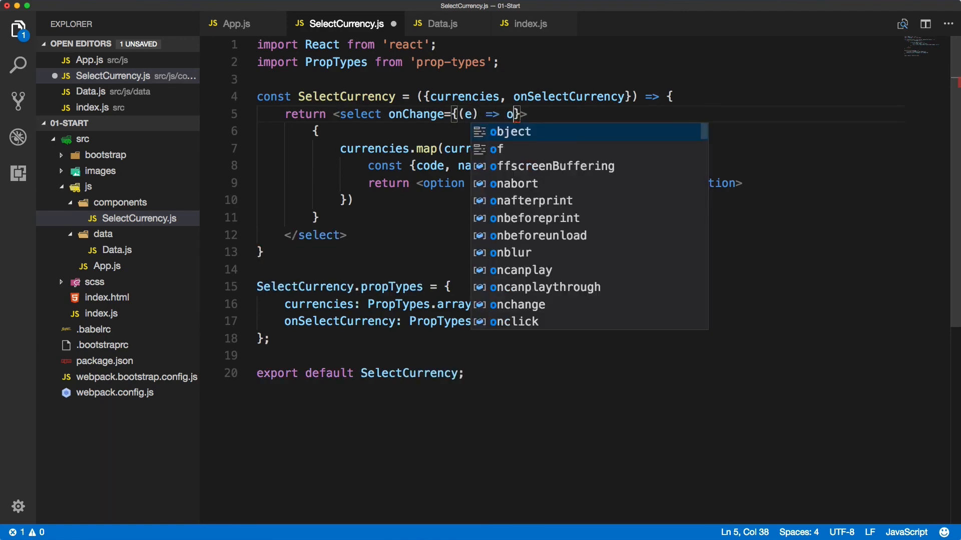
{"action": "type", "text": "nSelectCurrency"}
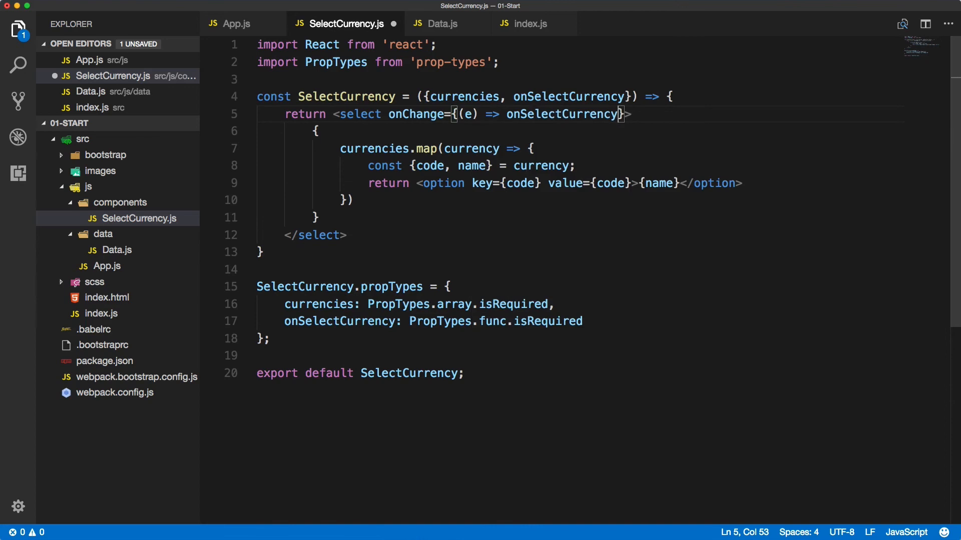
{"action": "type", "text": "()"}
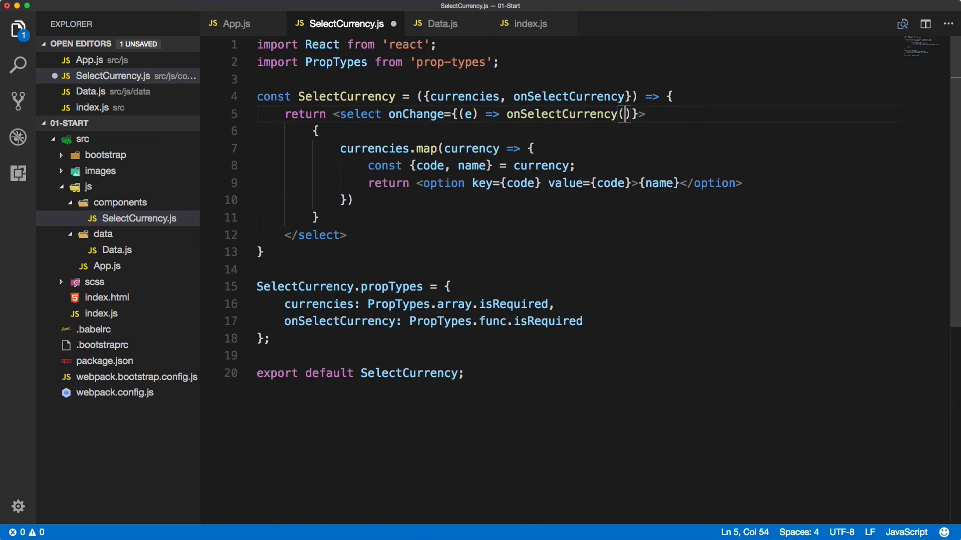
{"action": "type", "text": "e.target.value"}
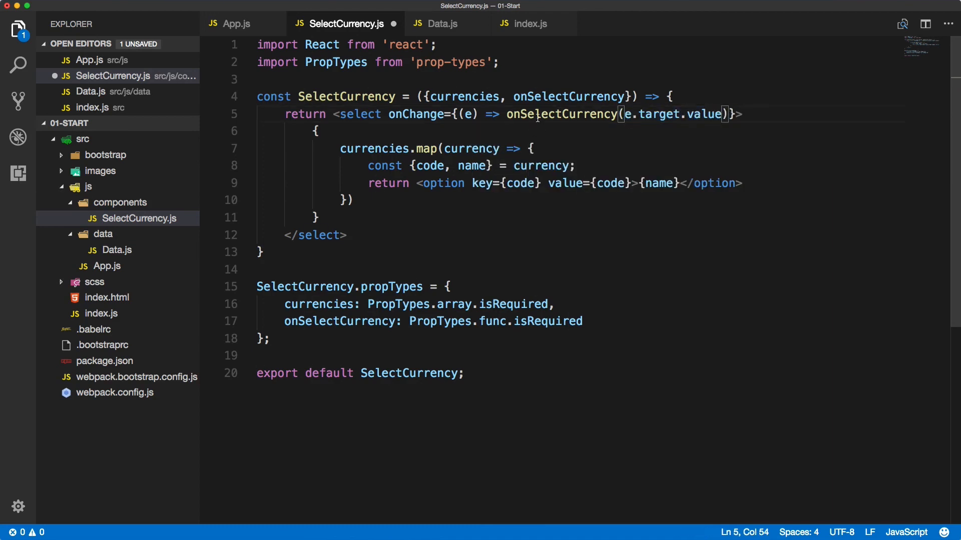
{"action": "double_click", "coordinate": [561, 114]}
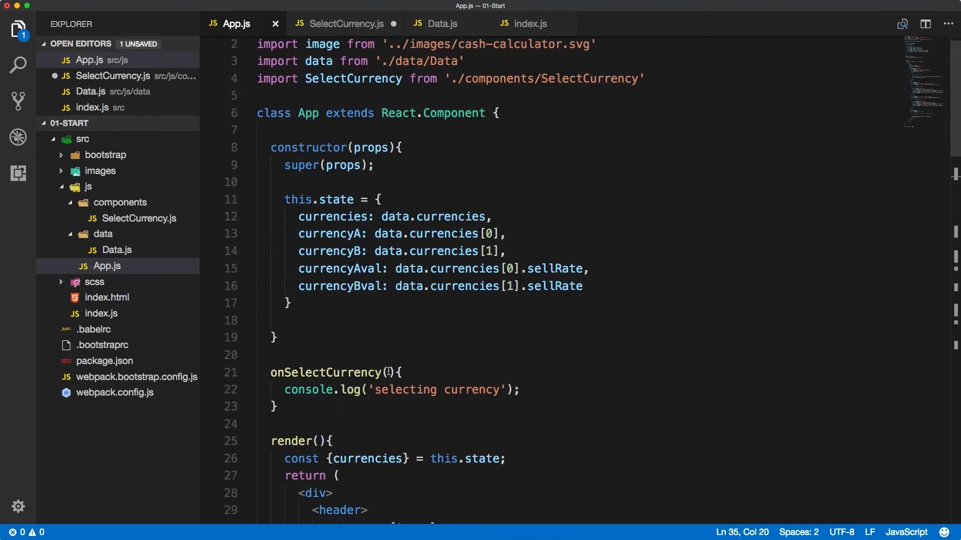
Give App.js's onSelectCurrency a code parameter and log 'selecting currency: ' + code
{"action": "type", "text": "cod"}
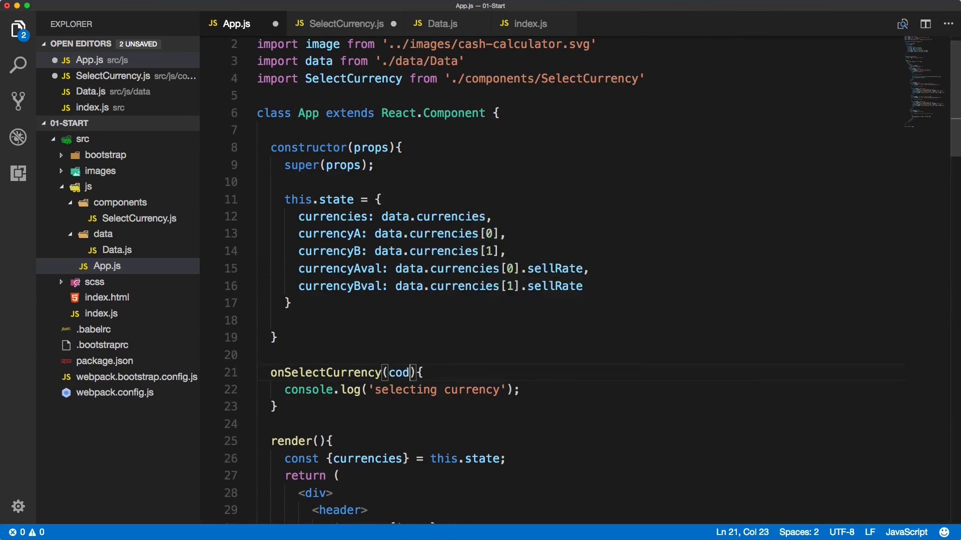
{"action": "type", "text": "e"}
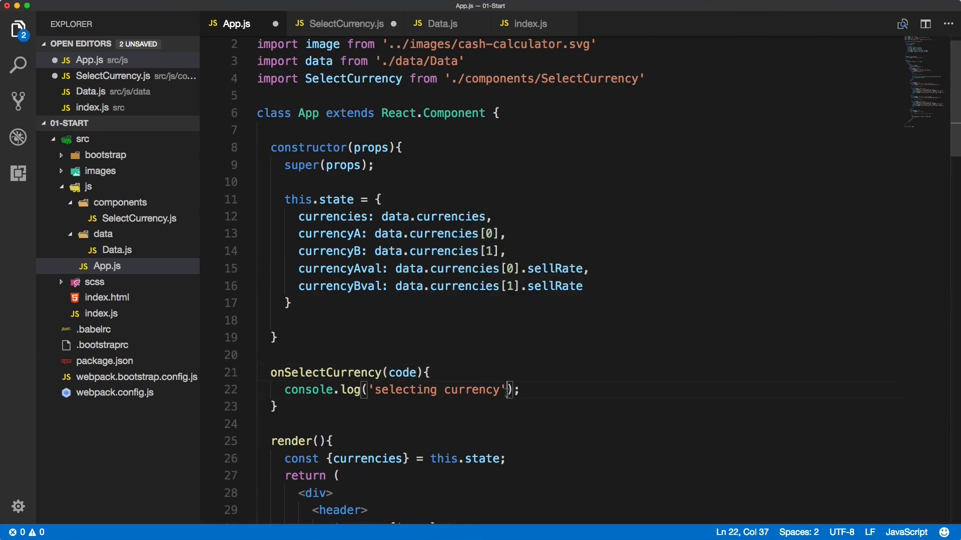
{"action": "type", "text": "+code"}
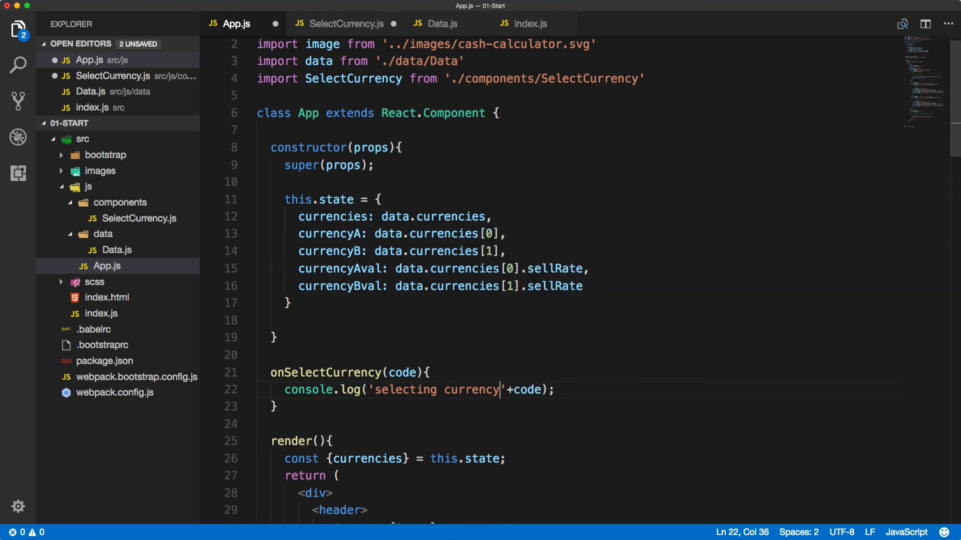
{"action": "type", "text": ":"}
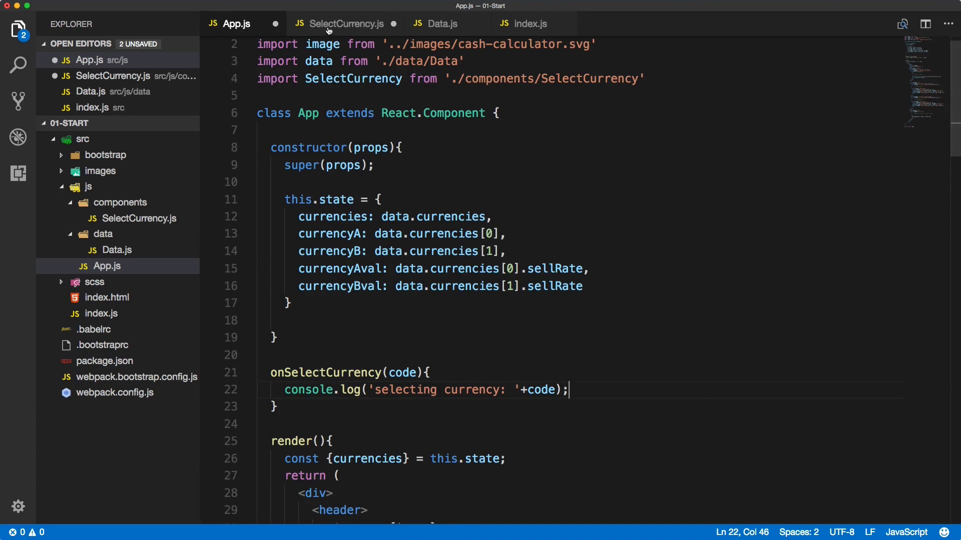
{"action": "left_click", "coordinate": [344, 23]}
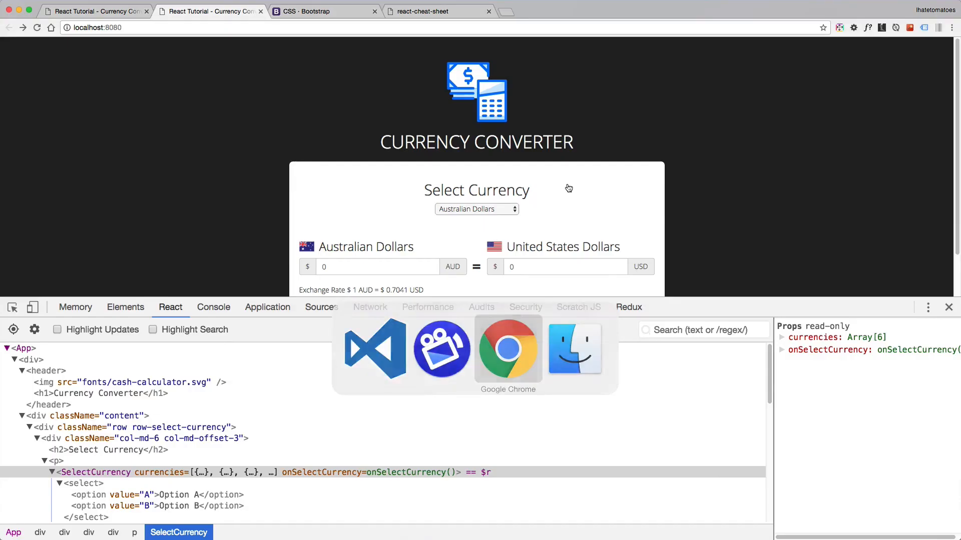
With the Console shown, pick Japanese Yen, British Pounds and US Dollars to see their codes logged
{"action": "left_click", "coordinate": [214, 308]}
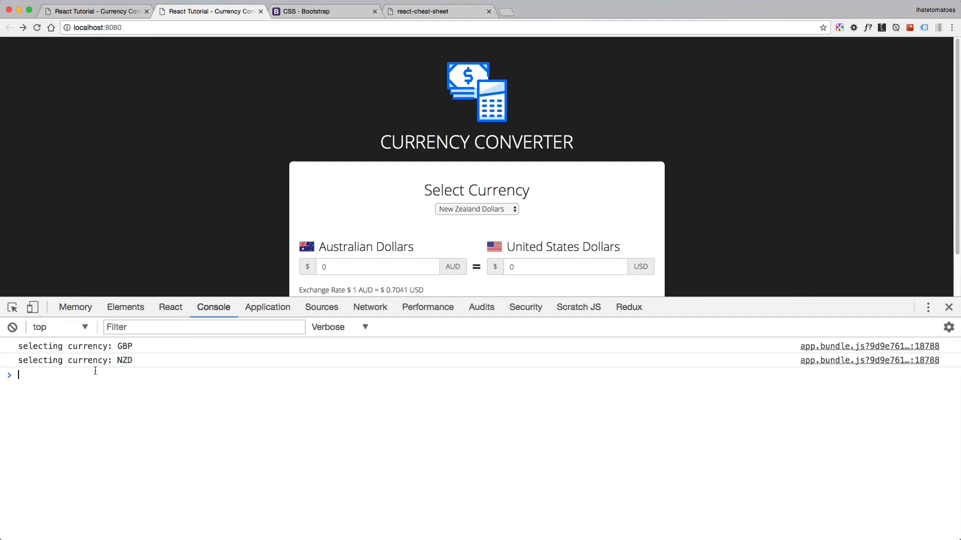
{"action": "left_click", "coordinate": [477, 209]}
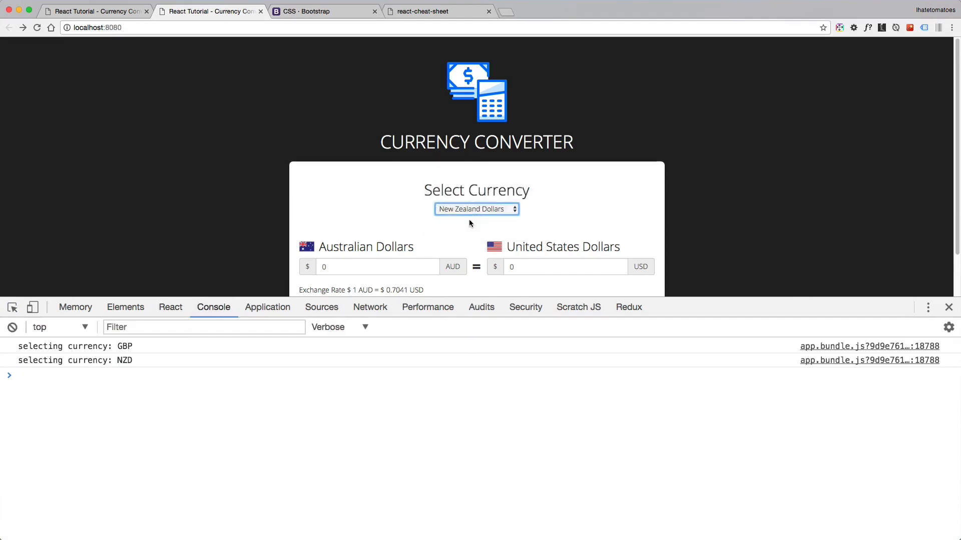
{"action": "left_click", "coordinate": [476, 209]}
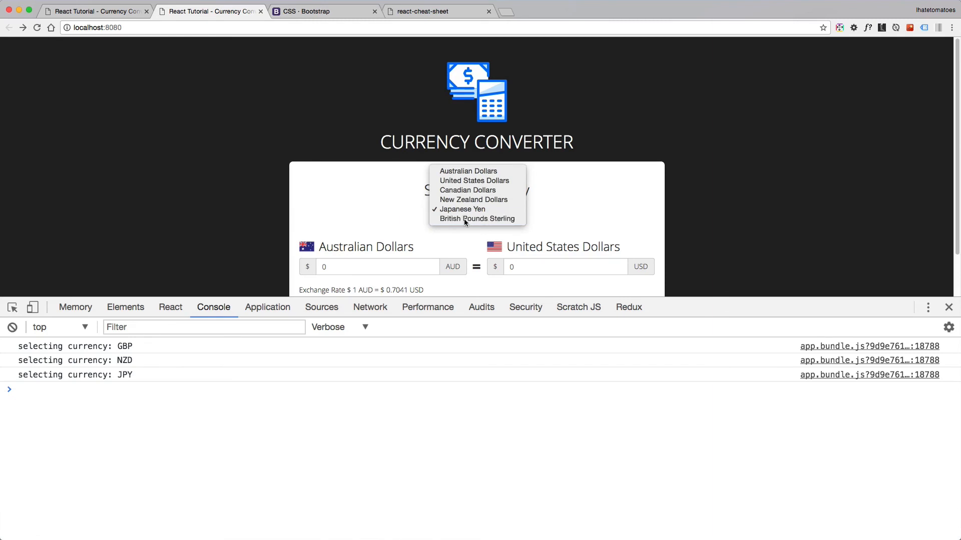
{"action": "left_click", "coordinate": [477, 219]}
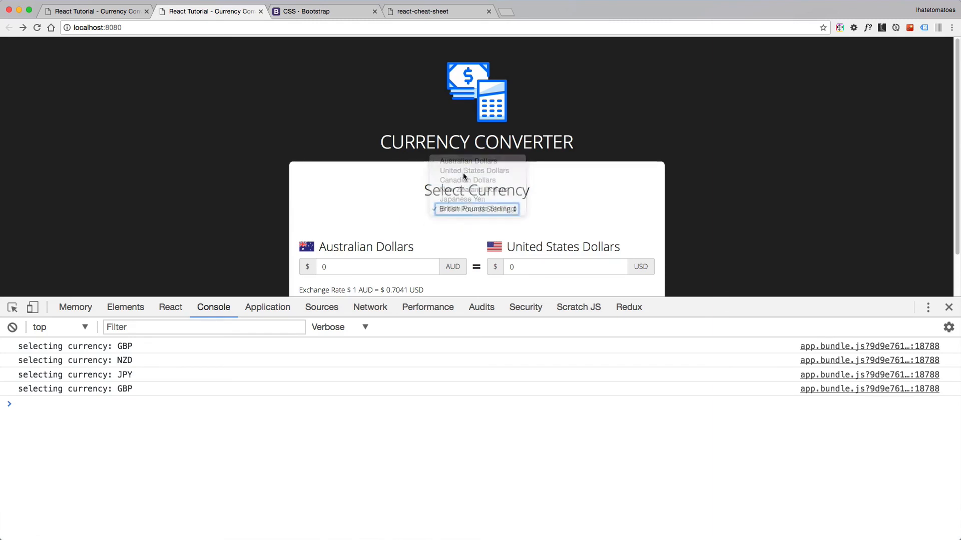
{"action": "left_click", "coordinate": [474, 171]}
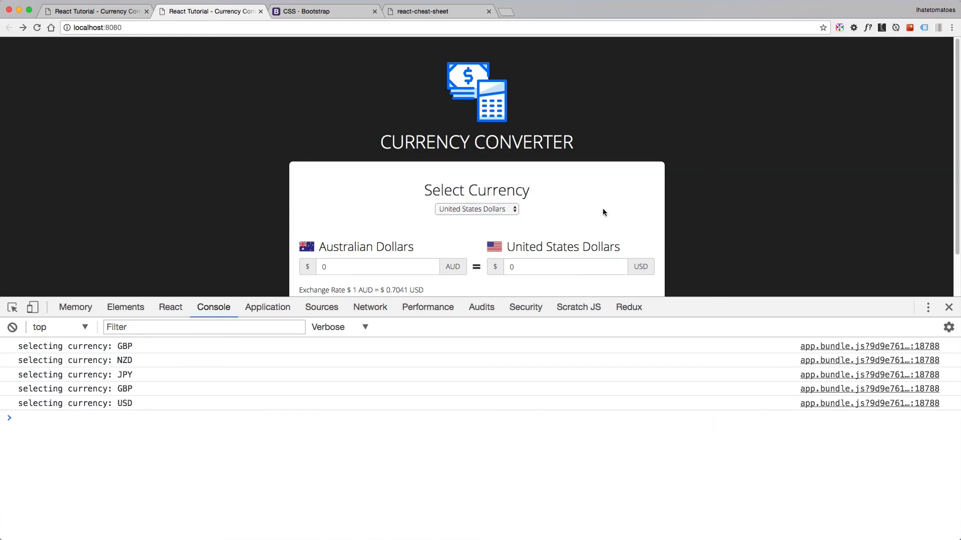